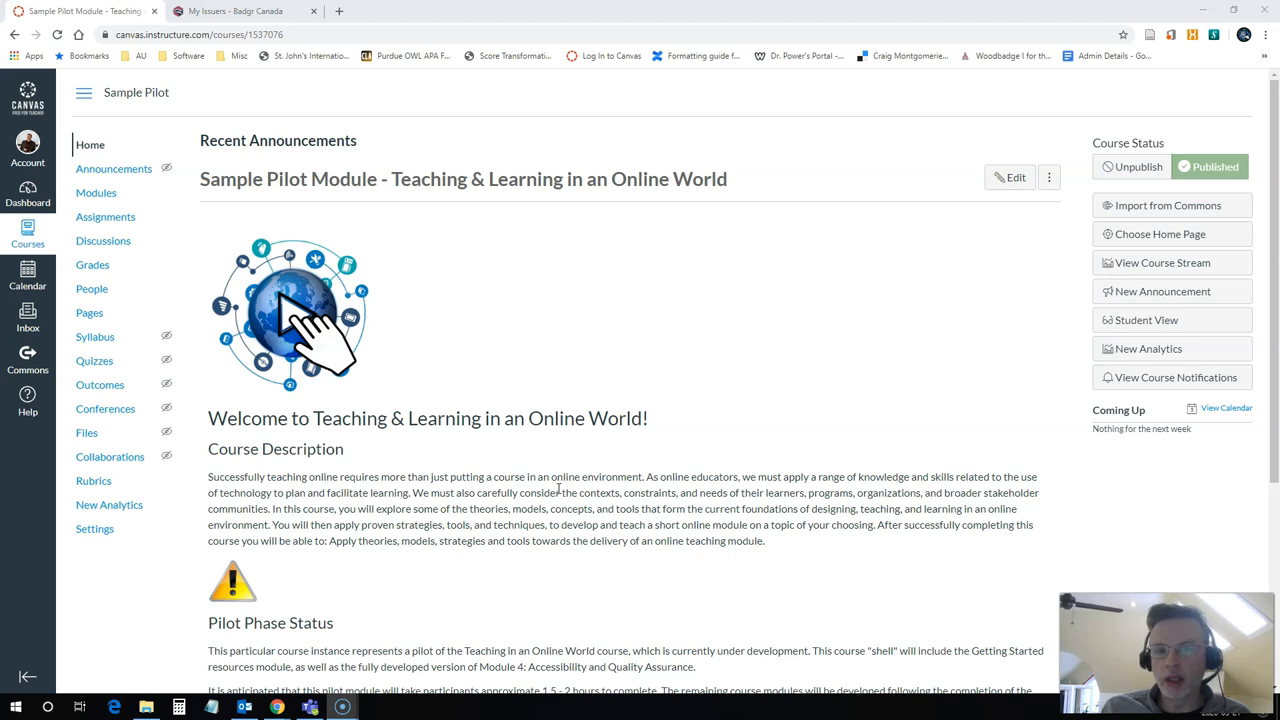
pyautogui.moveTo(557, 447)
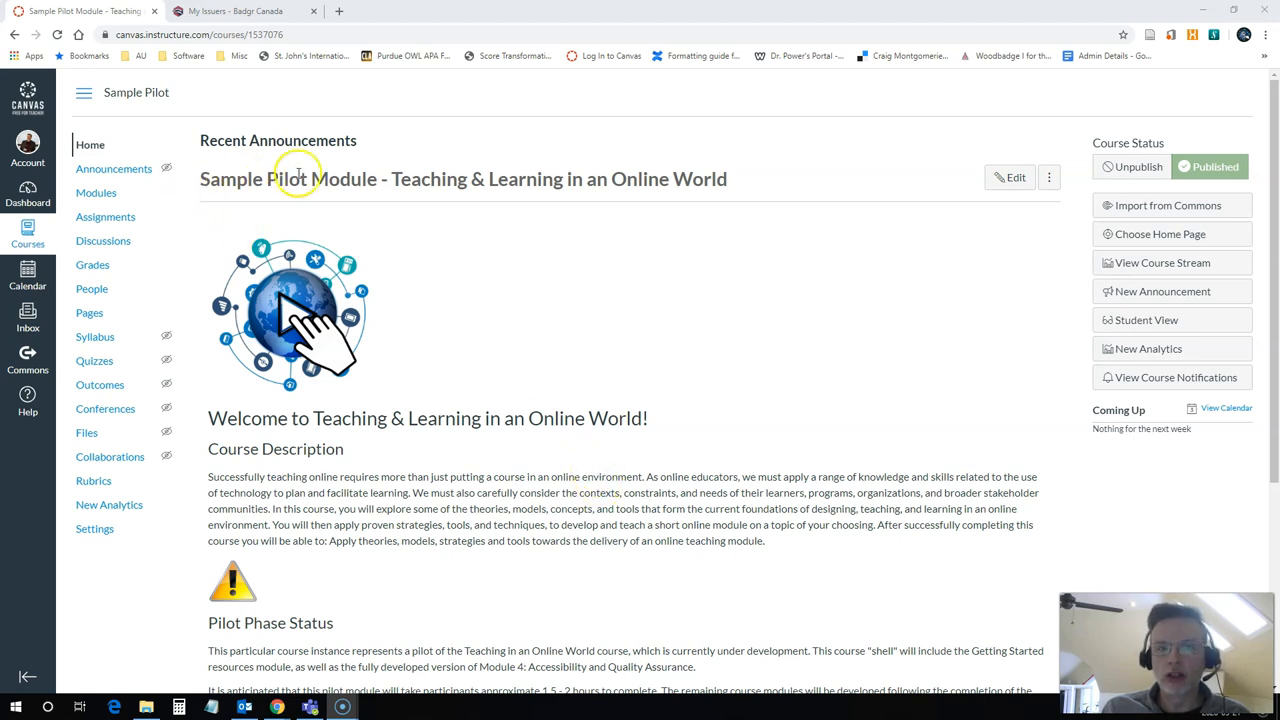
pyautogui.moveTo(632, 245)
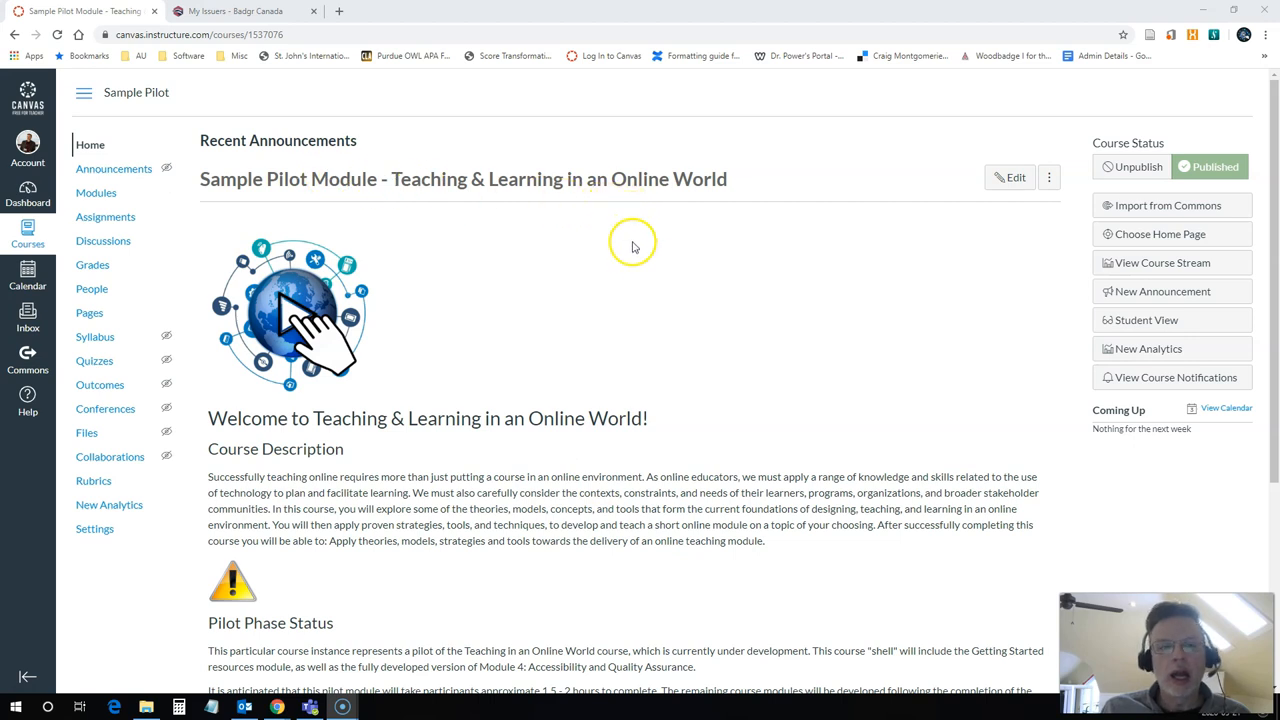
pyautogui.moveTo(631, 293)
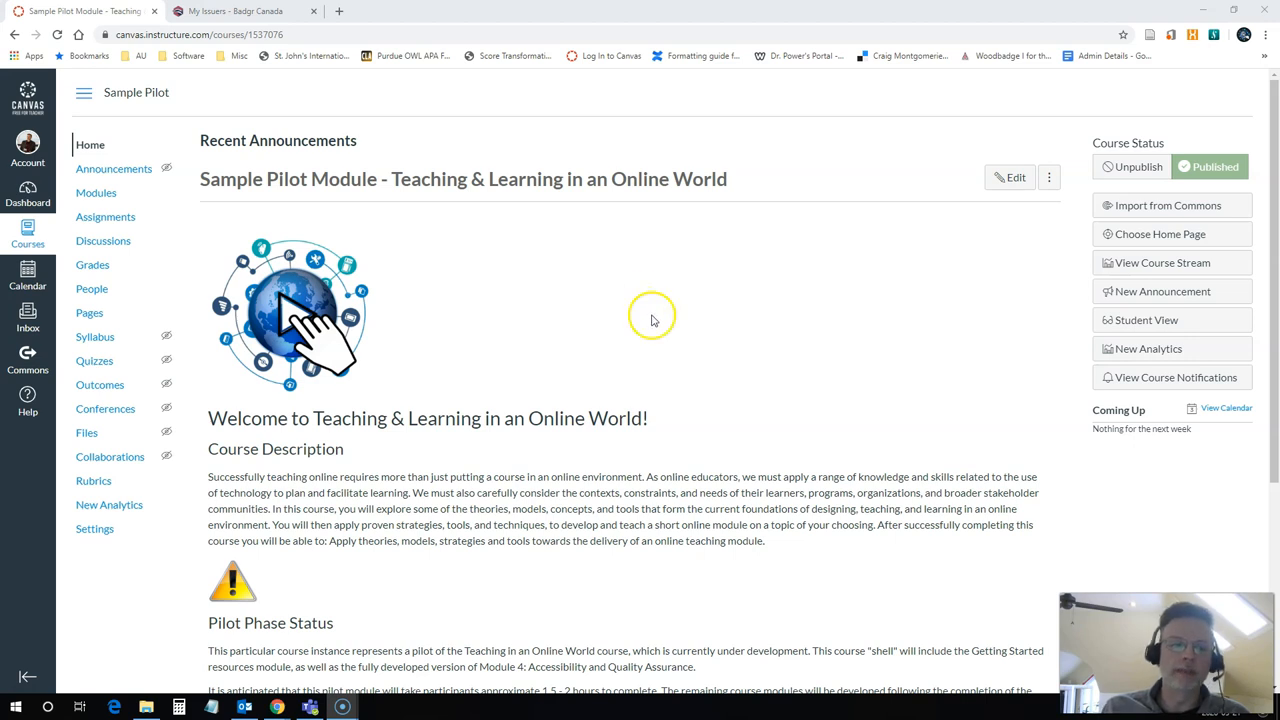
pyautogui.moveTo(622, 333)
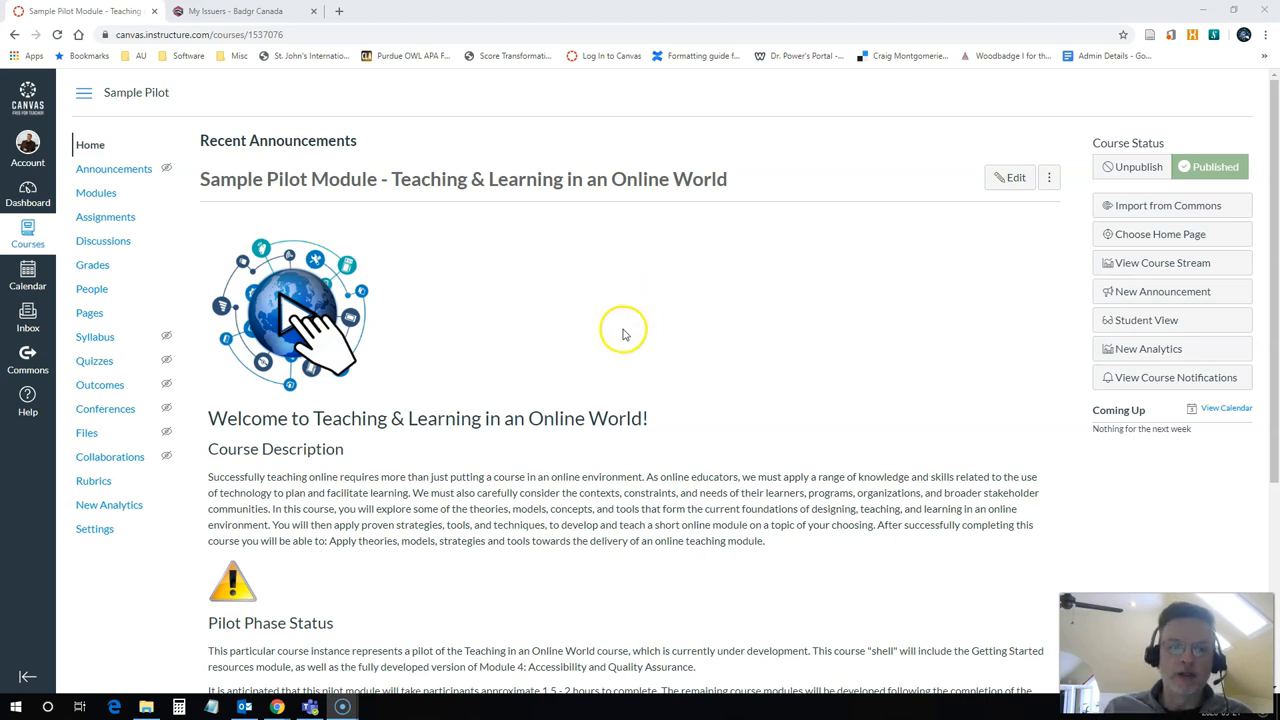
pyautogui.moveTo(613, 330)
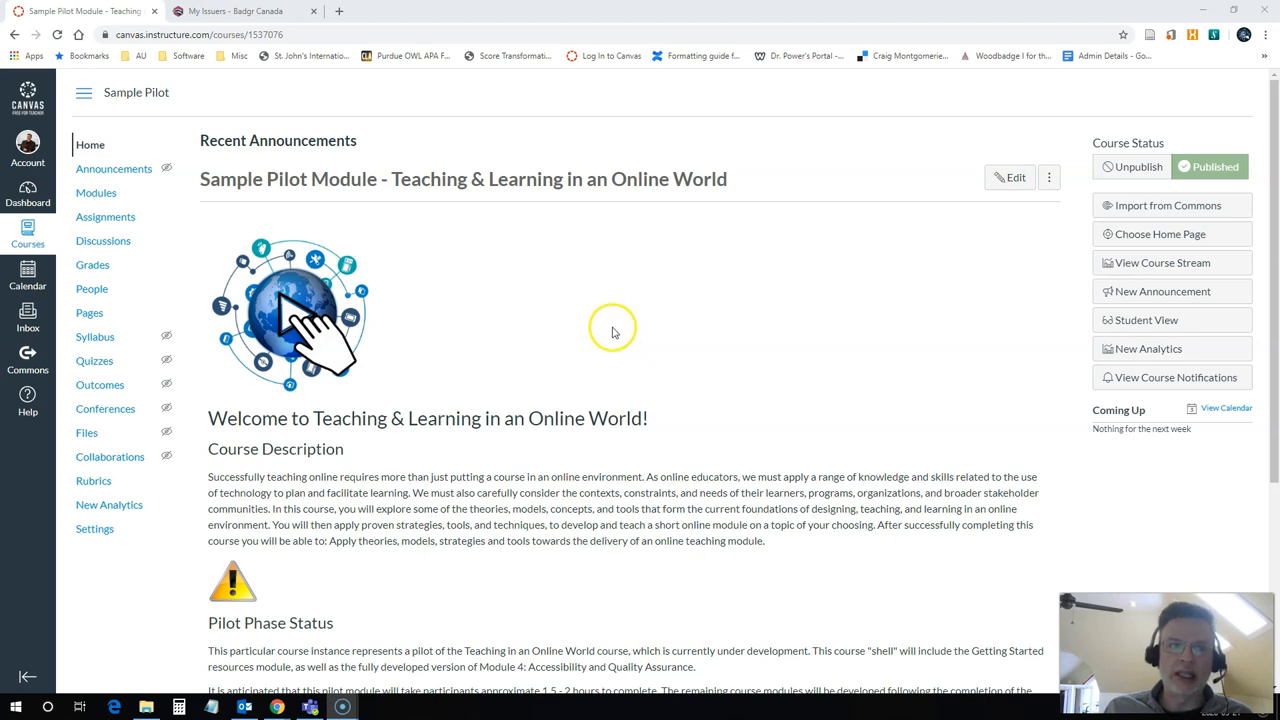
pyautogui.moveTo(595, 346)
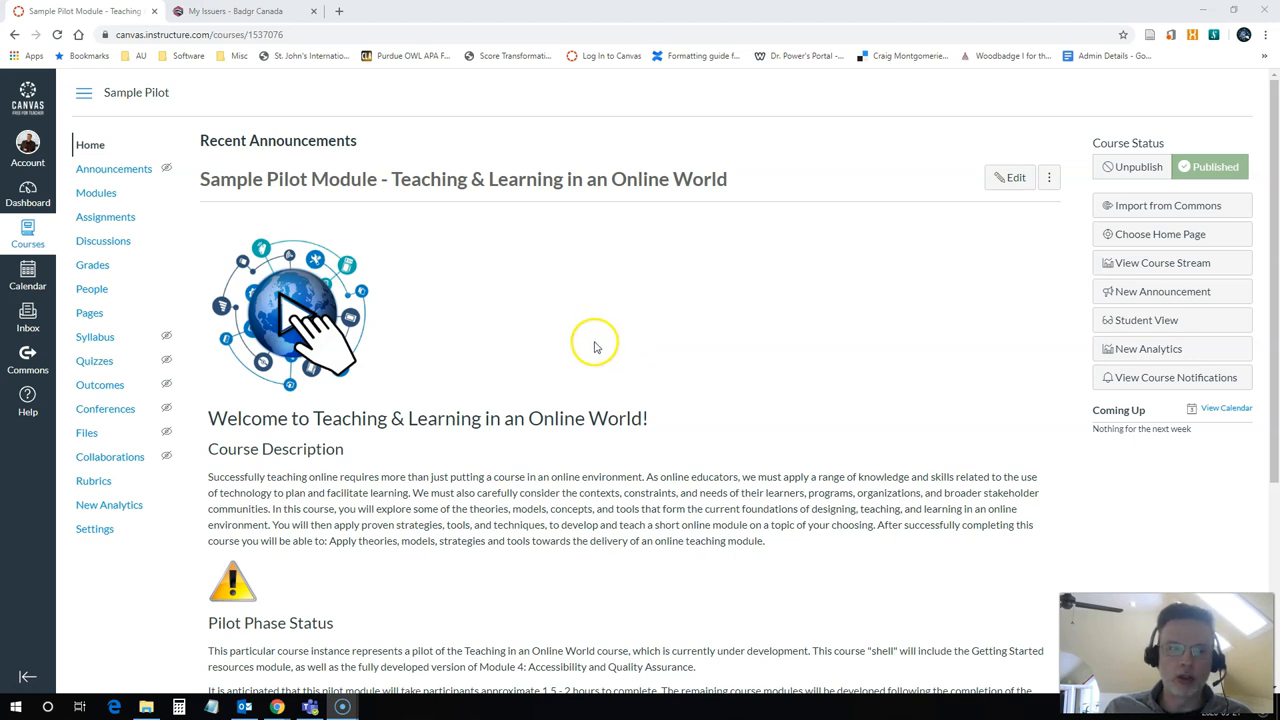
pyautogui.moveTo(94, 529)
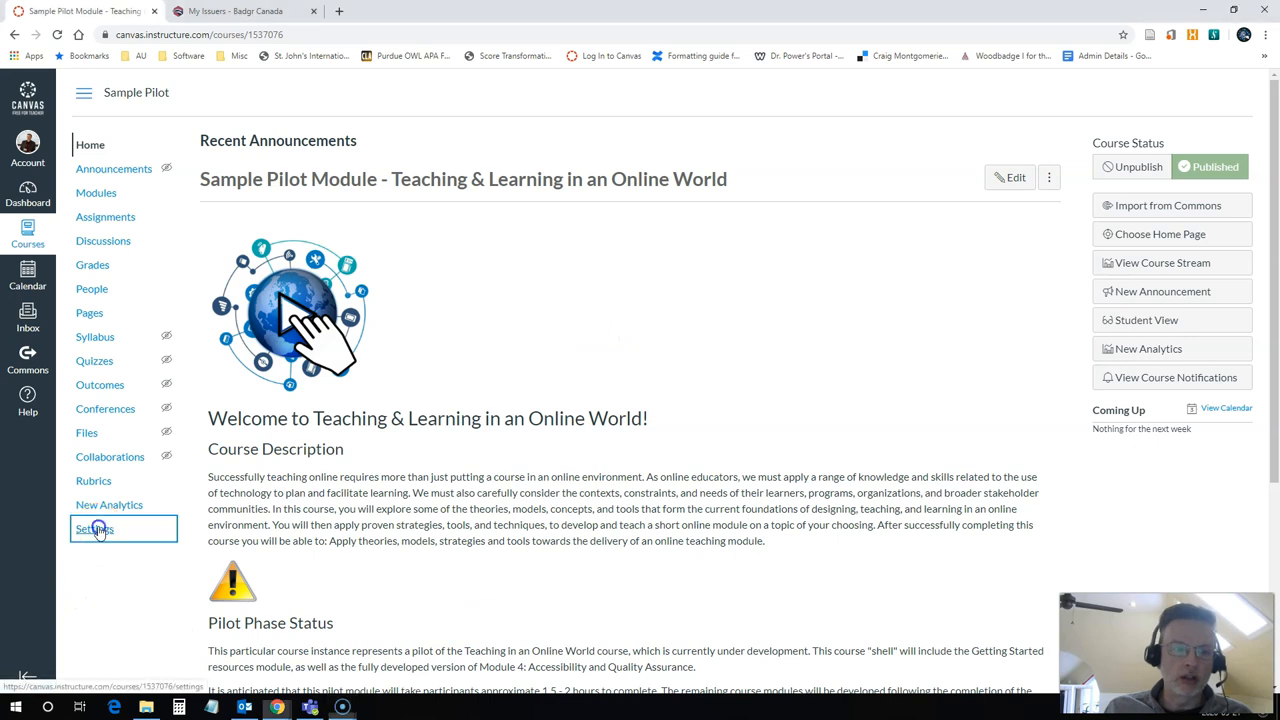
# - Check the course's installed apps, then filter all external apps by 'Badg' to list Badgr variants
pyautogui.click(95, 528)
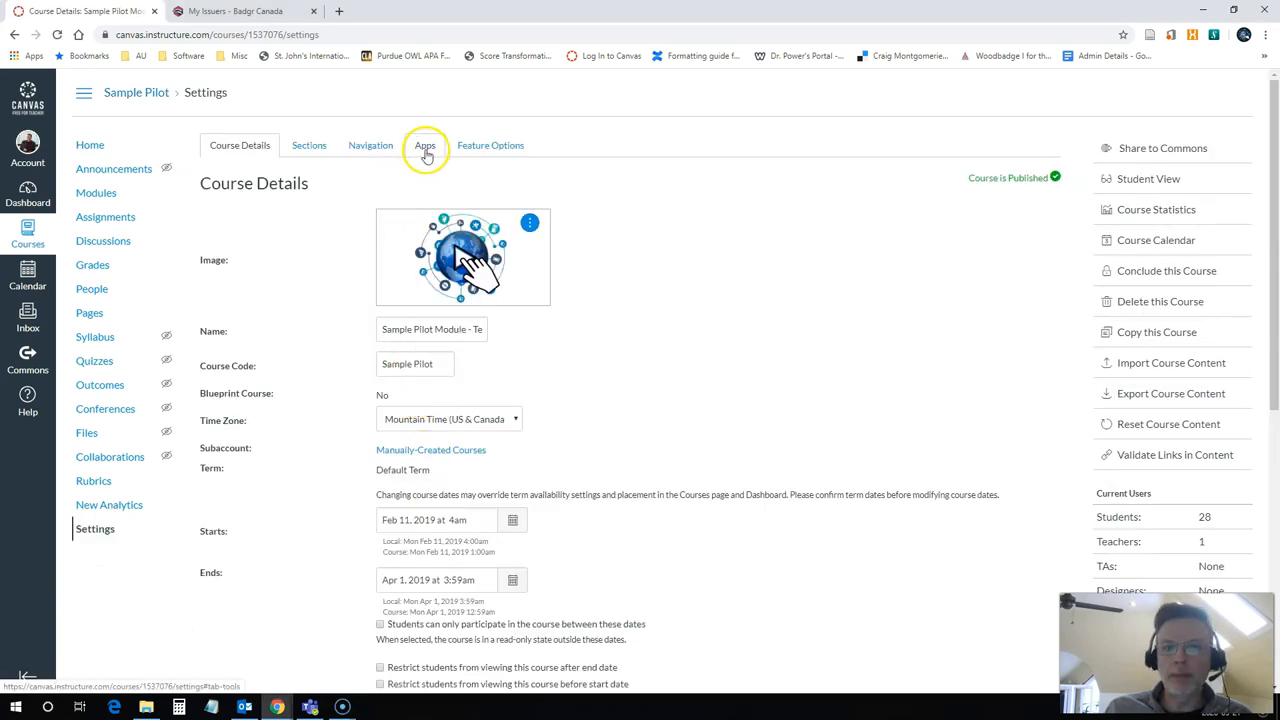
pyautogui.click(425, 145)
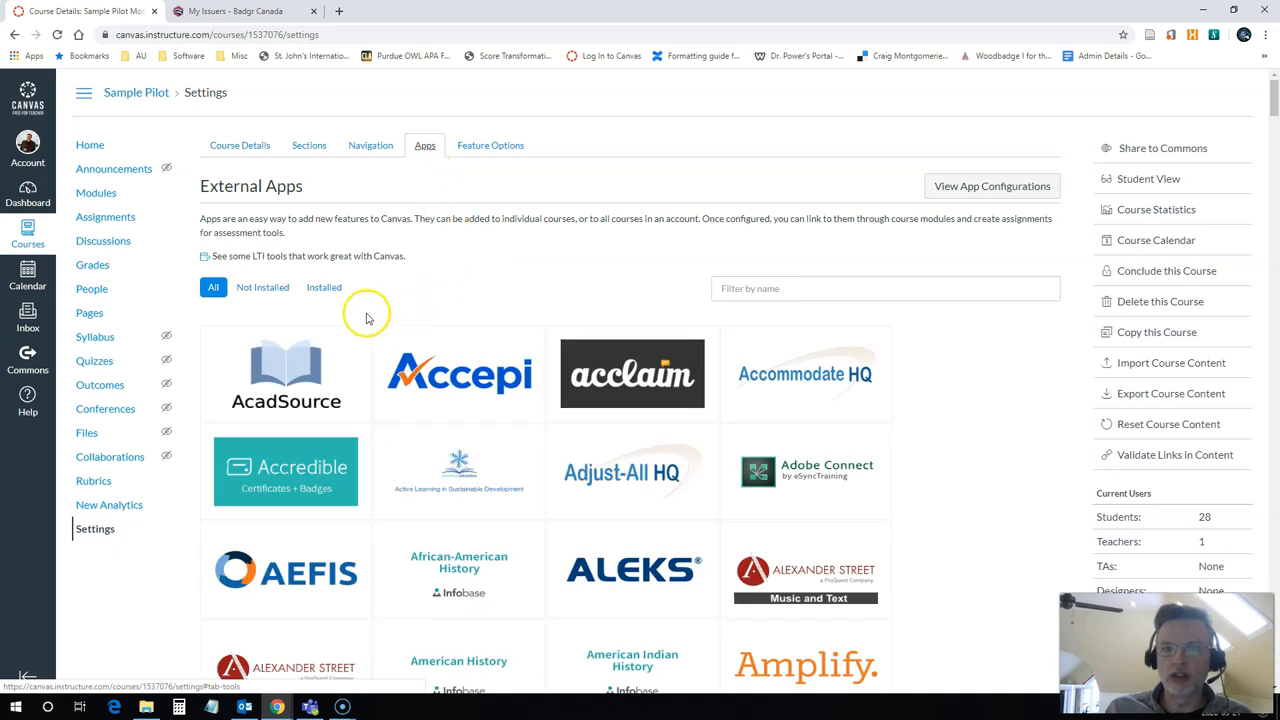
pyautogui.click(323, 287)
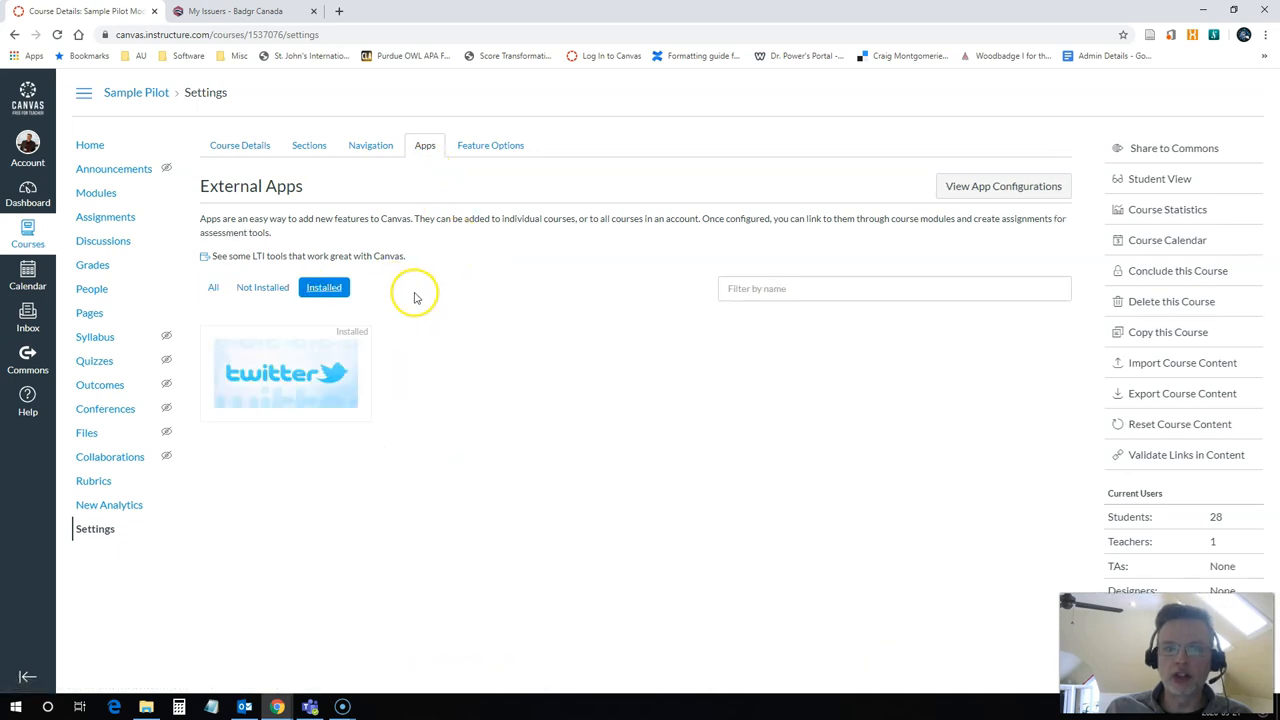
pyautogui.moveTo(445, 420)
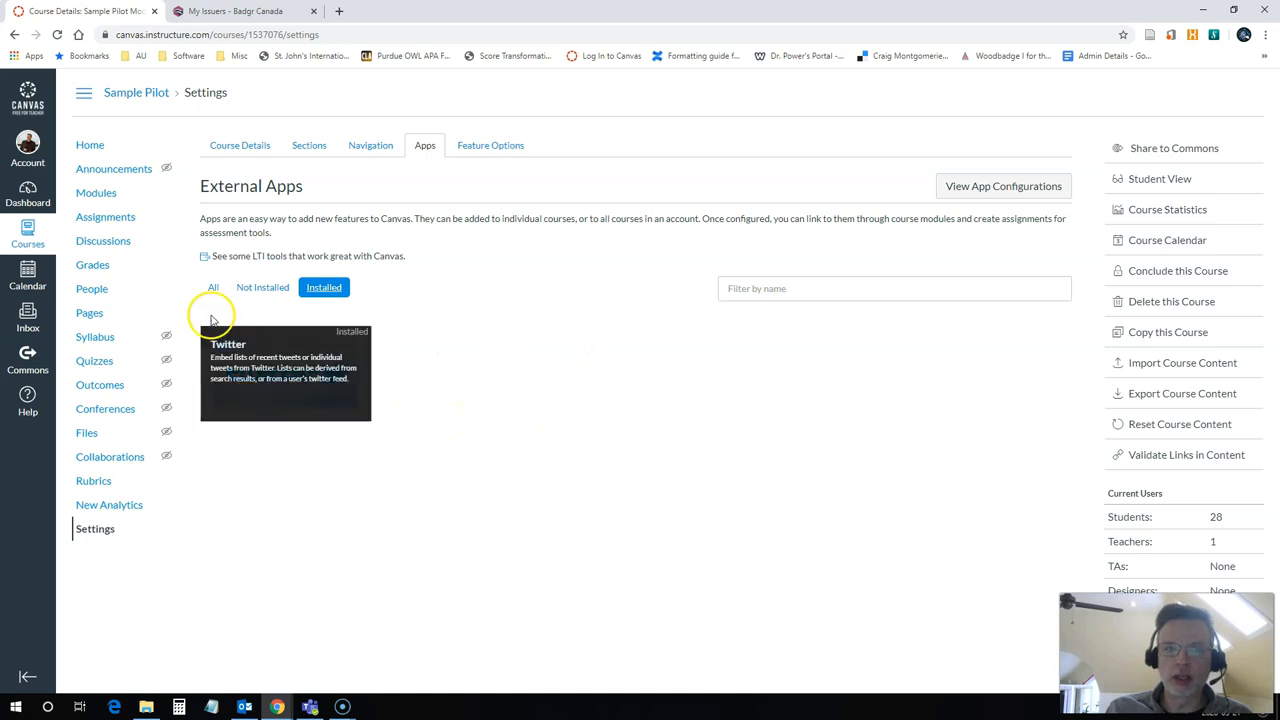
pyautogui.click(213, 287)
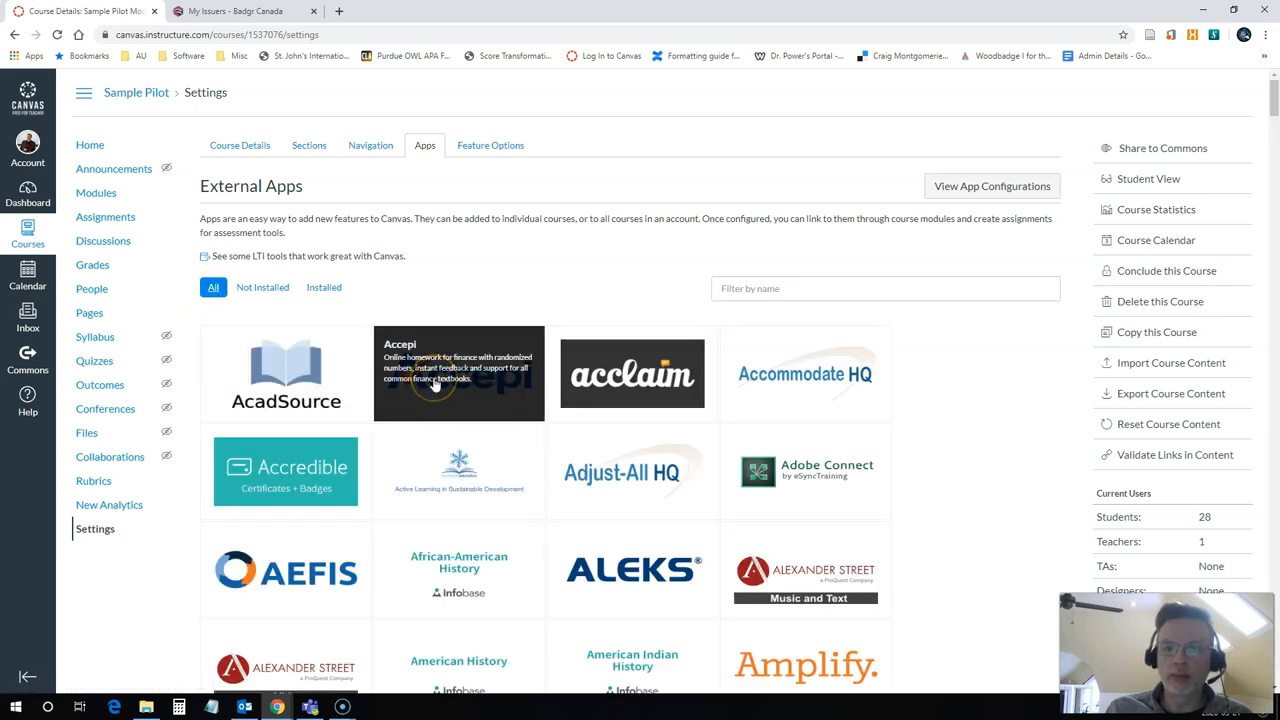
pyautogui.click(884, 288)
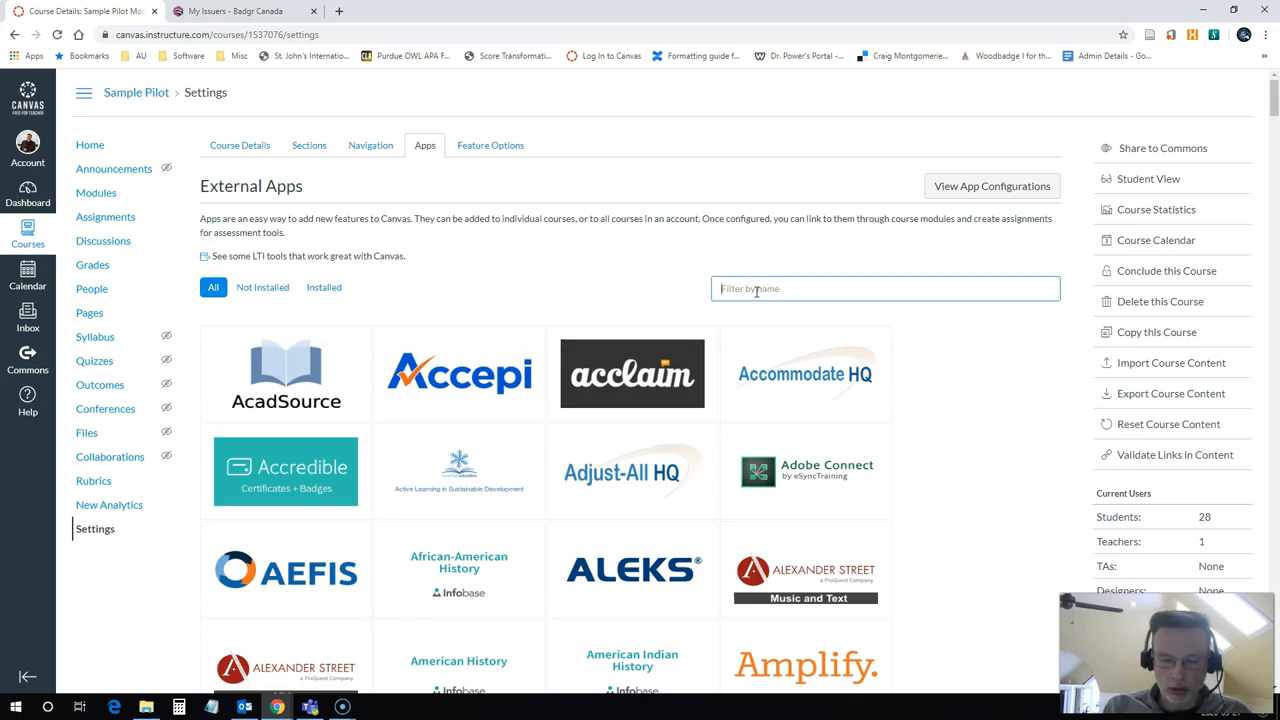
pyautogui.write('Badg')
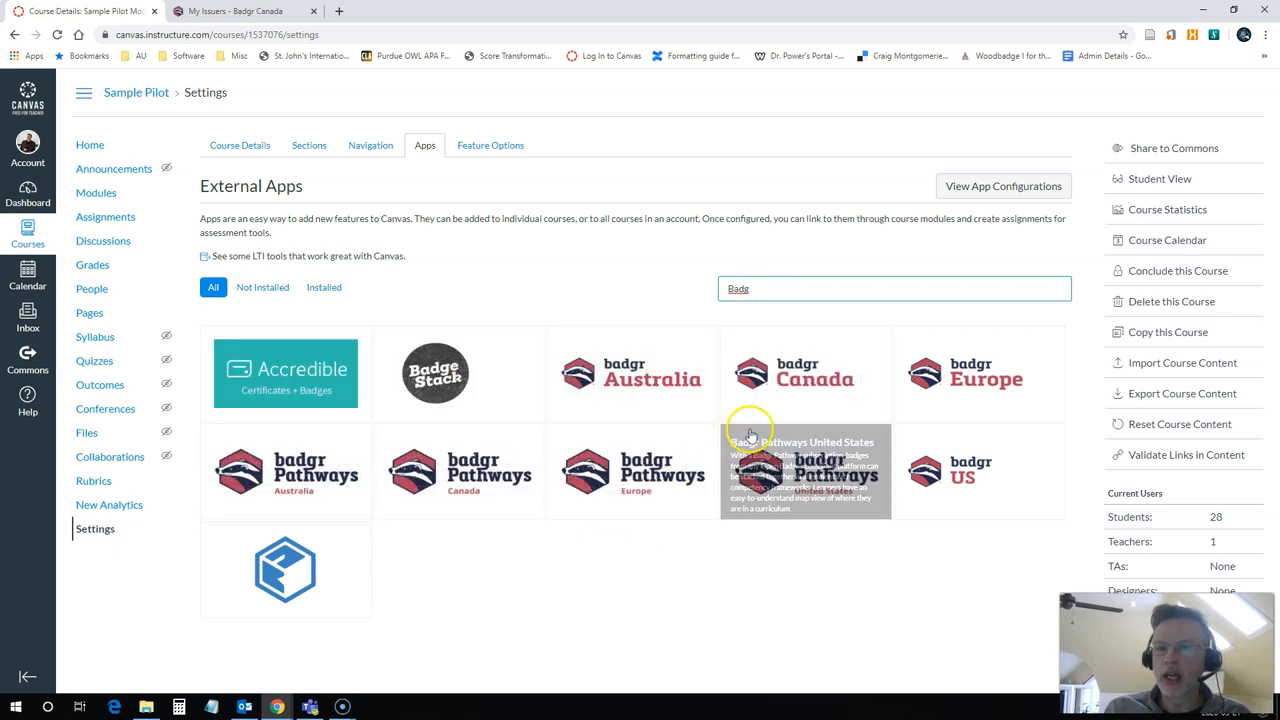
pyautogui.moveTo(800, 373)
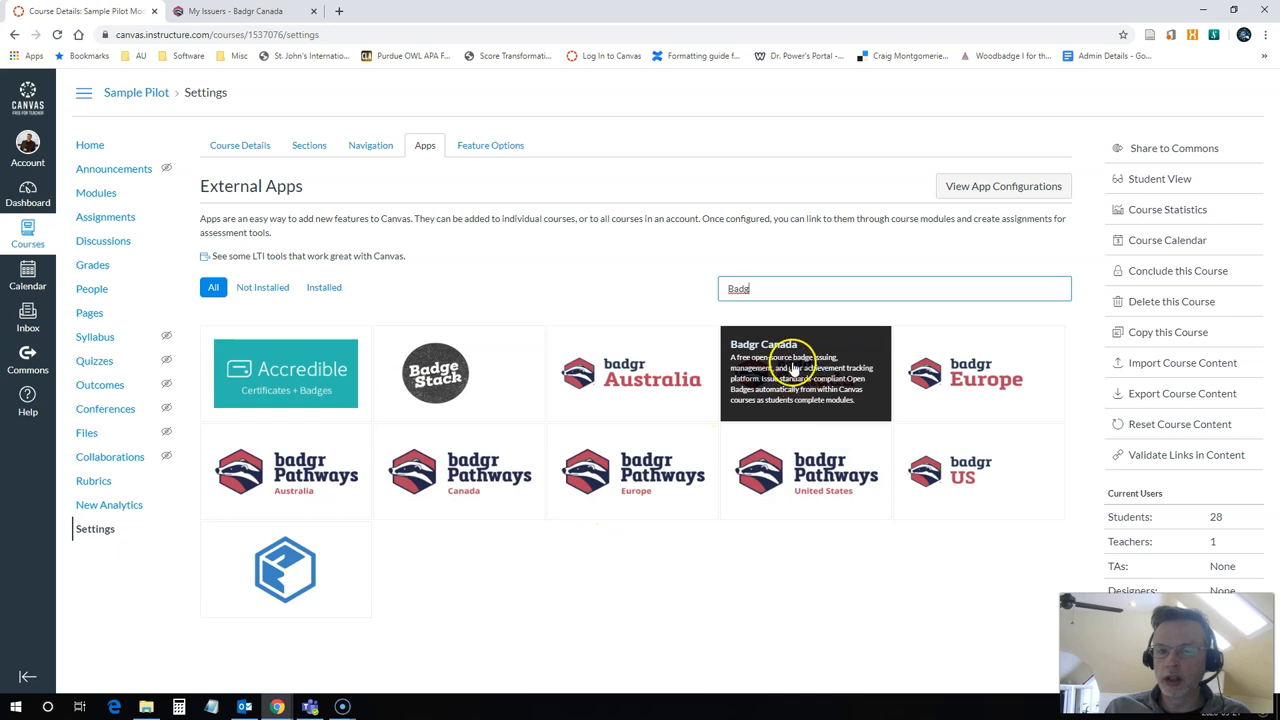
# - Open the Badgr Canada app's Add App form and focus its Consumer Key field
pyautogui.click(804, 373)
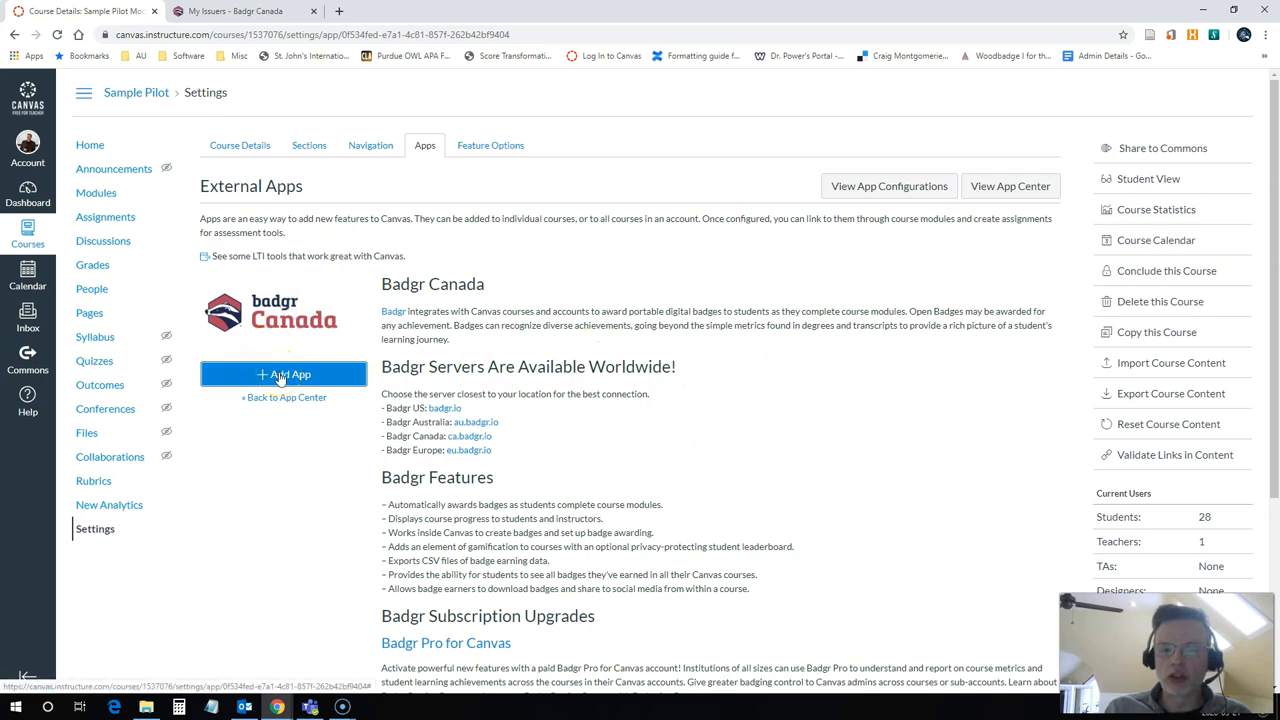
pyautogui.click(284, 374)
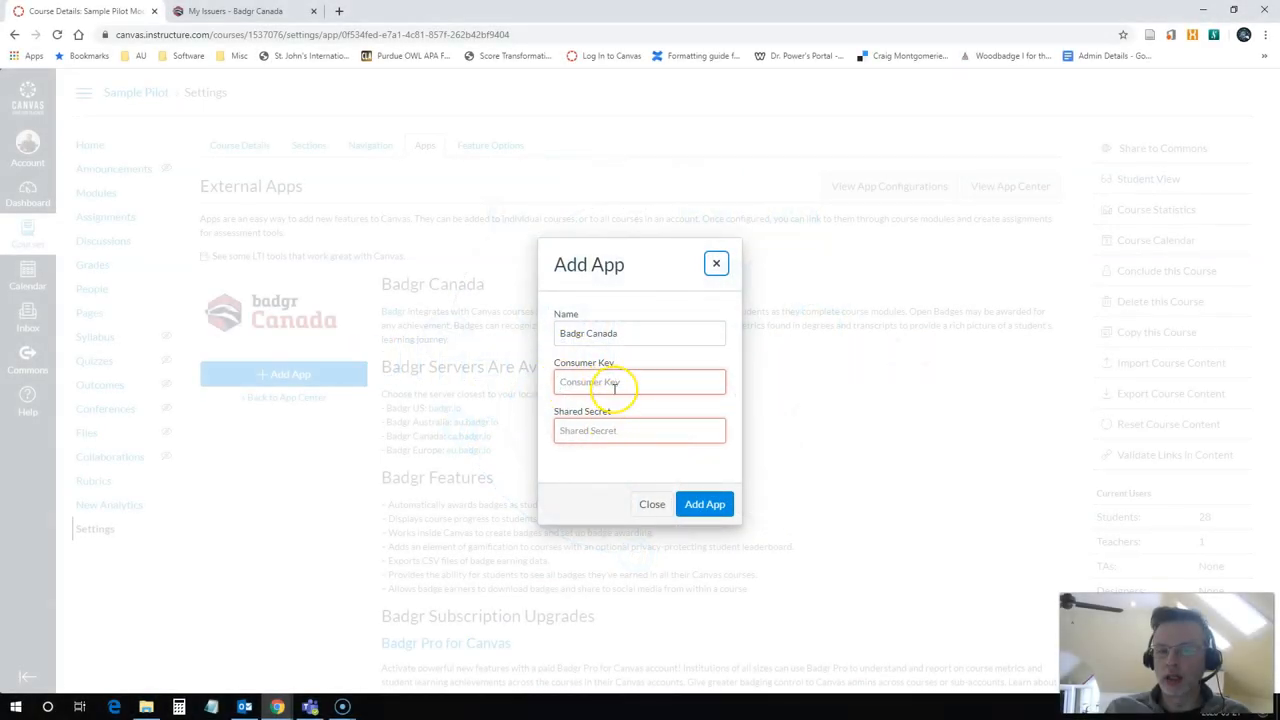
pyautogui.click(704, 504)
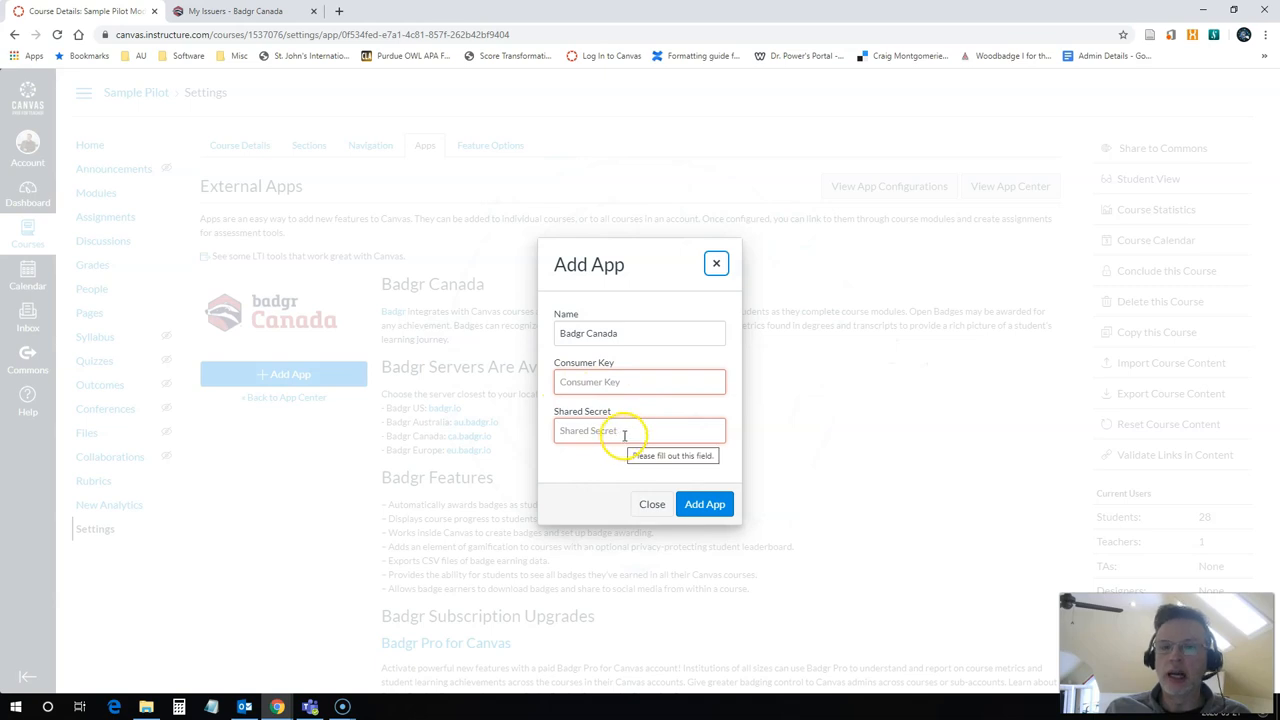
pyautogui.moveTo(227, 22)
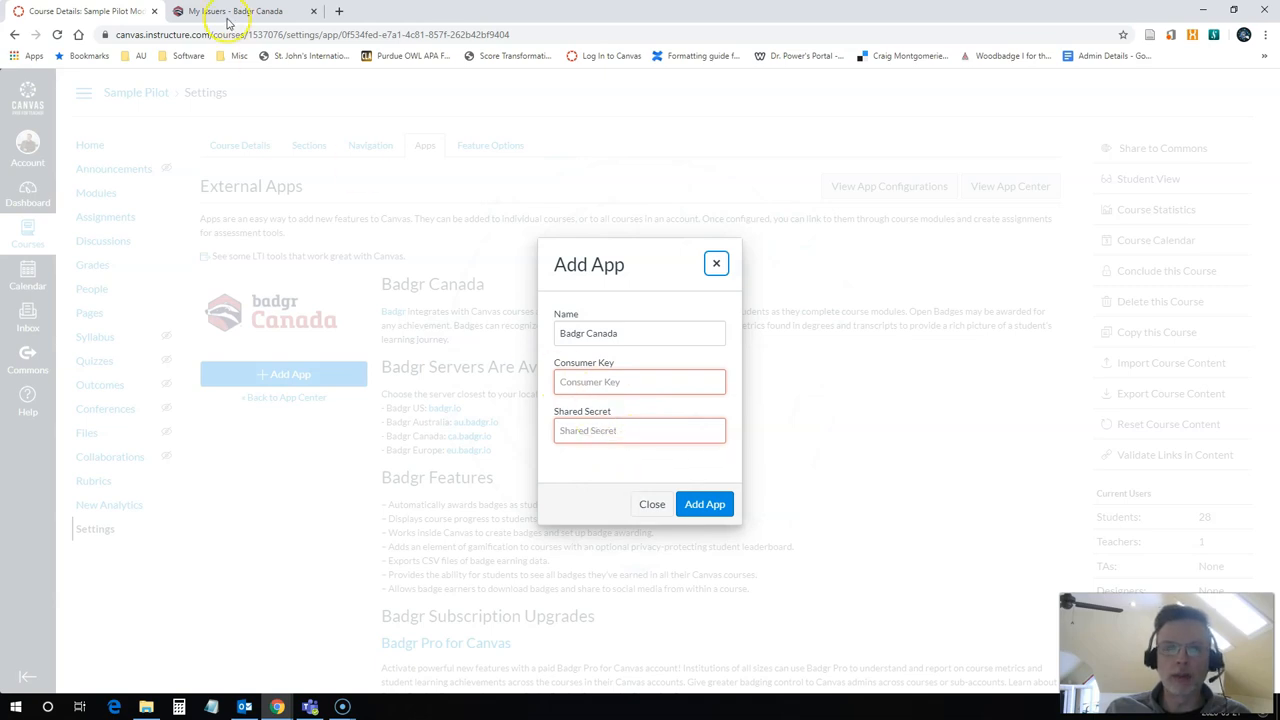
# - Switch to Badgr Canada and open the Power Learning Solutions issuer's badge list
pyautogui.click(230, 11)
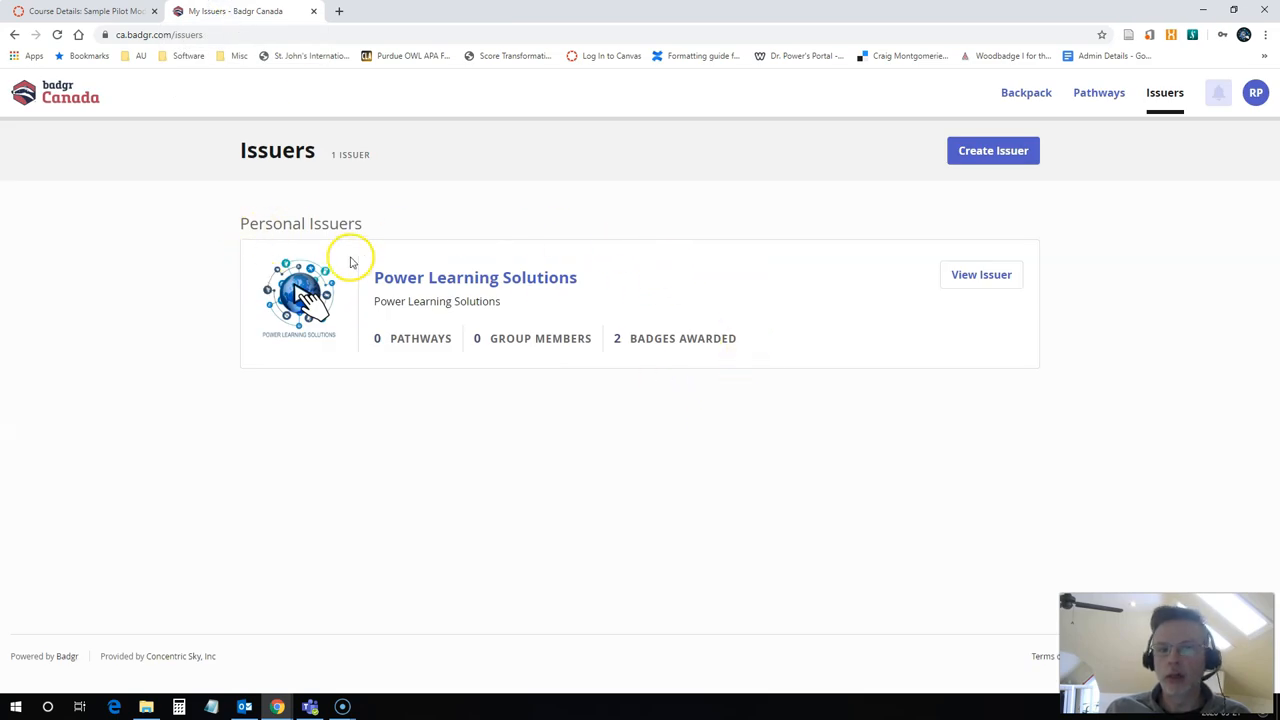
pyautogui.moveTo(785, 322)
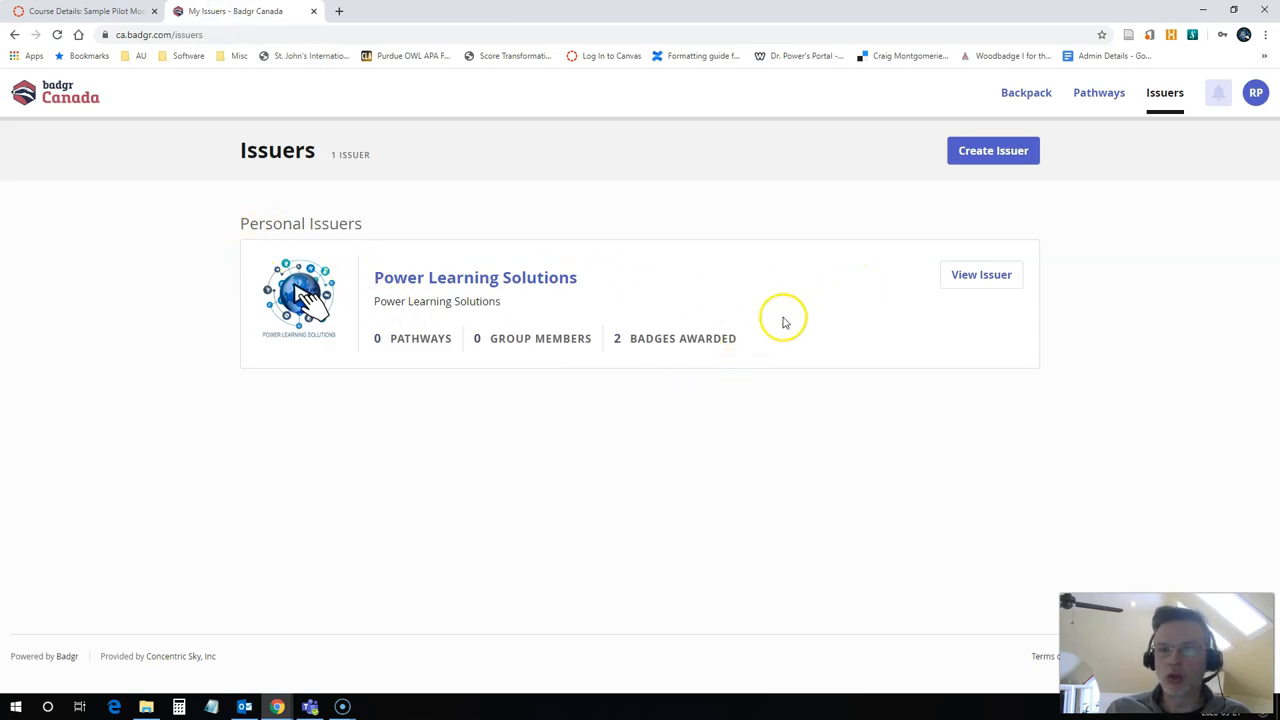
pyautogui.moveTo(530, 278)
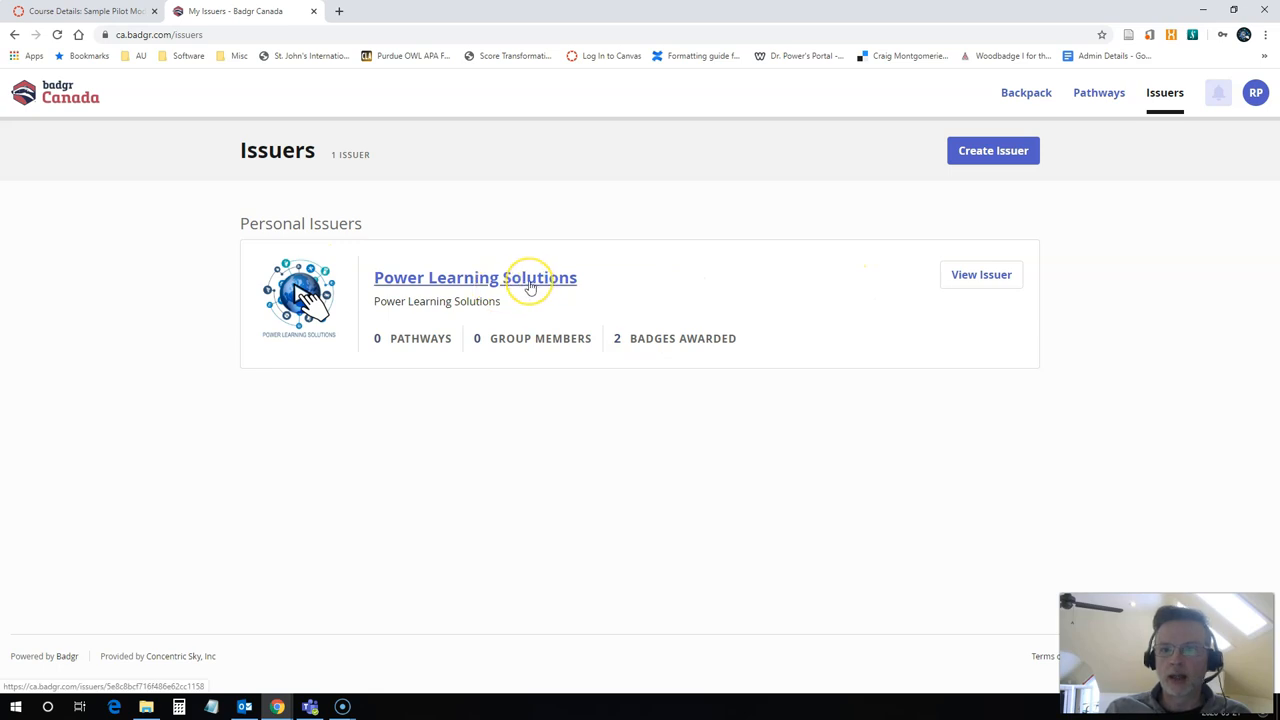
pyautogui.click(474, 277)
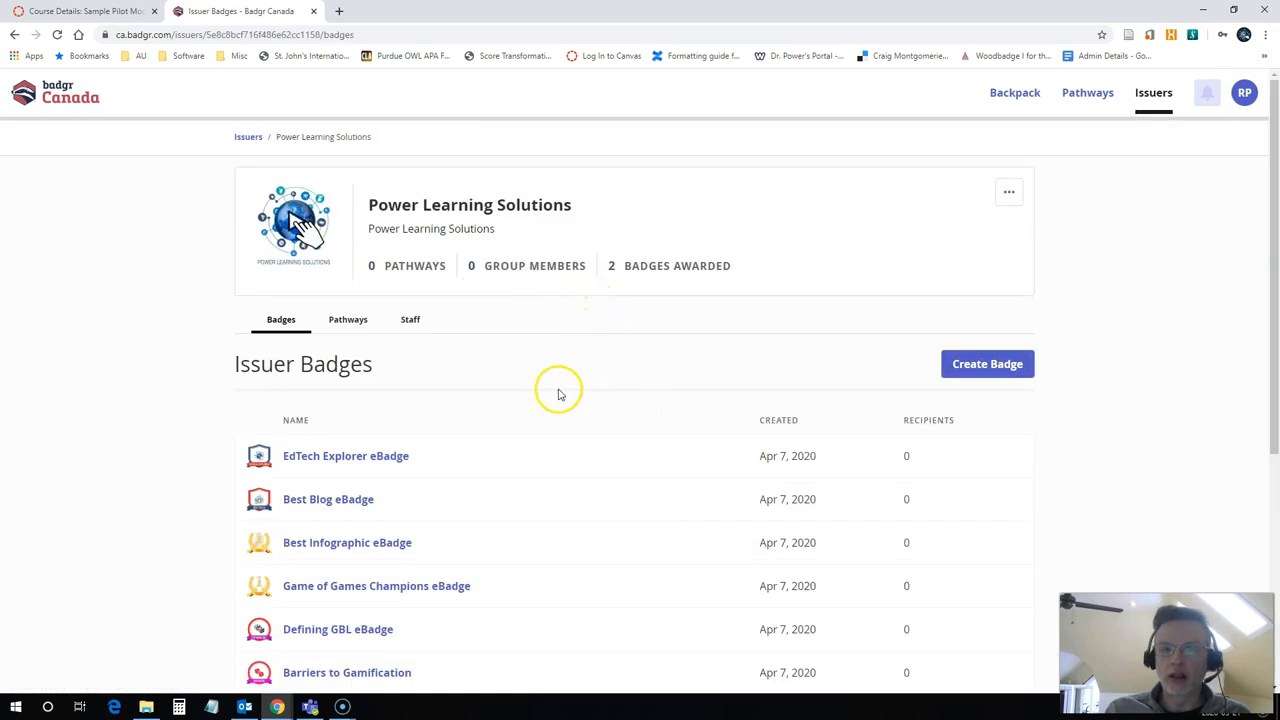
pyautogui.moveTo(455, 318)
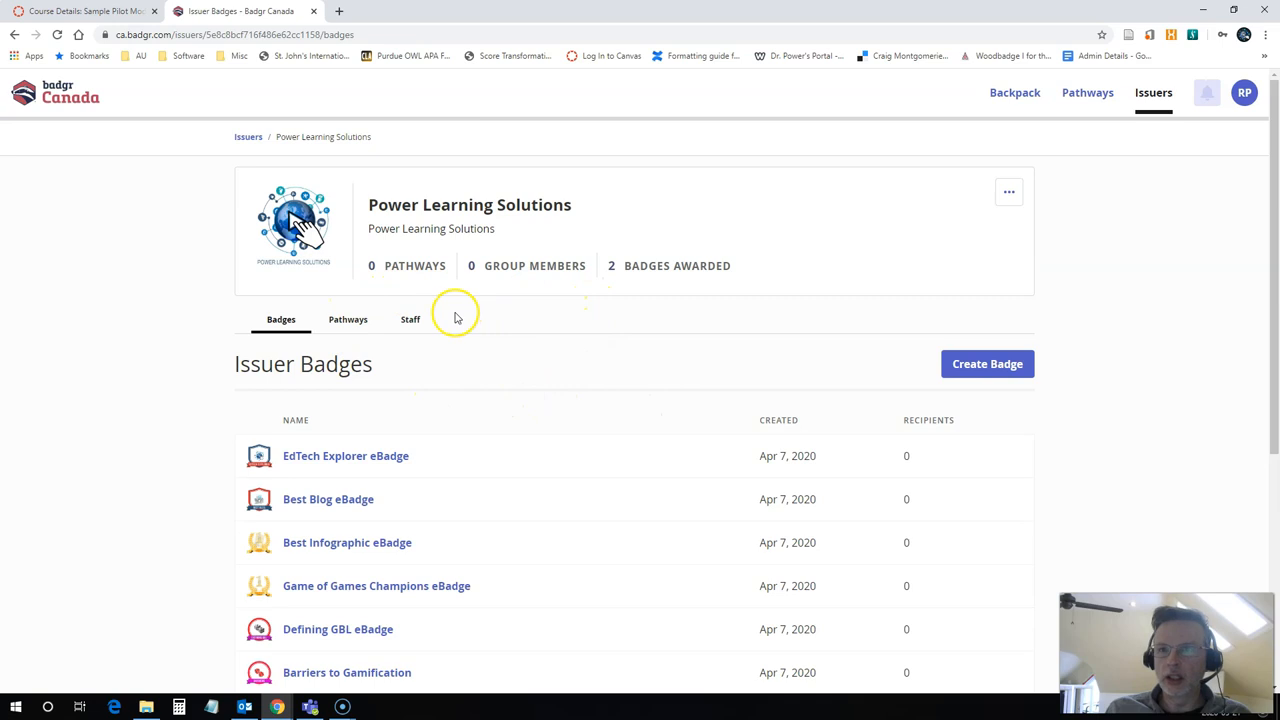
pyautogui.moveTo(1003, 631)
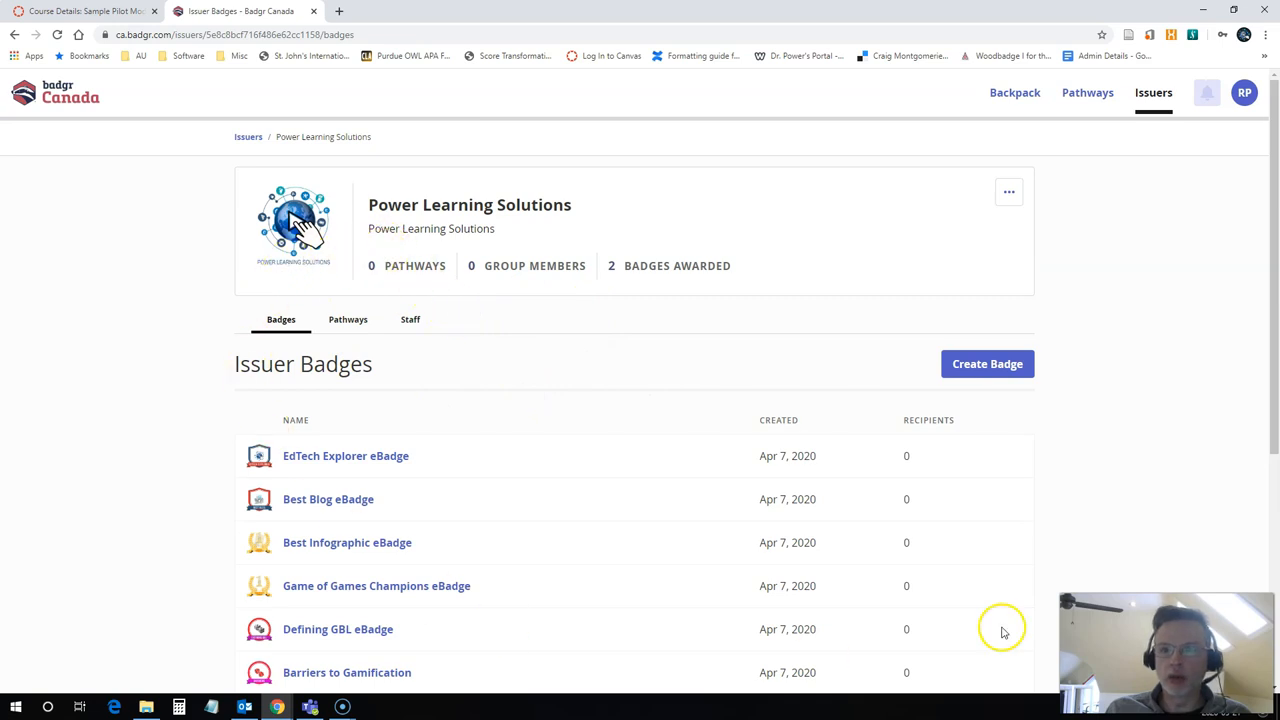
pyautogui.scroll(-3)
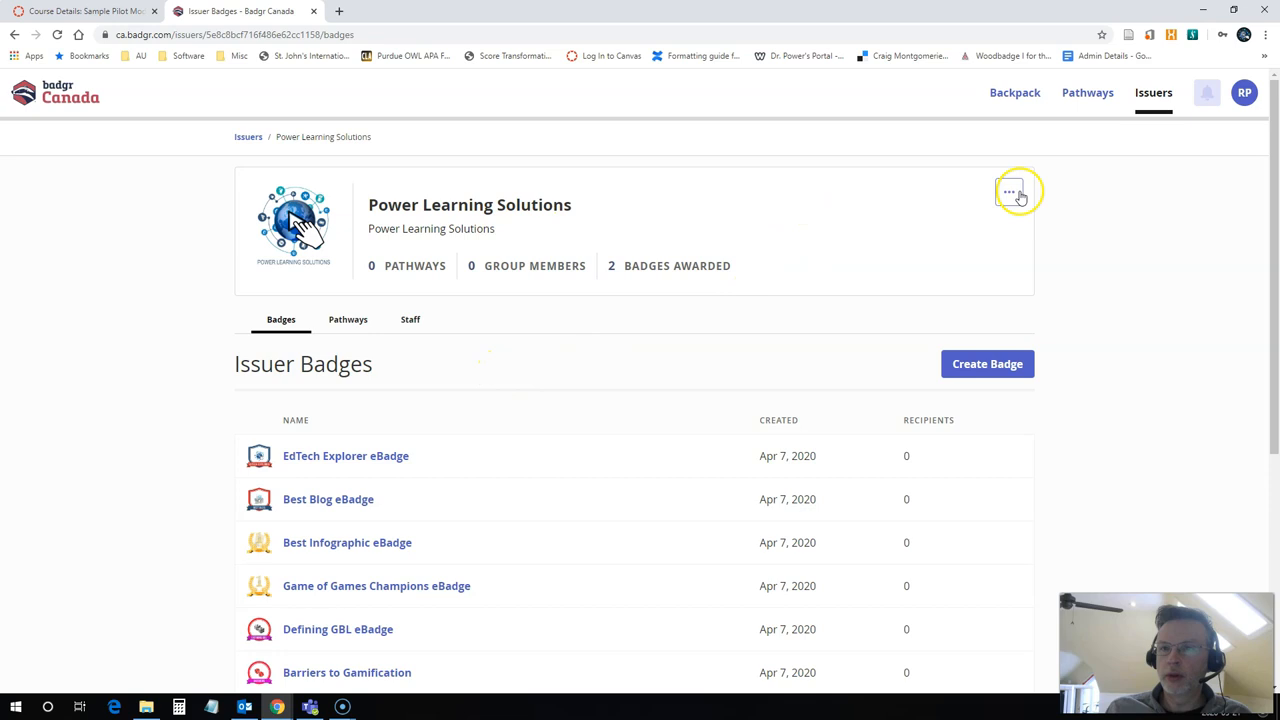
pyautogui.moveTo(1217, 110)
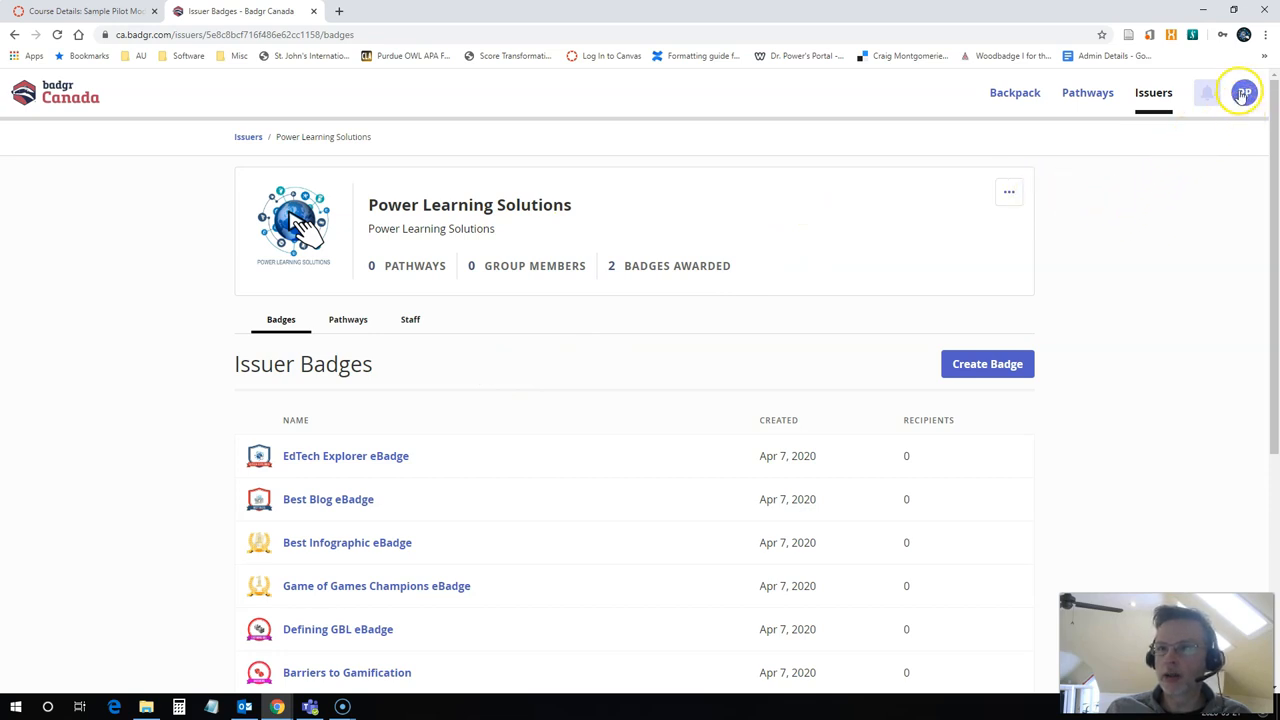
# - Go to App Integrations from the Badgr Canada account menu
pyautogui.click(1244, 92)
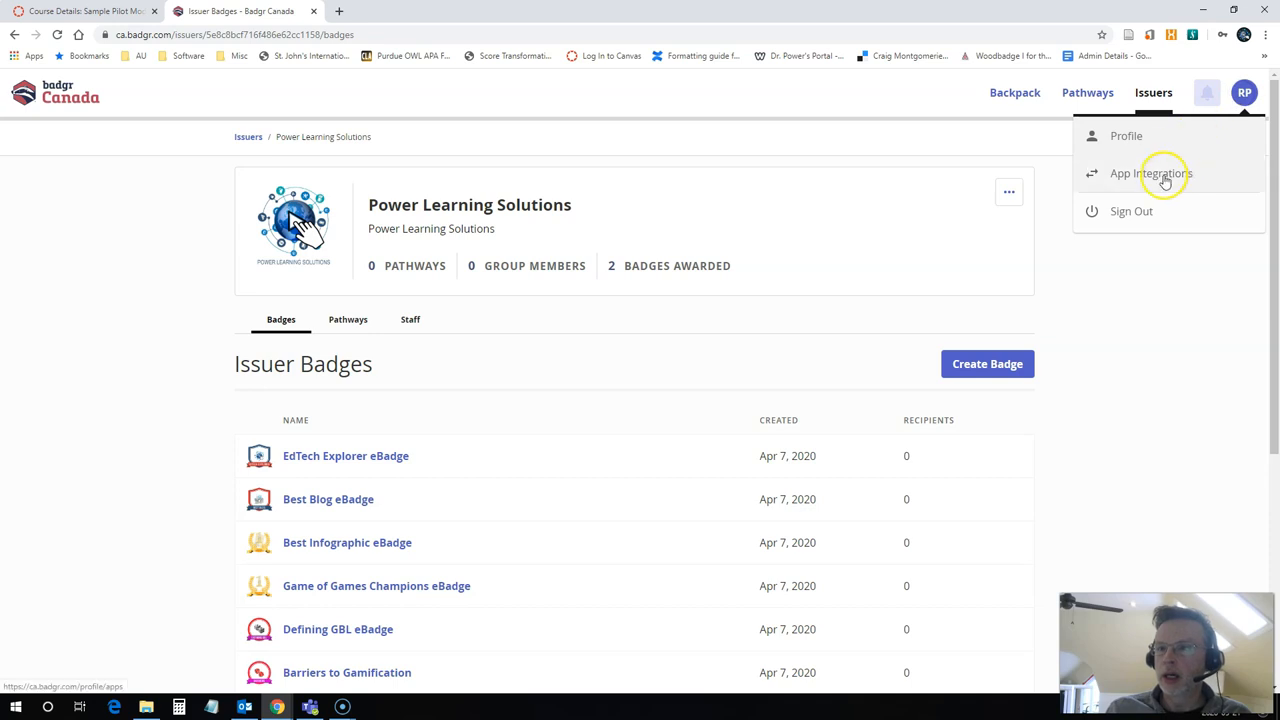
pyautogui.moveTo(1180, 175)
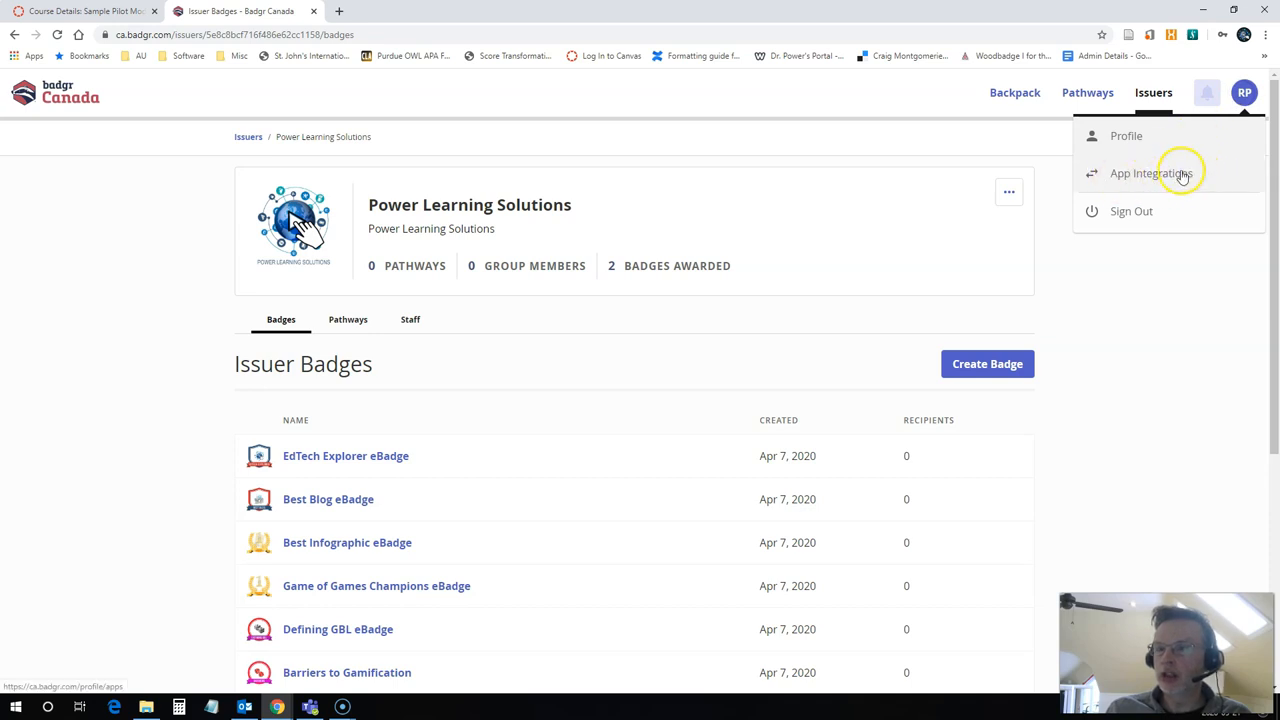
pyautogui.click(1151, 173)
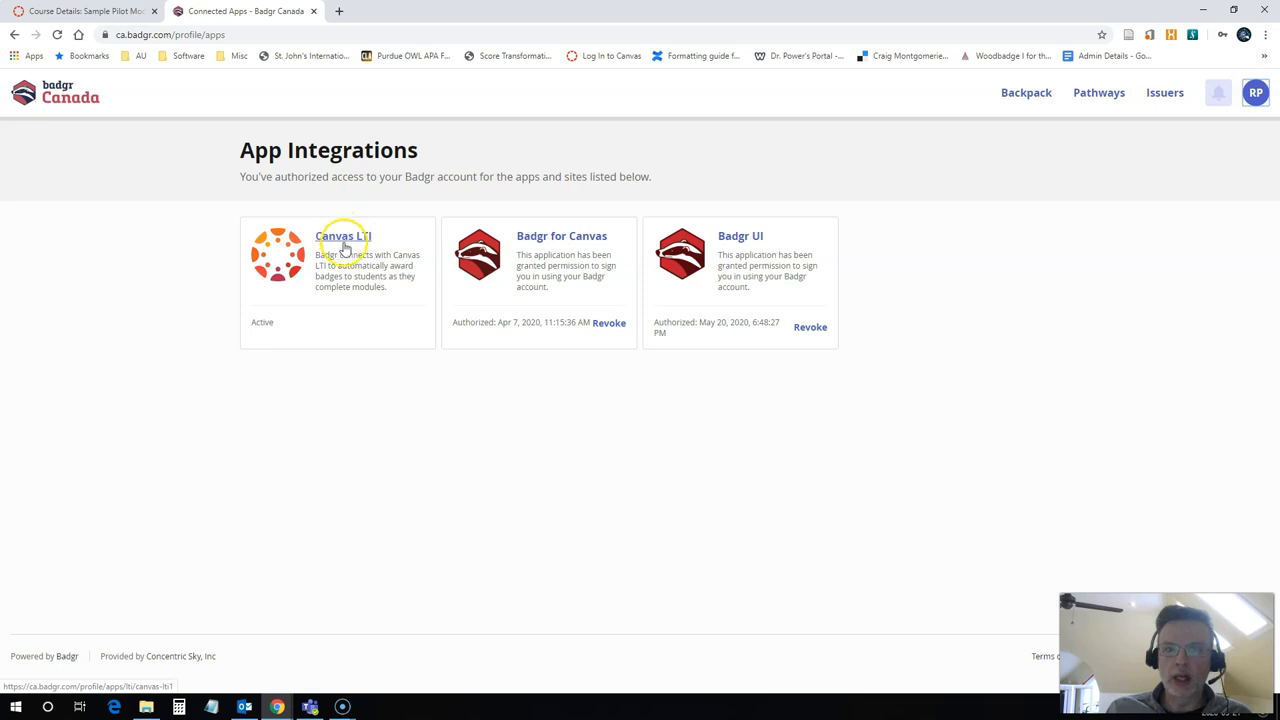
pyautogui.moveTo(408, 253)
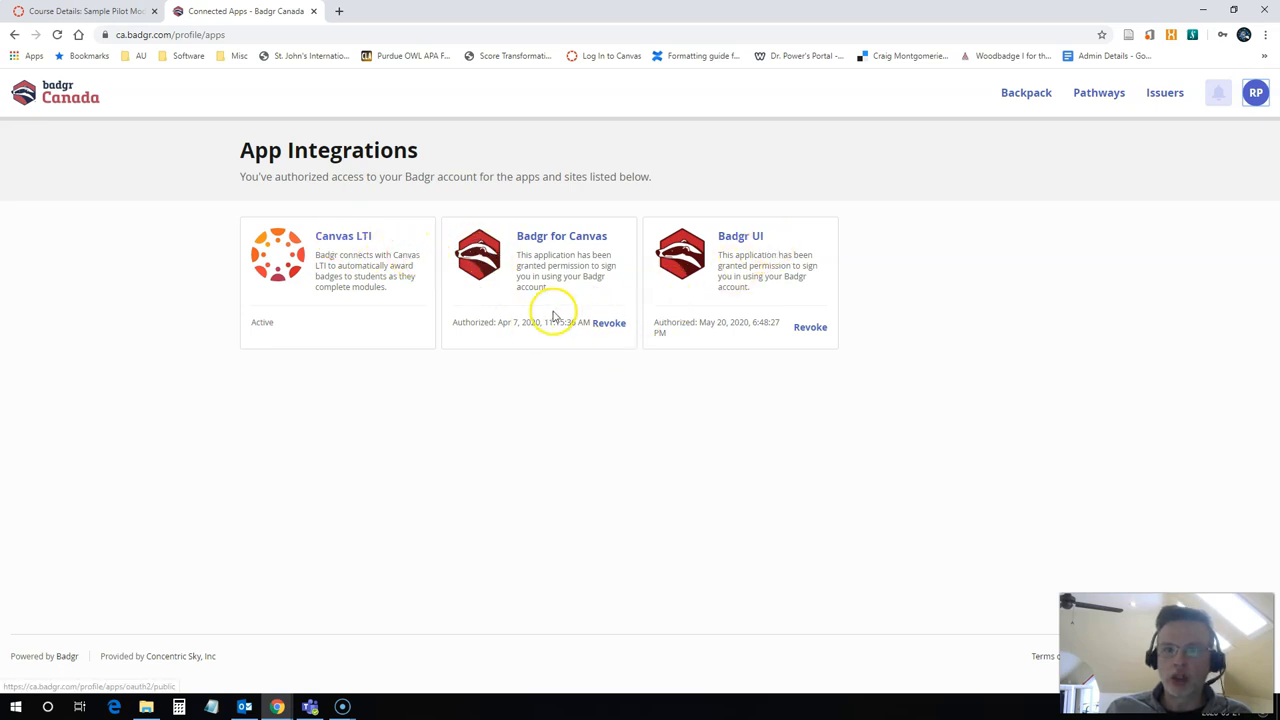
pyautogui.moveTo(357, 273)
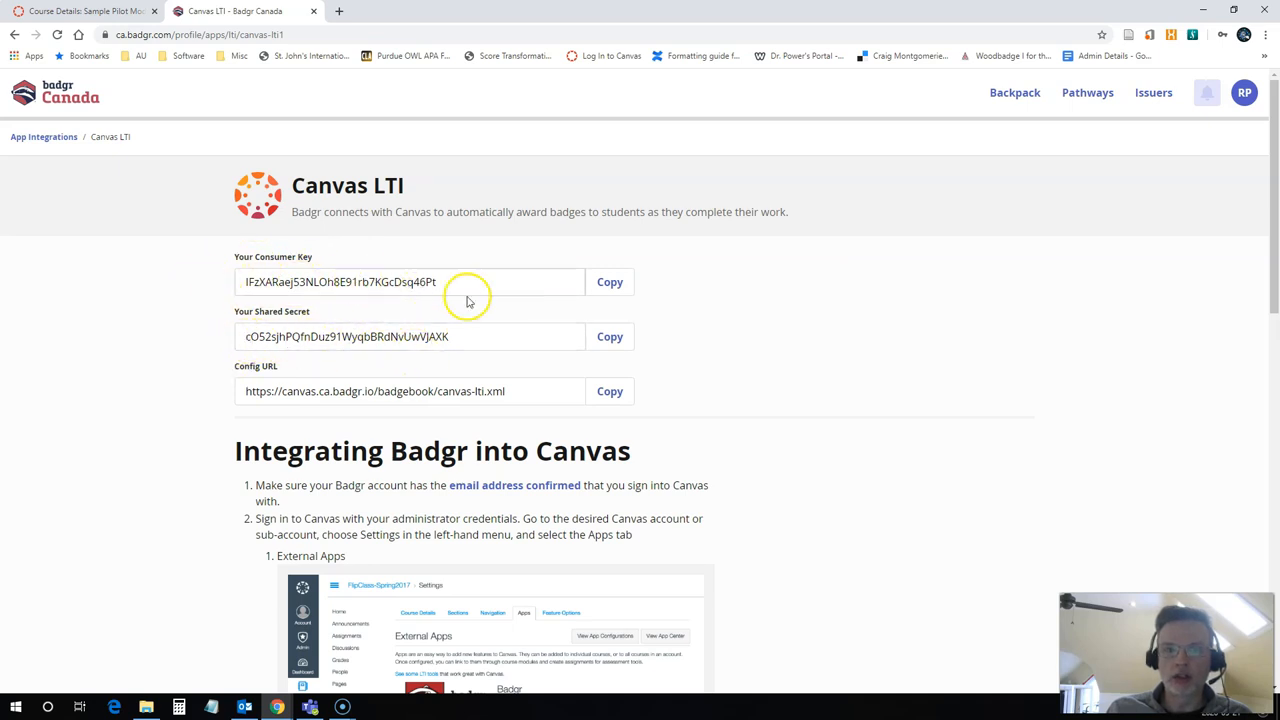
pyautogui.click(610, 281)
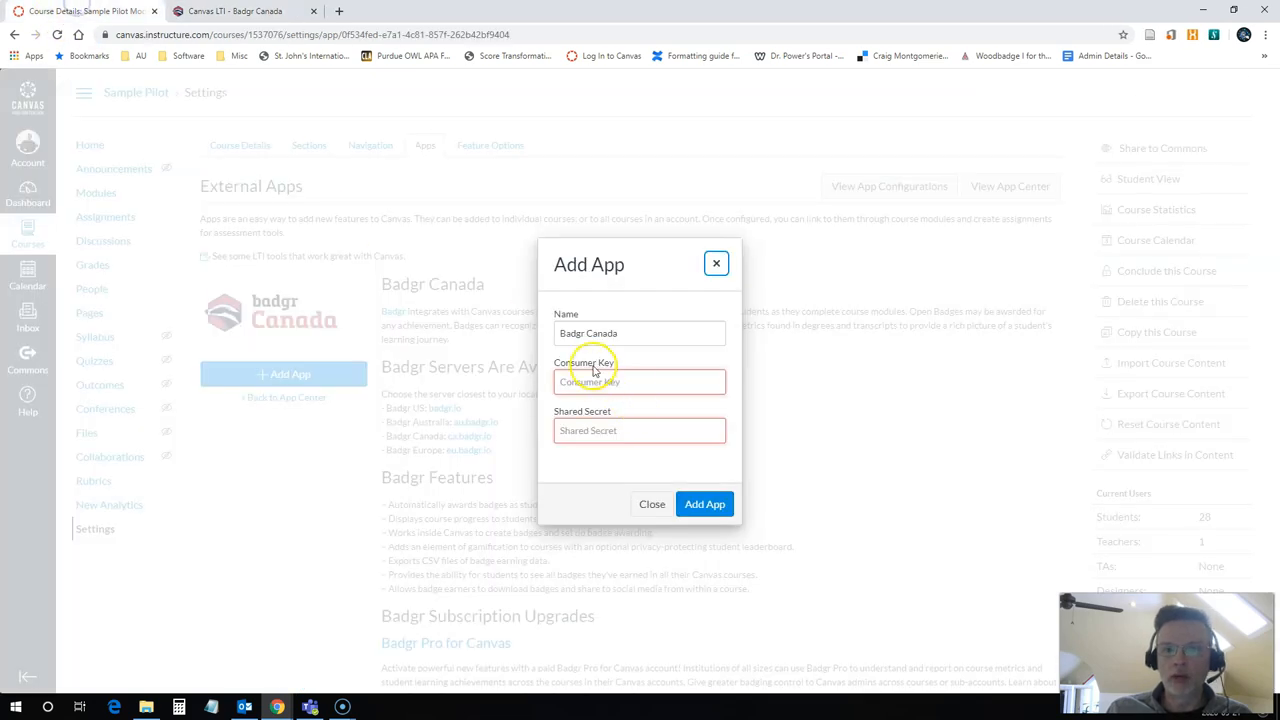
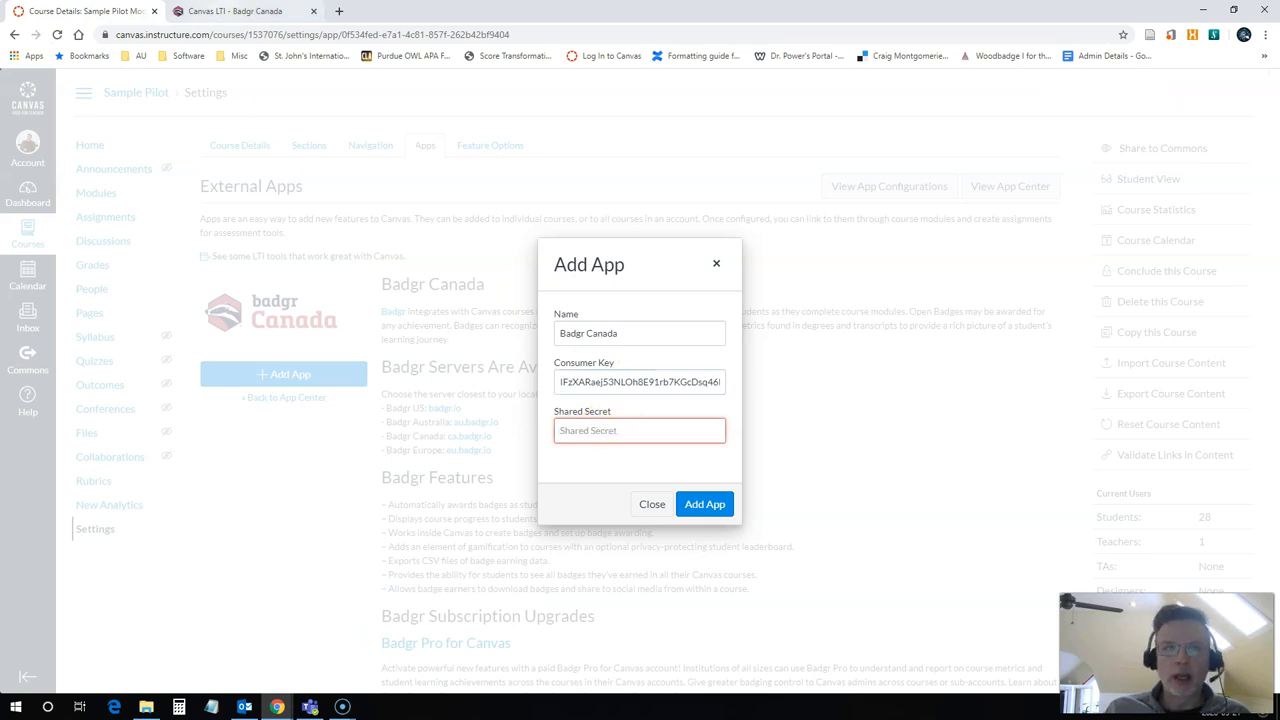
pyautogui.click(603, 336)
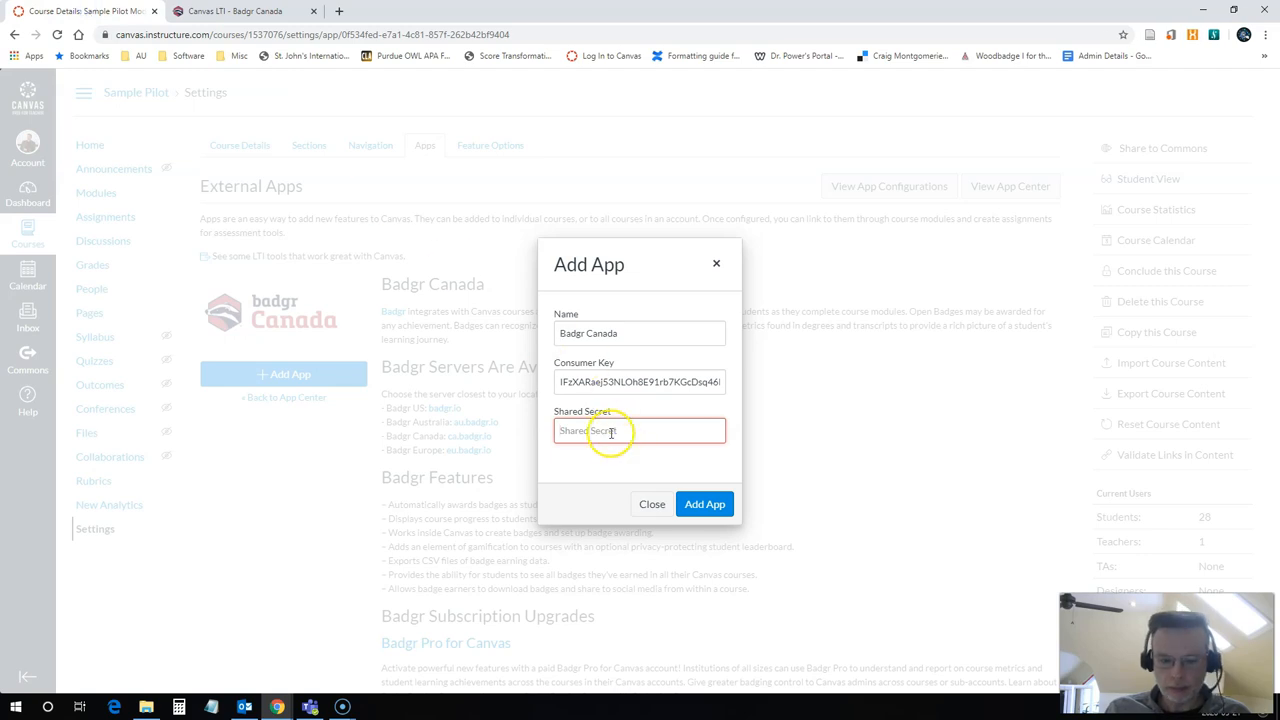
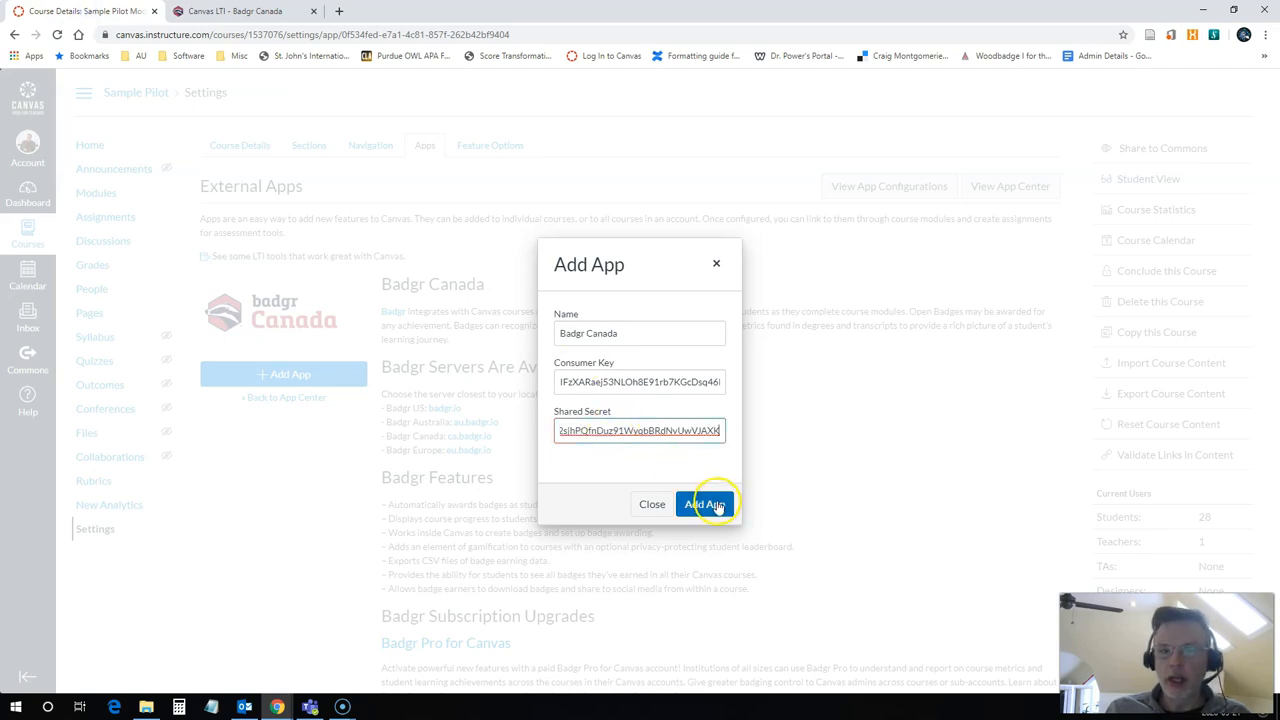
pyautogui.click(705, 504)
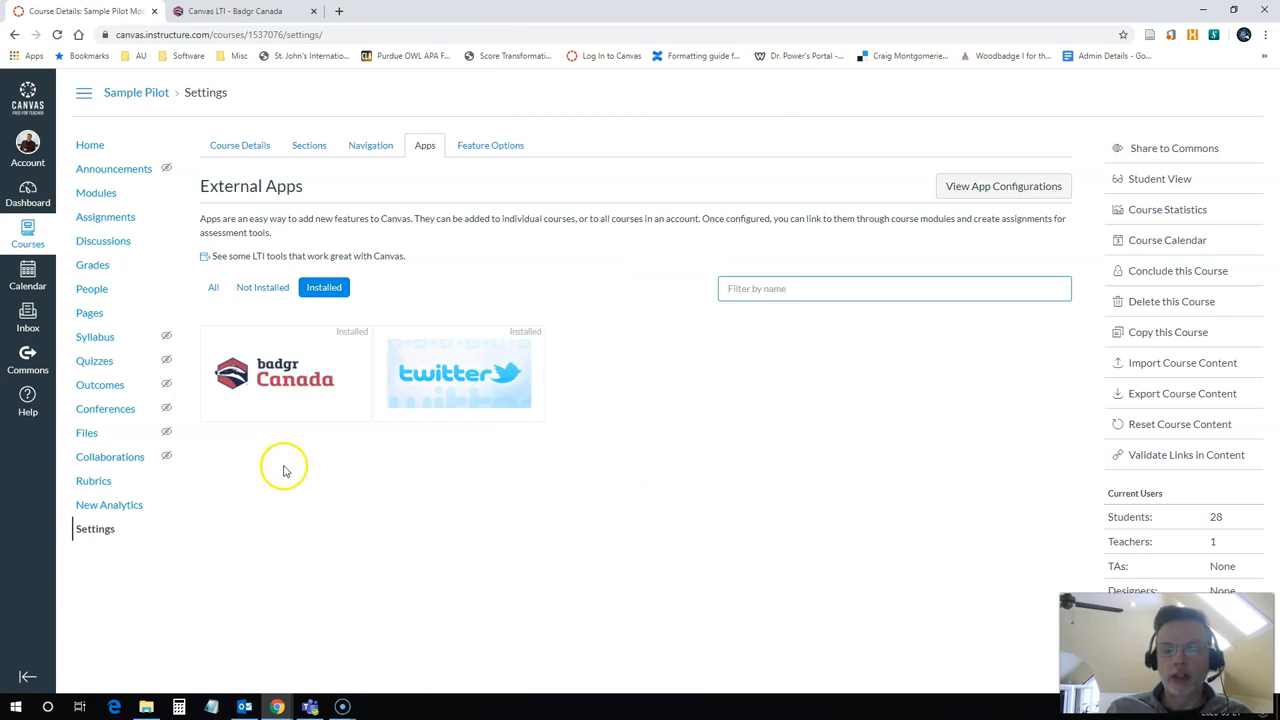
pyautogui.moveTo(463, 435)
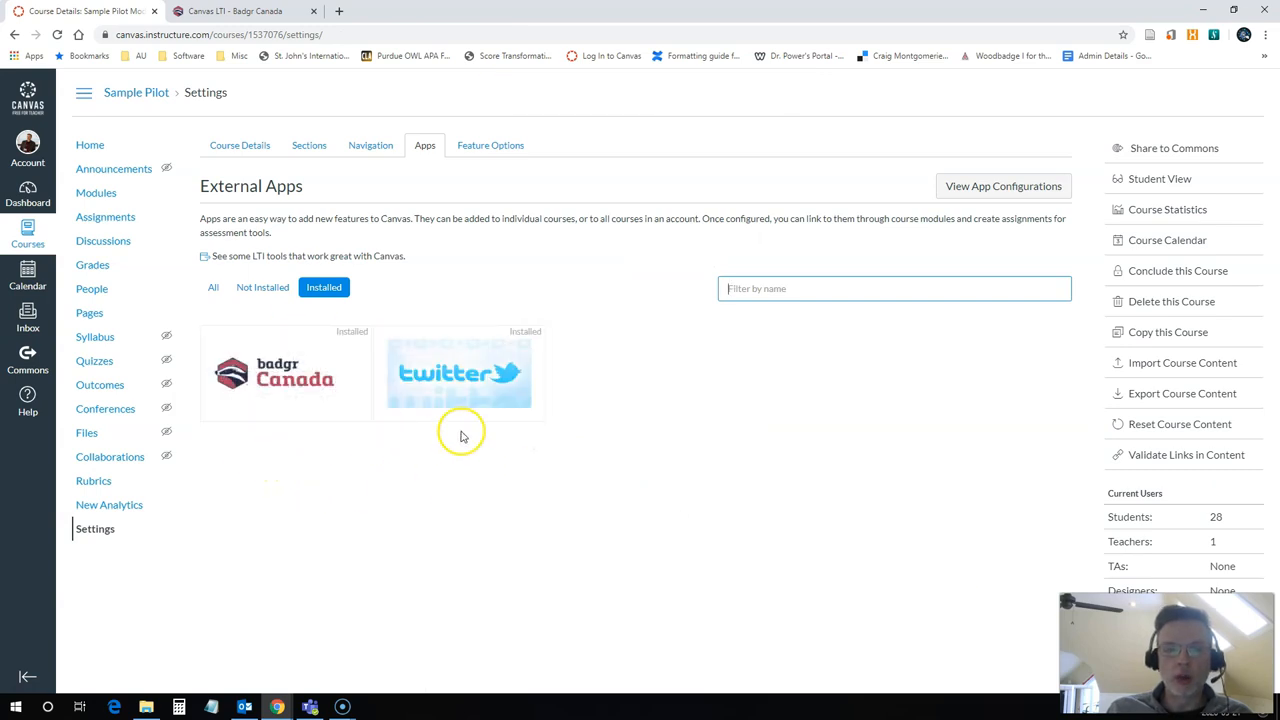
pyautogui.moveTo(368, 497)
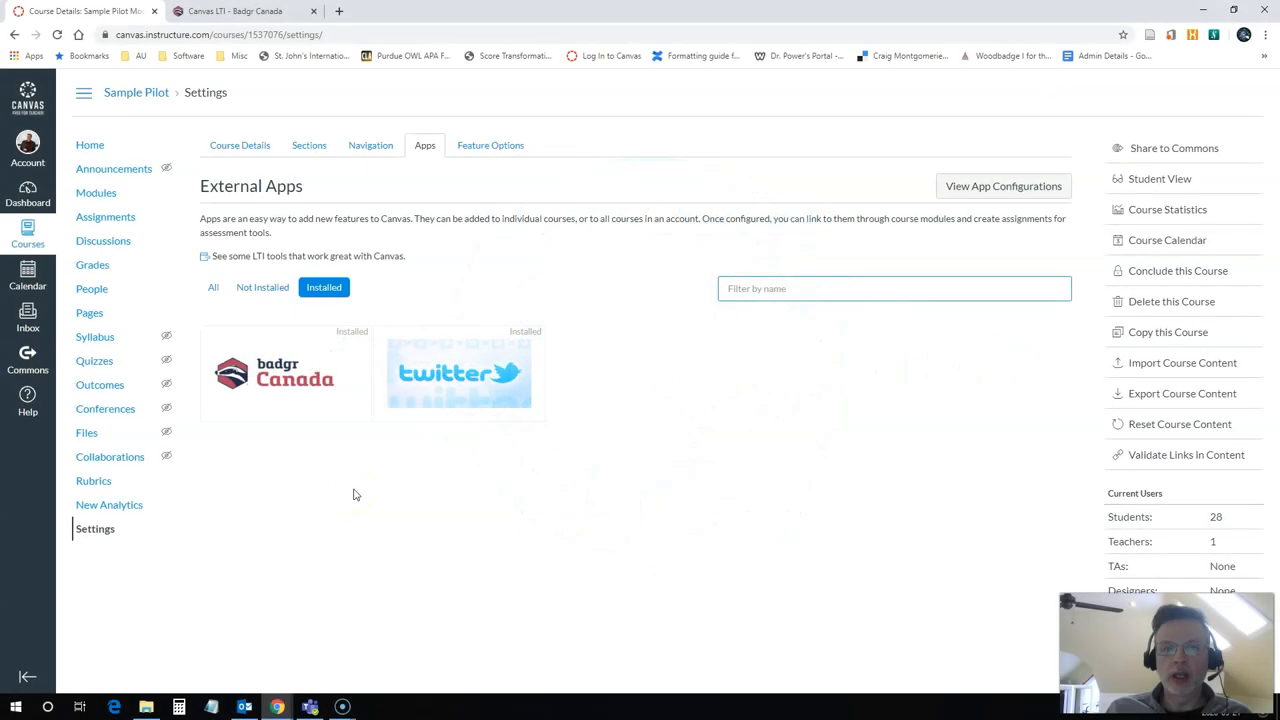
pyautogui.moveTo(351, 495)
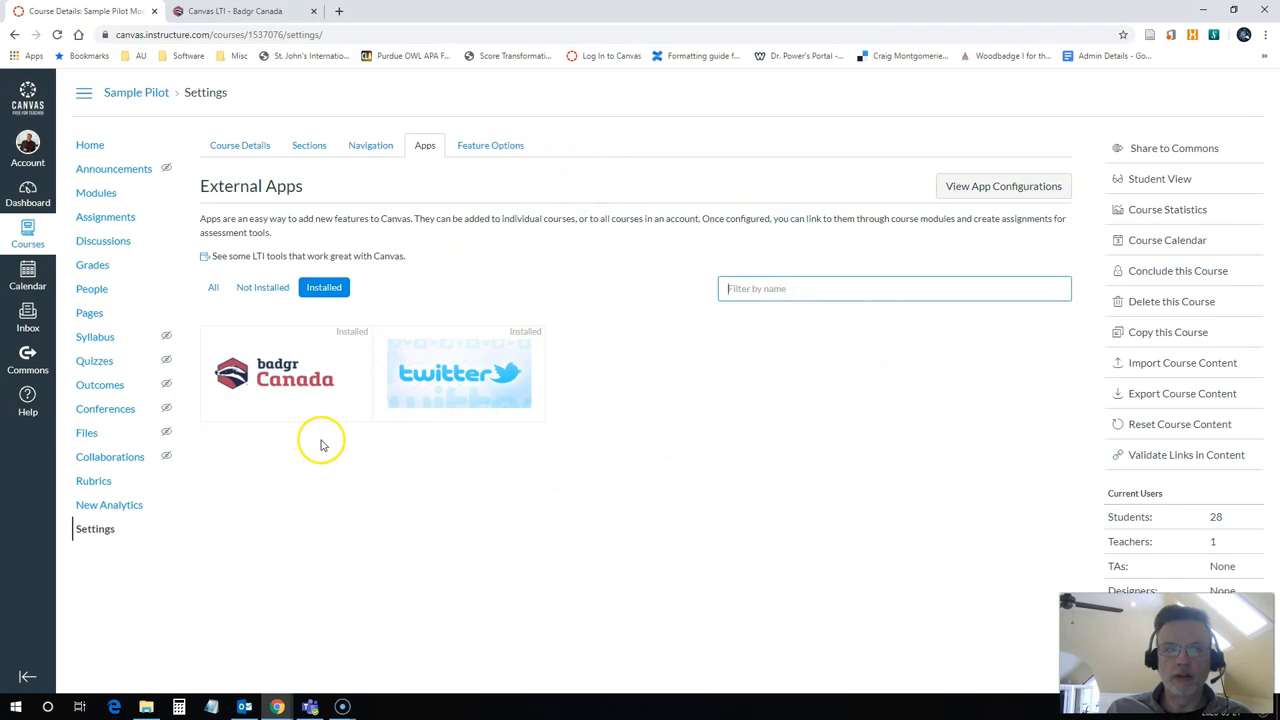
pyautogui.moveTo(308, 448)
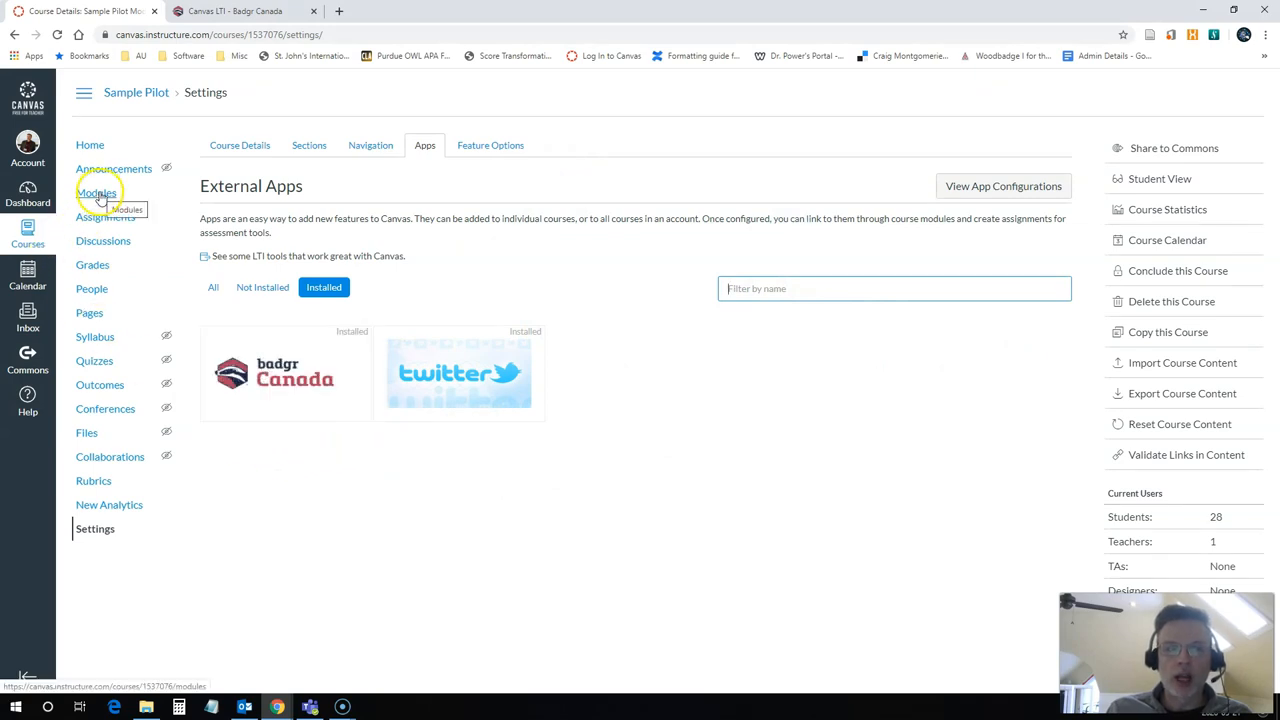
# - Go to Modules and scroll through the Week 4 (PILOT MODULE) items
pyautogui.click(97, 192)
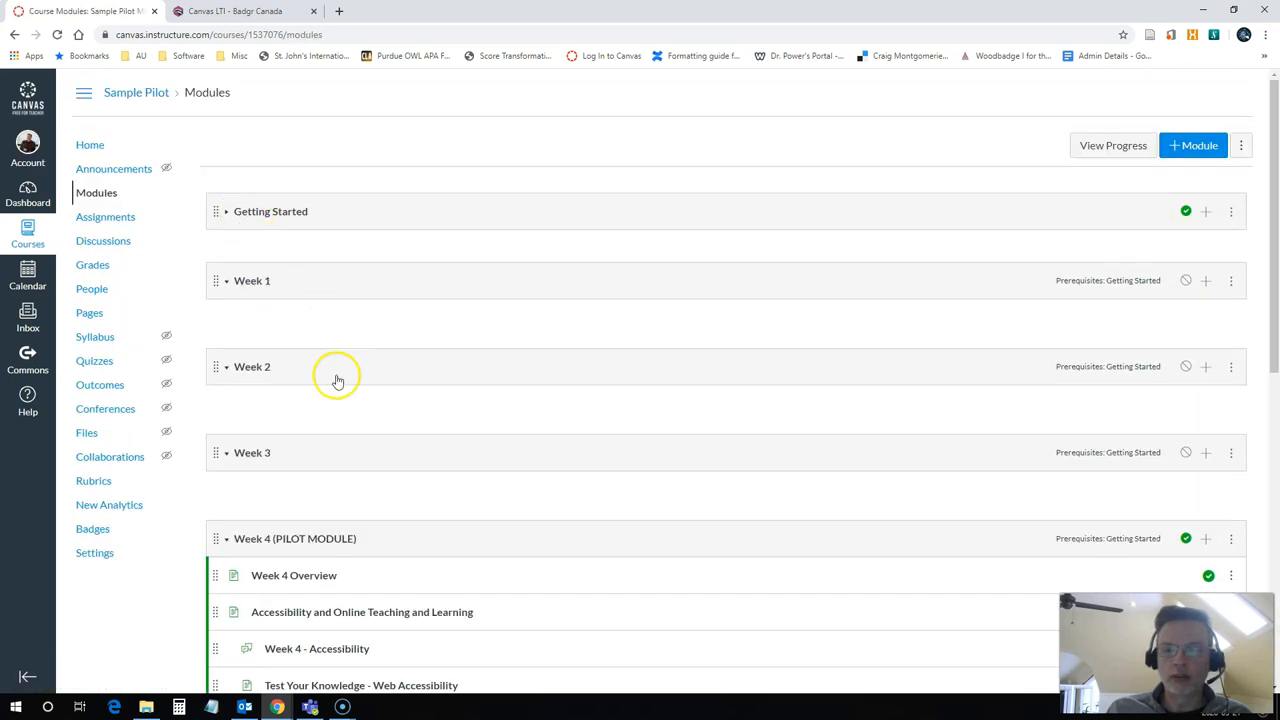
pyautogui.scroll(-3)
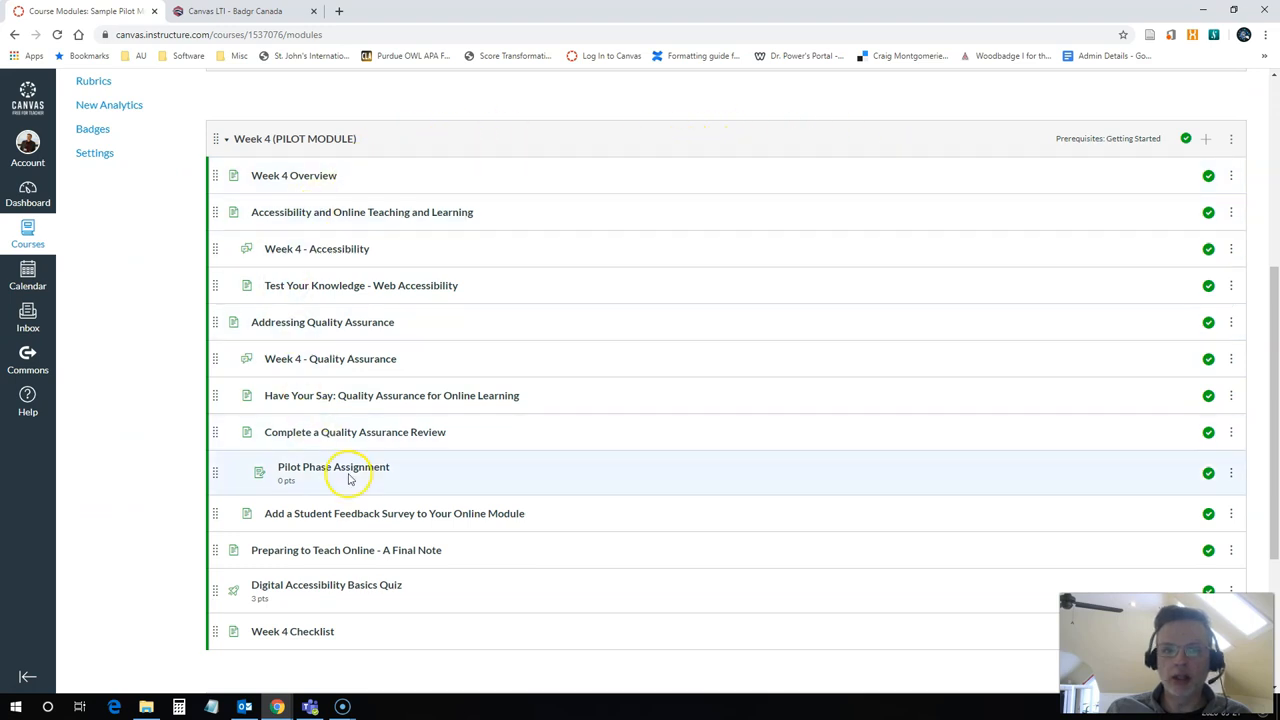
pyautogui.scroll(-3)
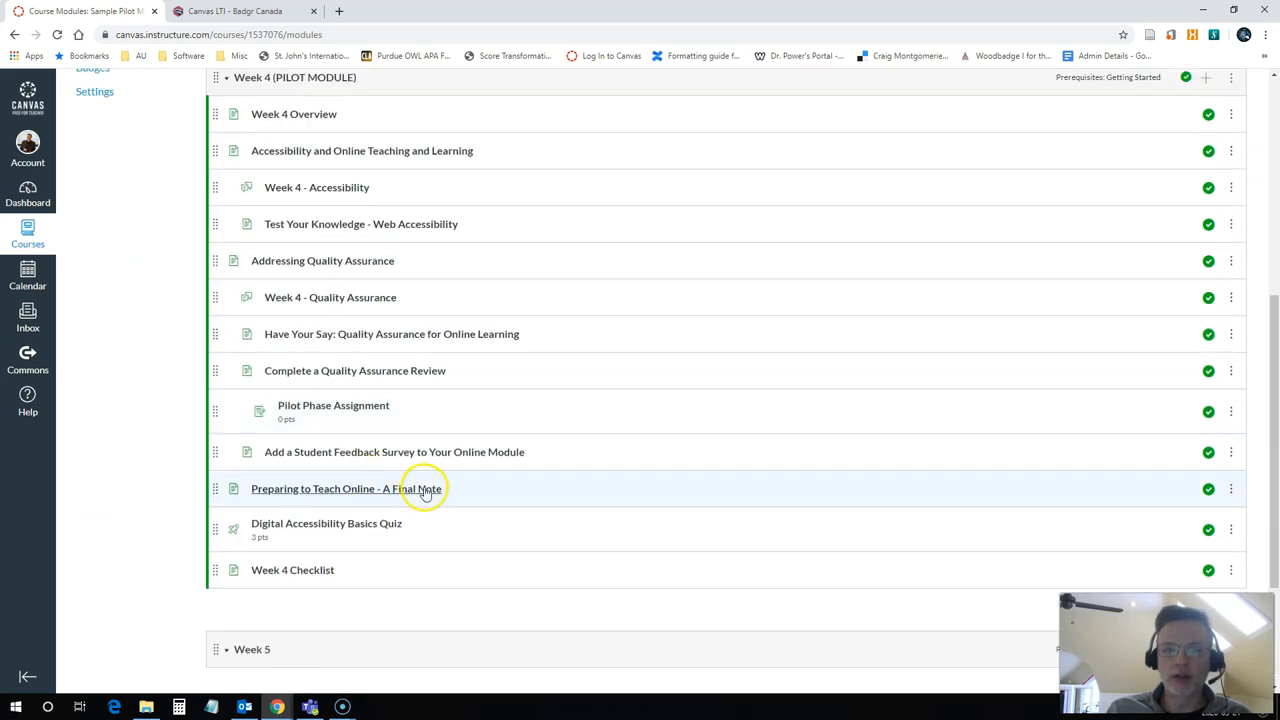
pyautogui.moveTo(400, 570)
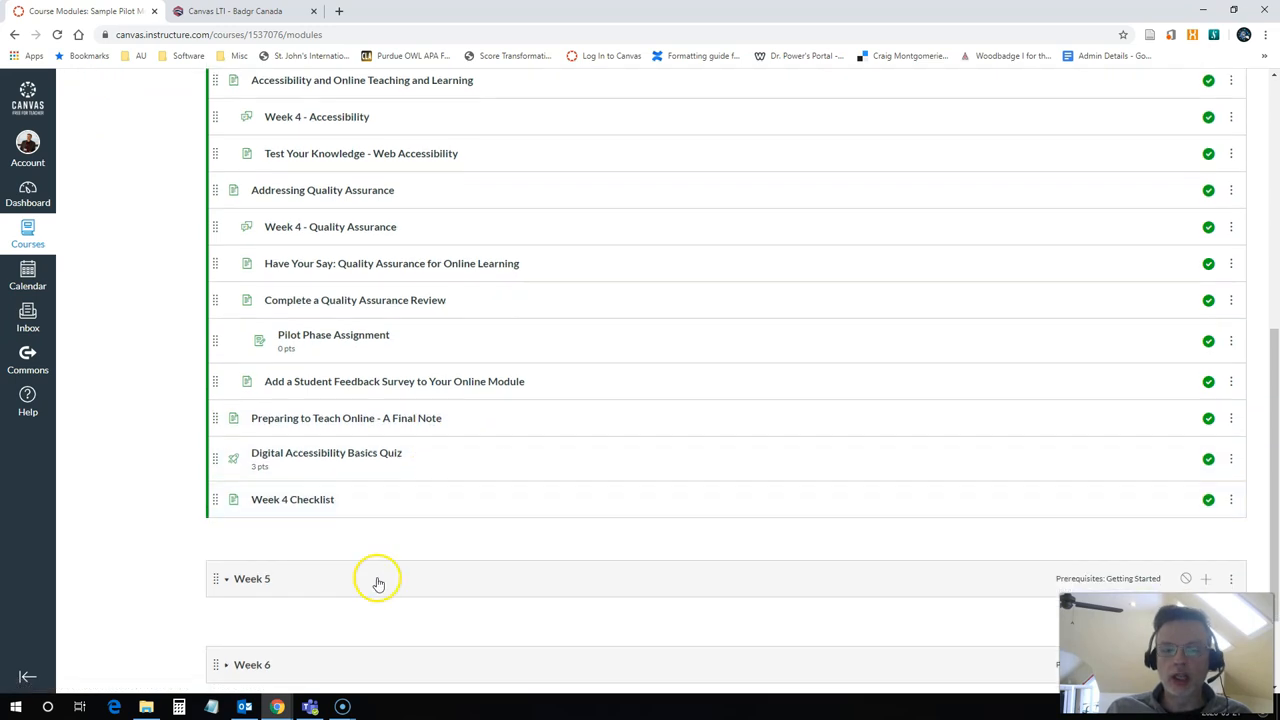
pyautogui.scroll(-3)
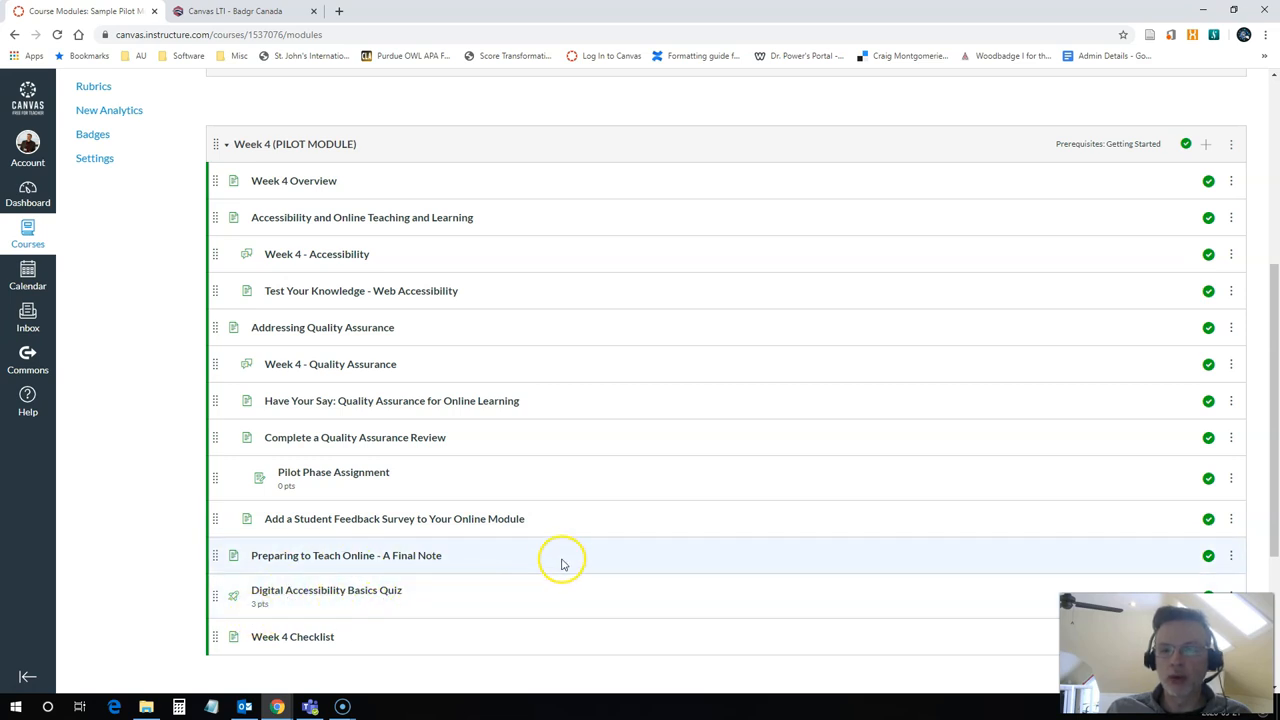
pyautogui.scroll(-3)
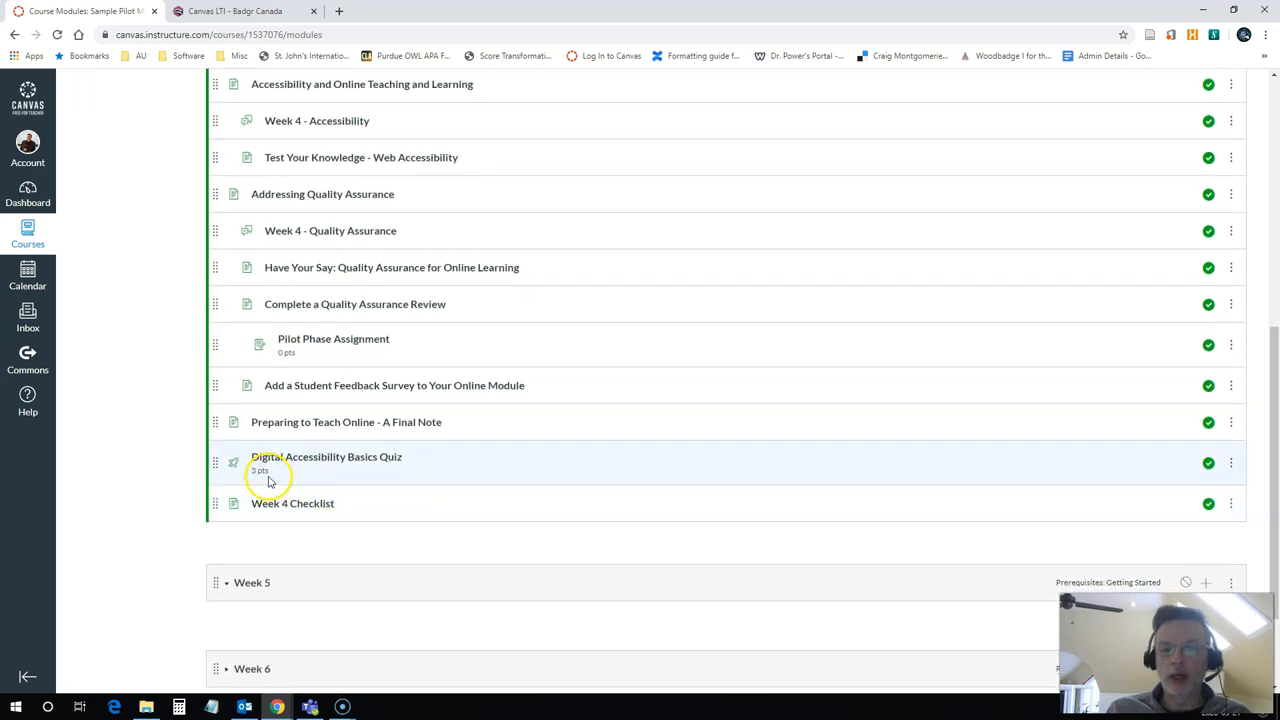
pyautogui.moveTo(456, 487)
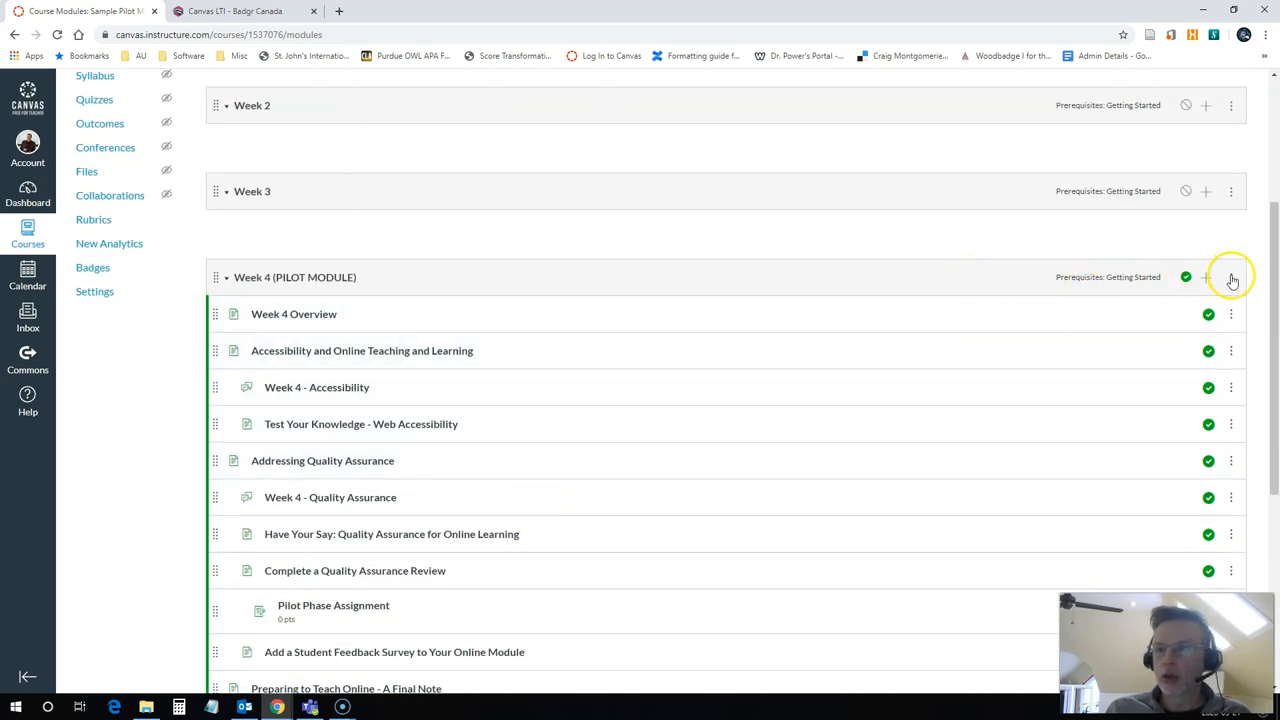
# - Require a minimum score of 3 on the Digital Accessibility Basics Quiz, saving without re-locking modules
pyautogui.click(1230, 277)
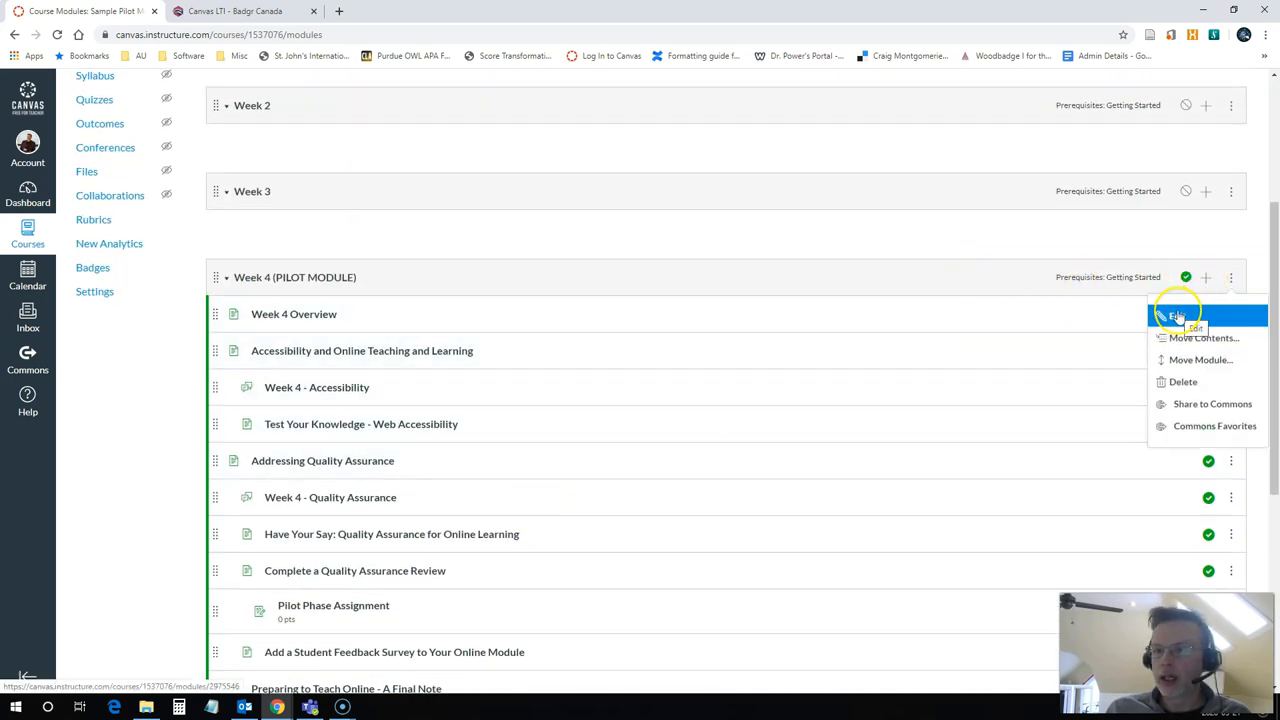
pyautogui.click(1195, 327)
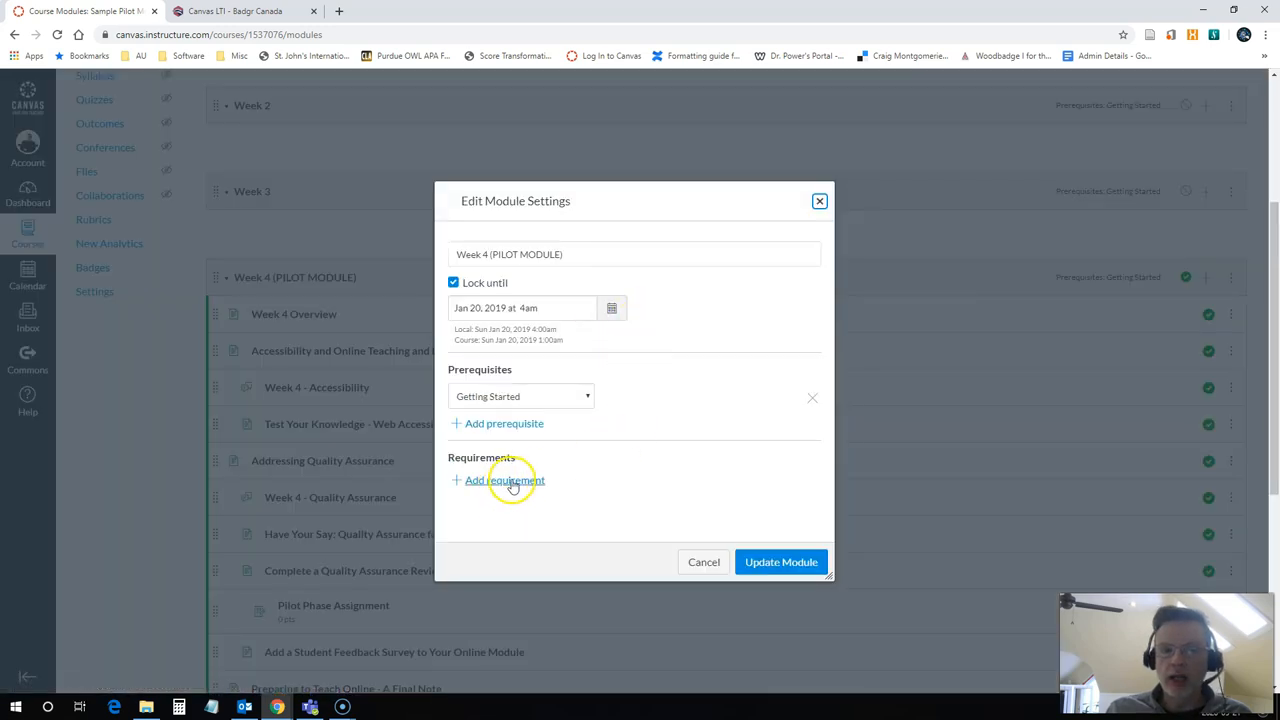
pyautogui.click(504, 480)
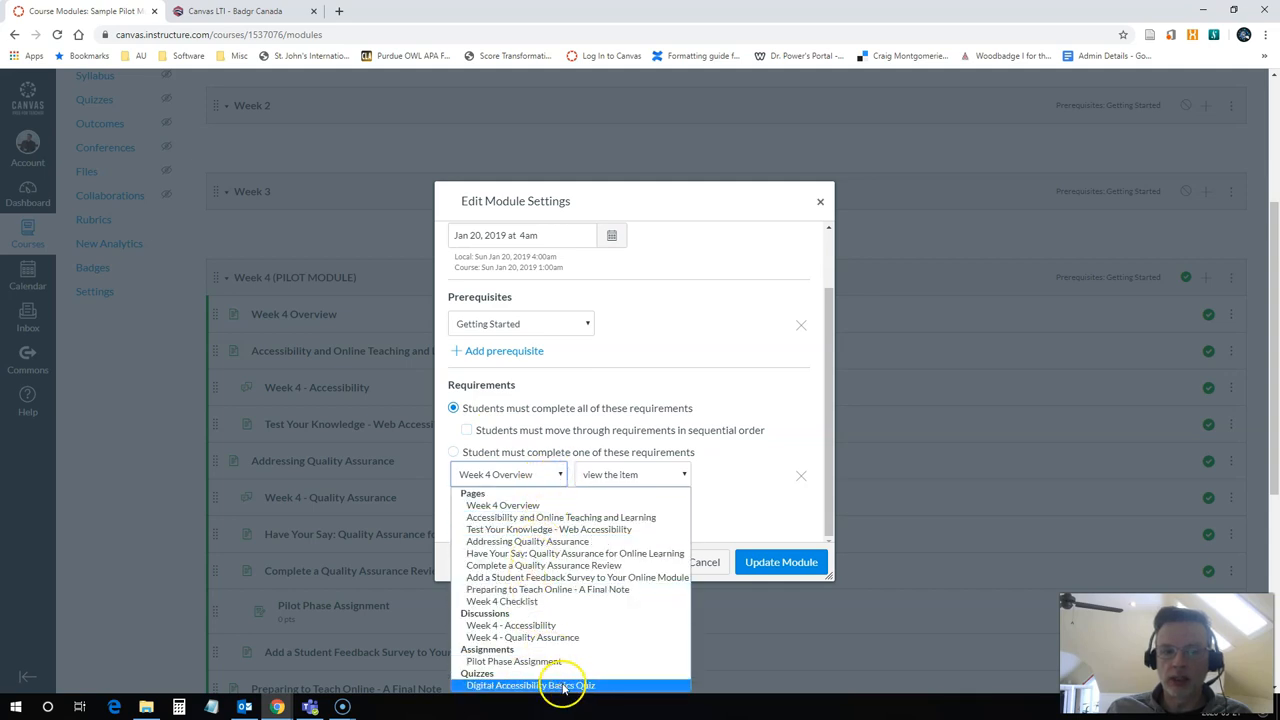
pyautogui.click(530, 685)
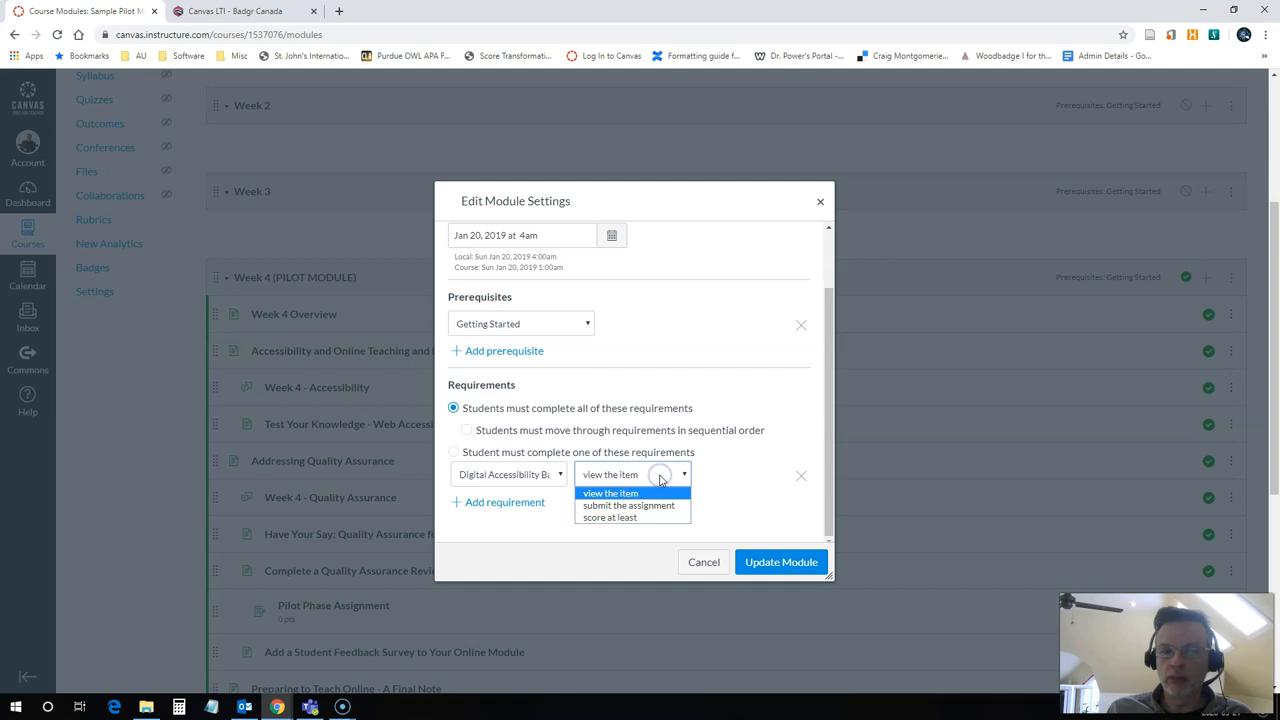
pyautogui.click(609, 517)
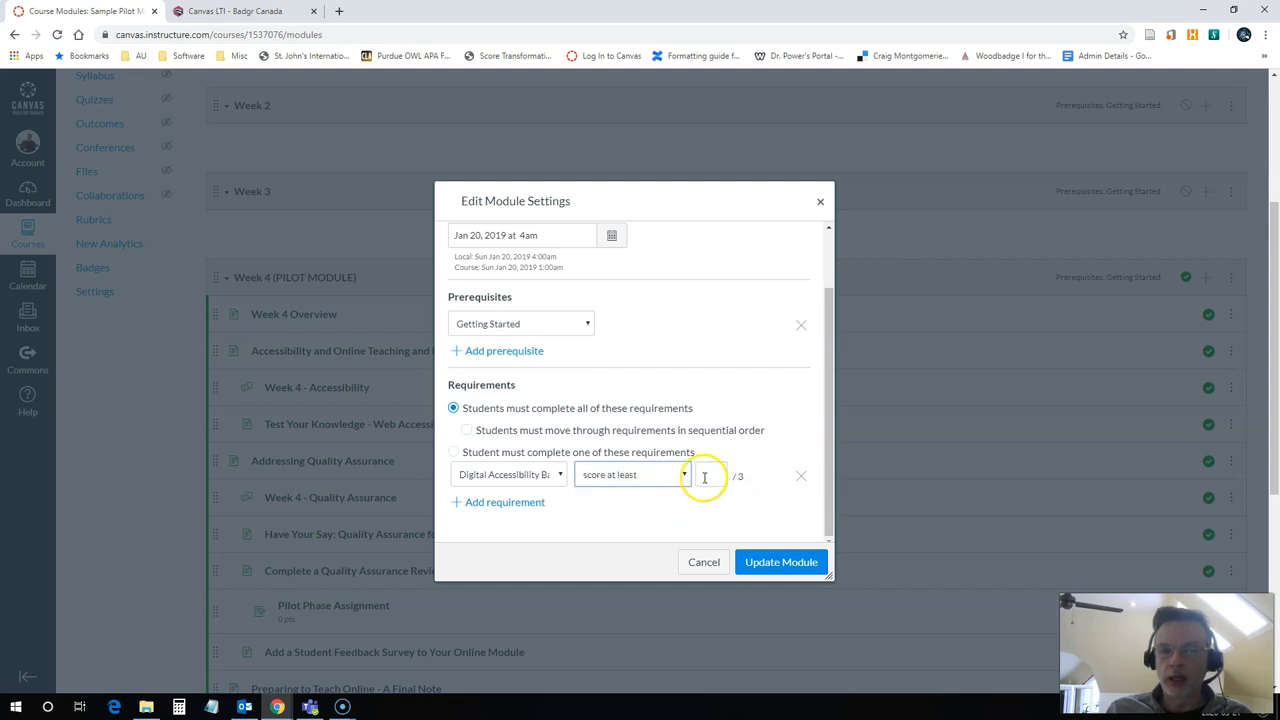
pyautogui.write('3')
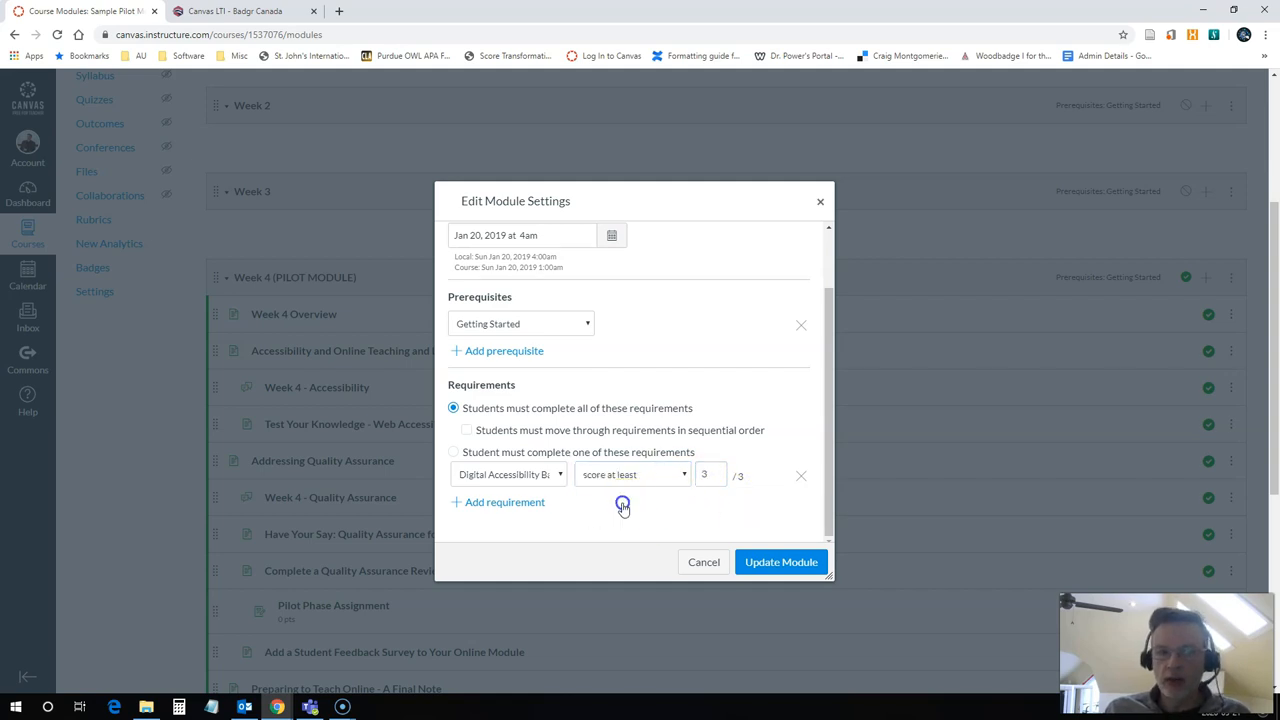
pyautogui.click(781, 561)
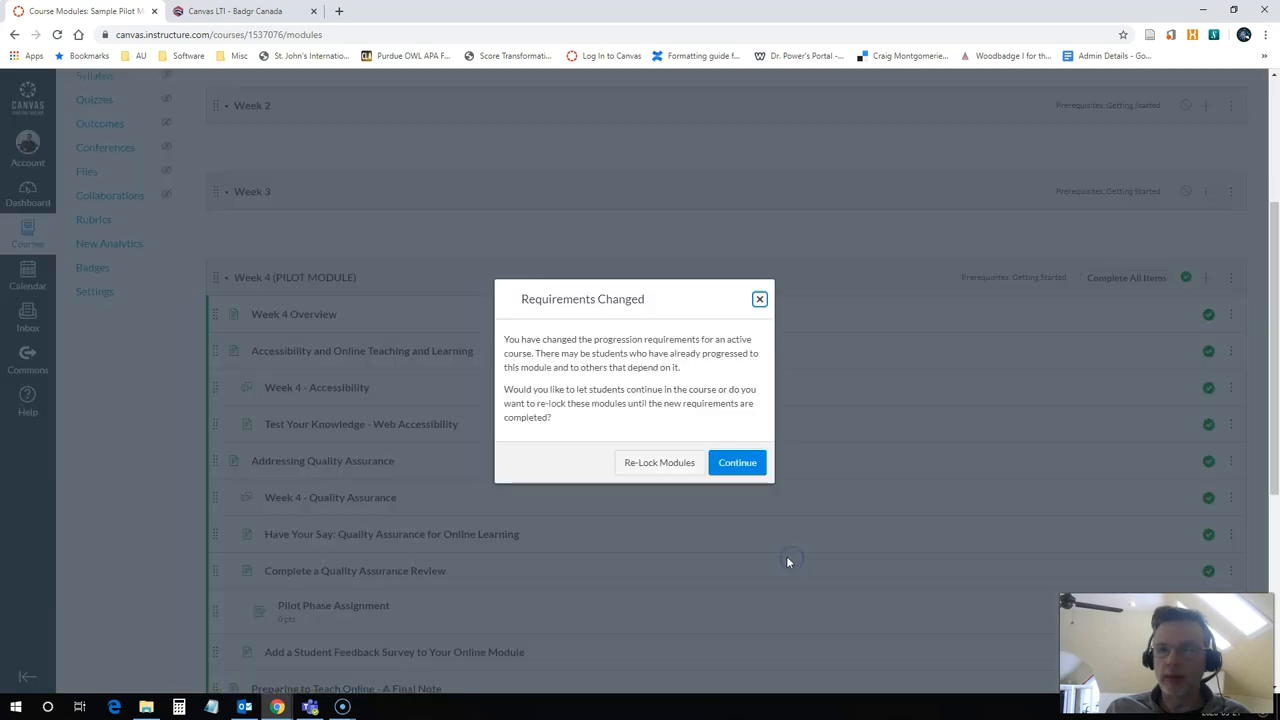
pyautogui.click(737, 462)
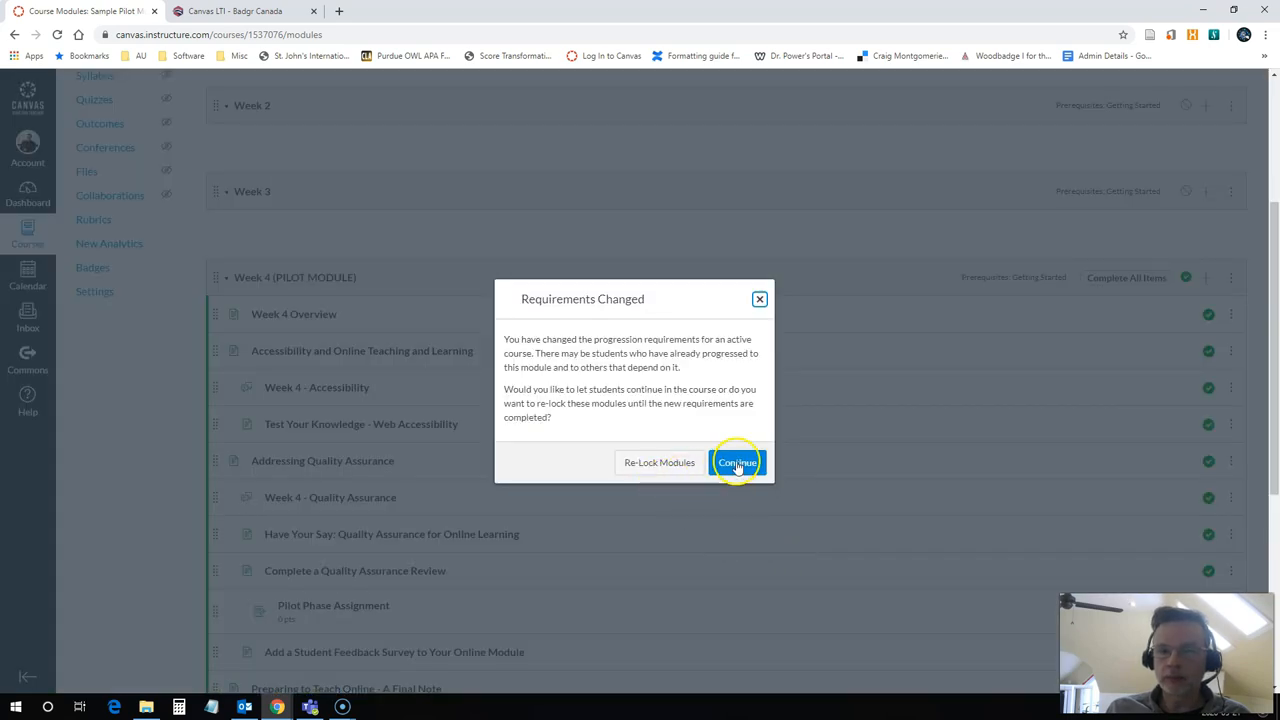
pyautogui.click(737, 462)
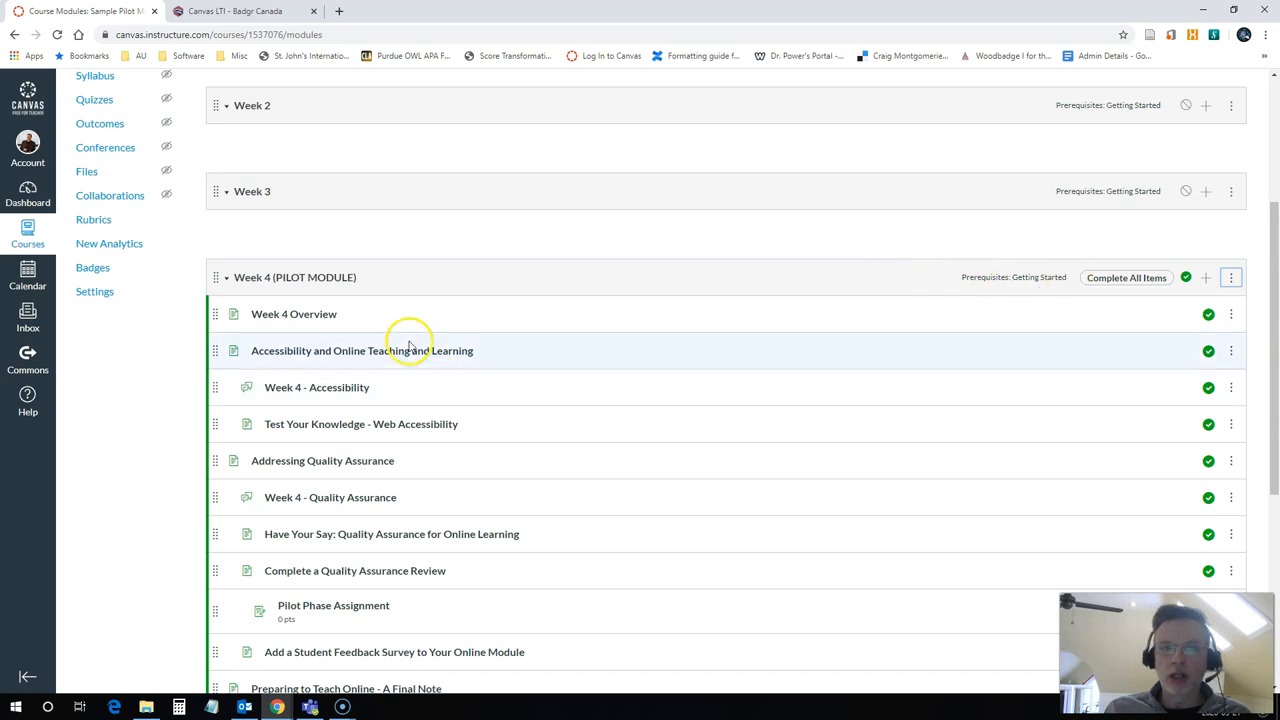
pyautogui.scroll(-3)
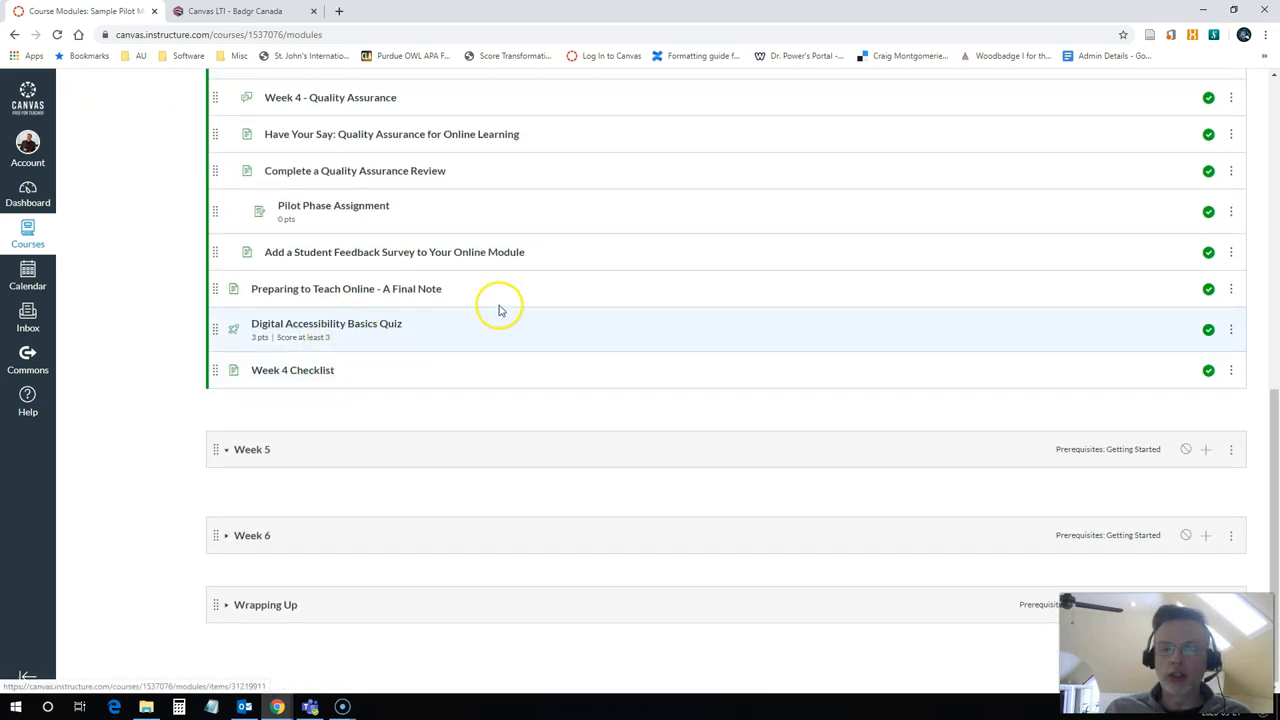
pyautogui.moveTo(433, 330)
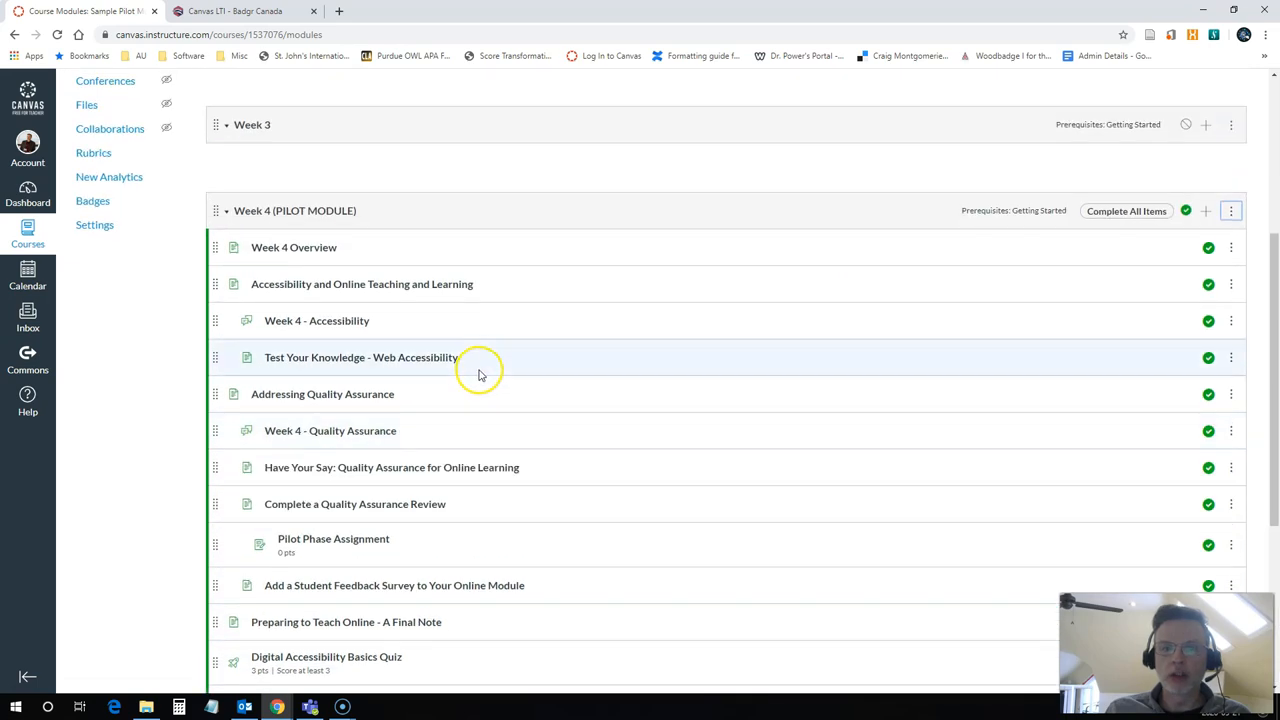
pyautogui.moveTo(453, 213)
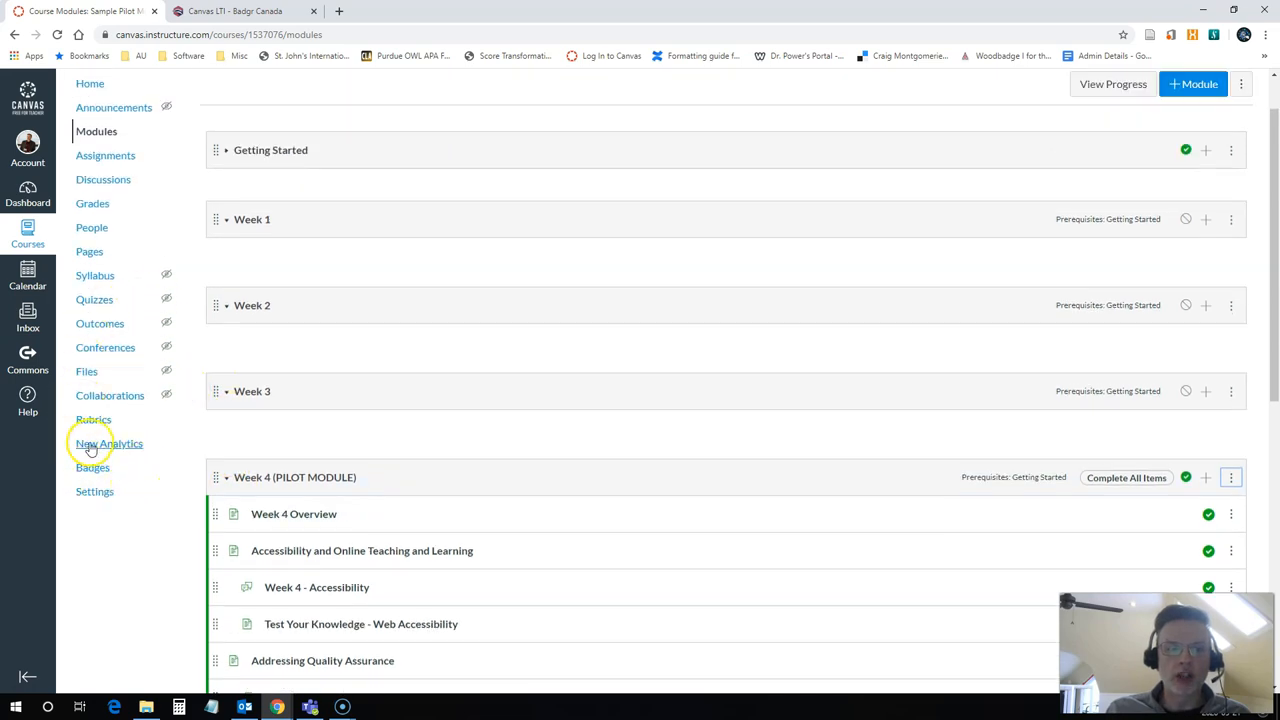
pyautogui.moveTo(145, 517)
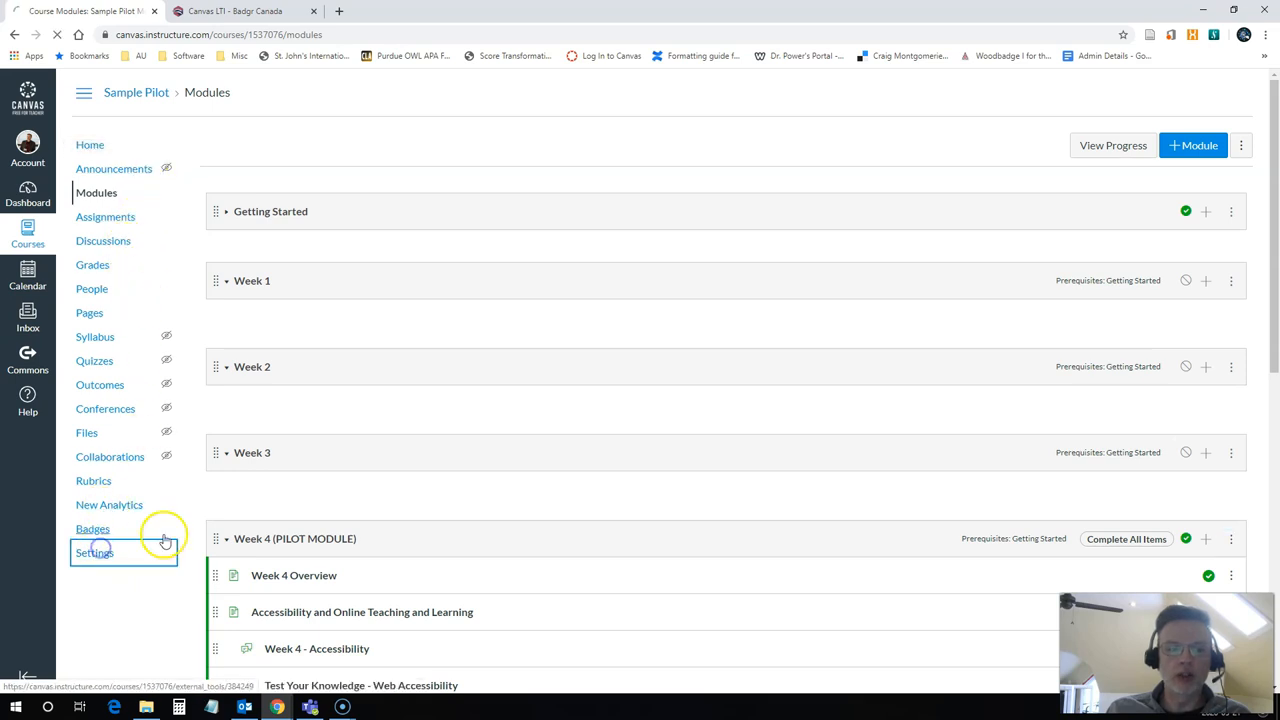
# - In Settings > Navigation, drag Badges up to sit just below Assignments
pyautogui.click(94, 552)
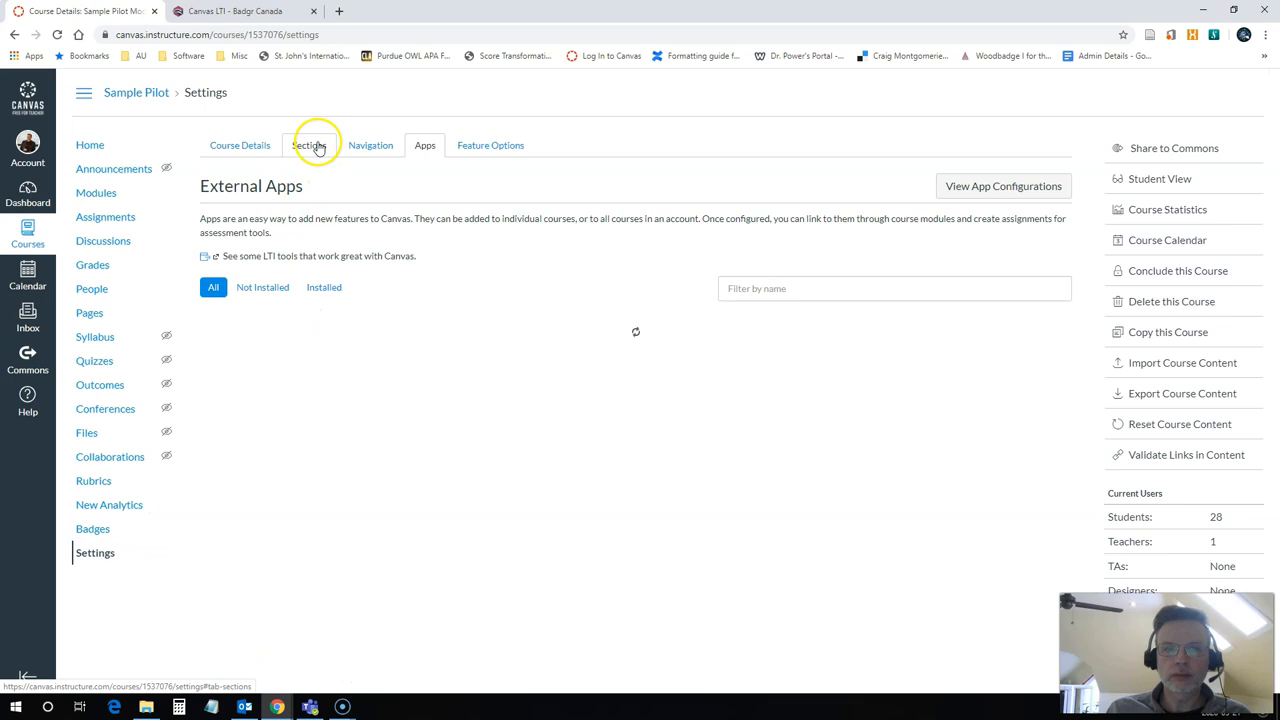
pyautogui.click(370, 145)
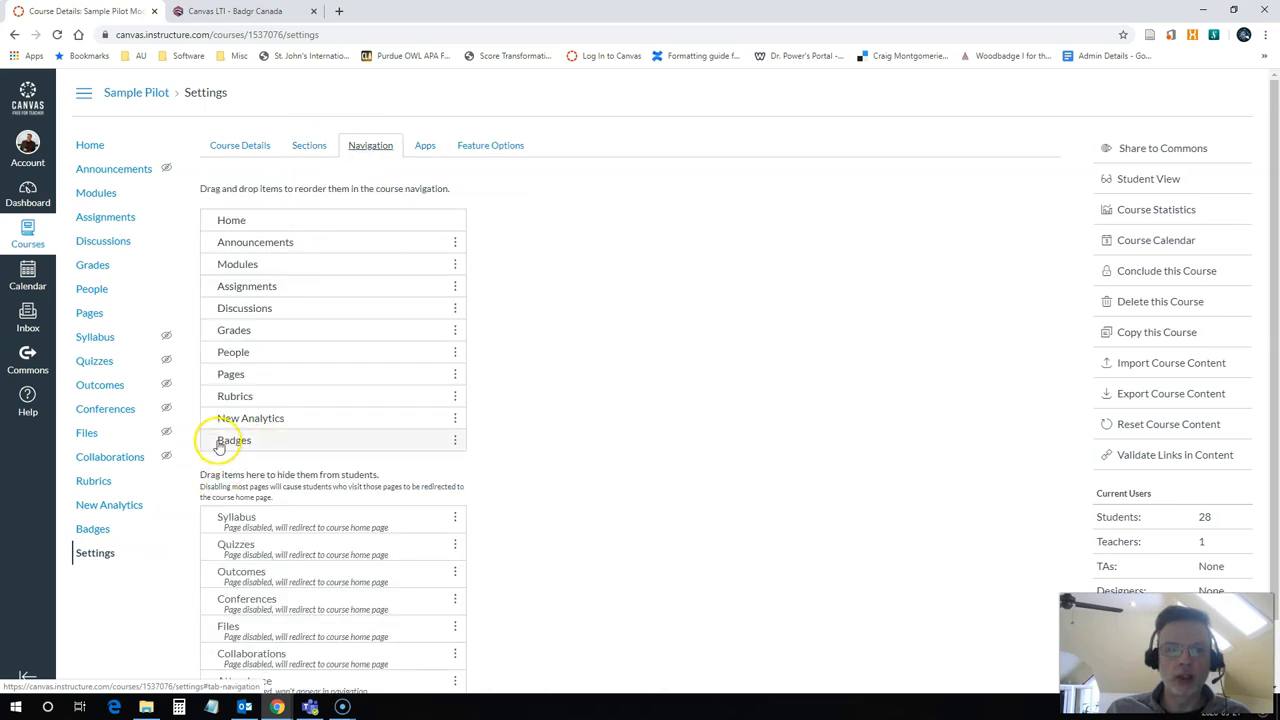
pyautogui.moveTo(234, 440); pyautogui.dragTo(234, 326)
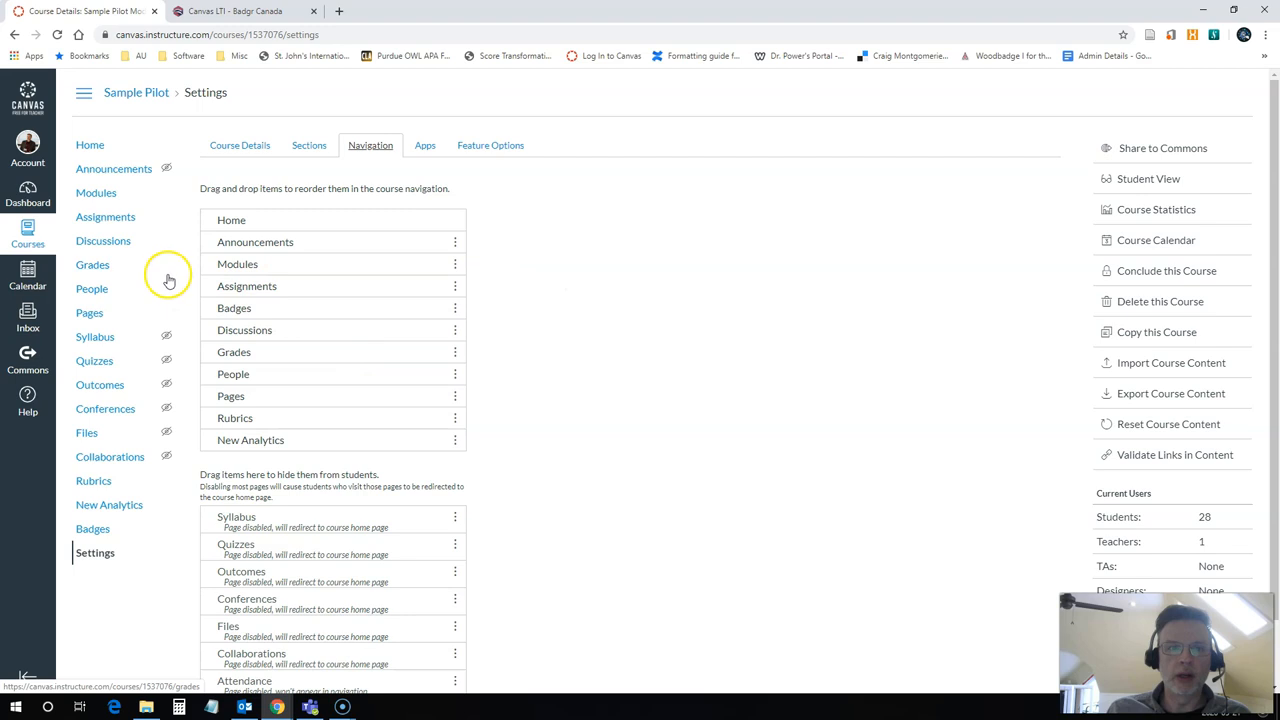
pyautogui.scroll(-3)
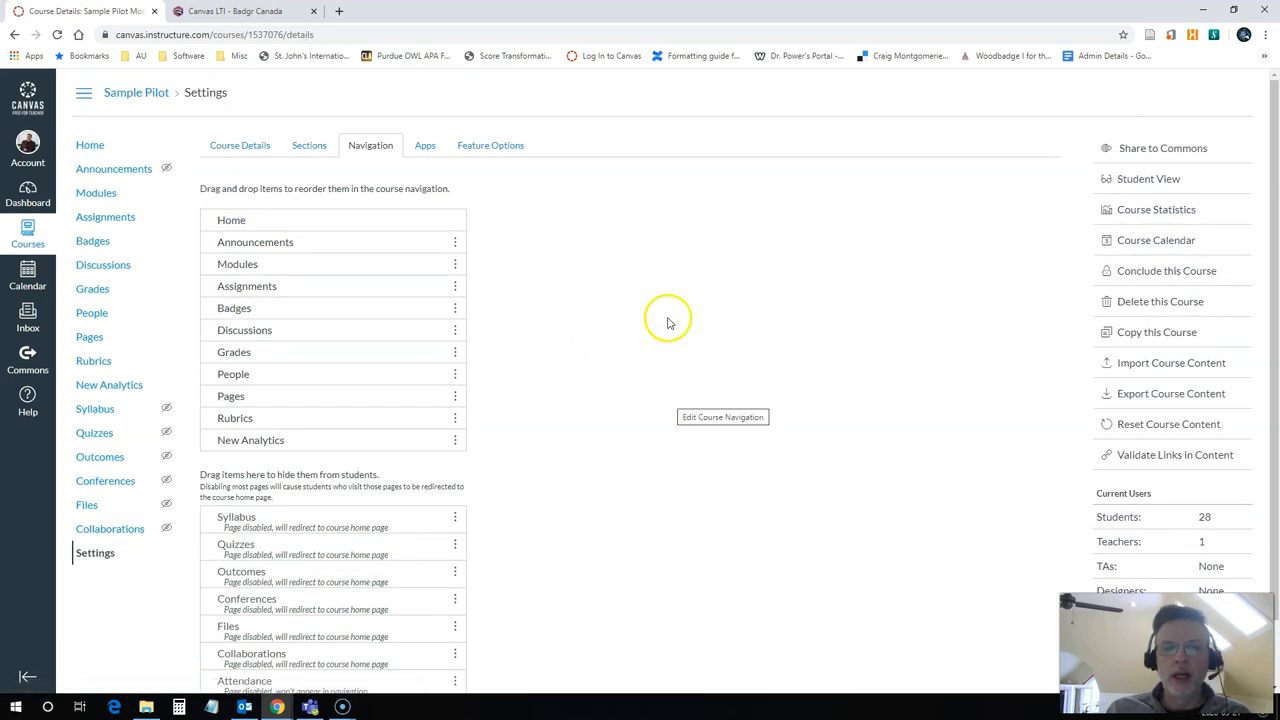
pyautogui.moveTo(728, 338)
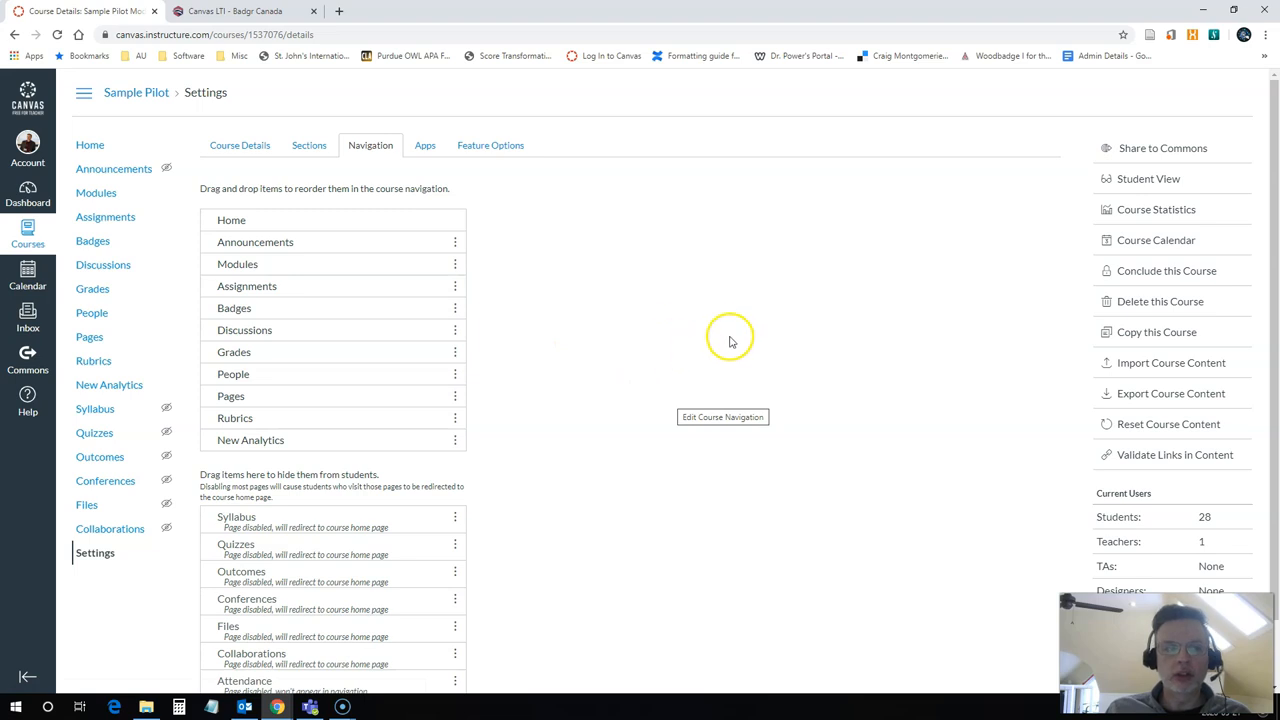
pyautogui.moveTo(104, 265)
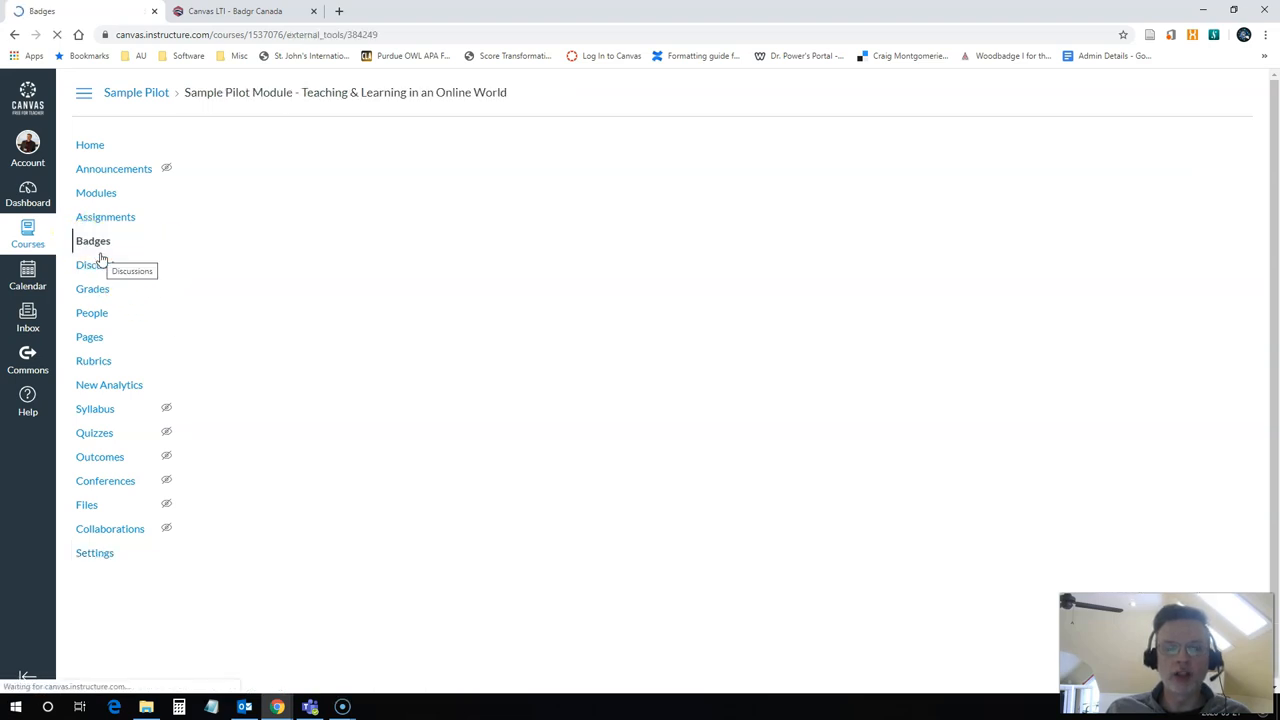
# - Select Power Learning Solutions as the Badges issuer and view badge choices for Week 4
pyautogui.click(93, 240)
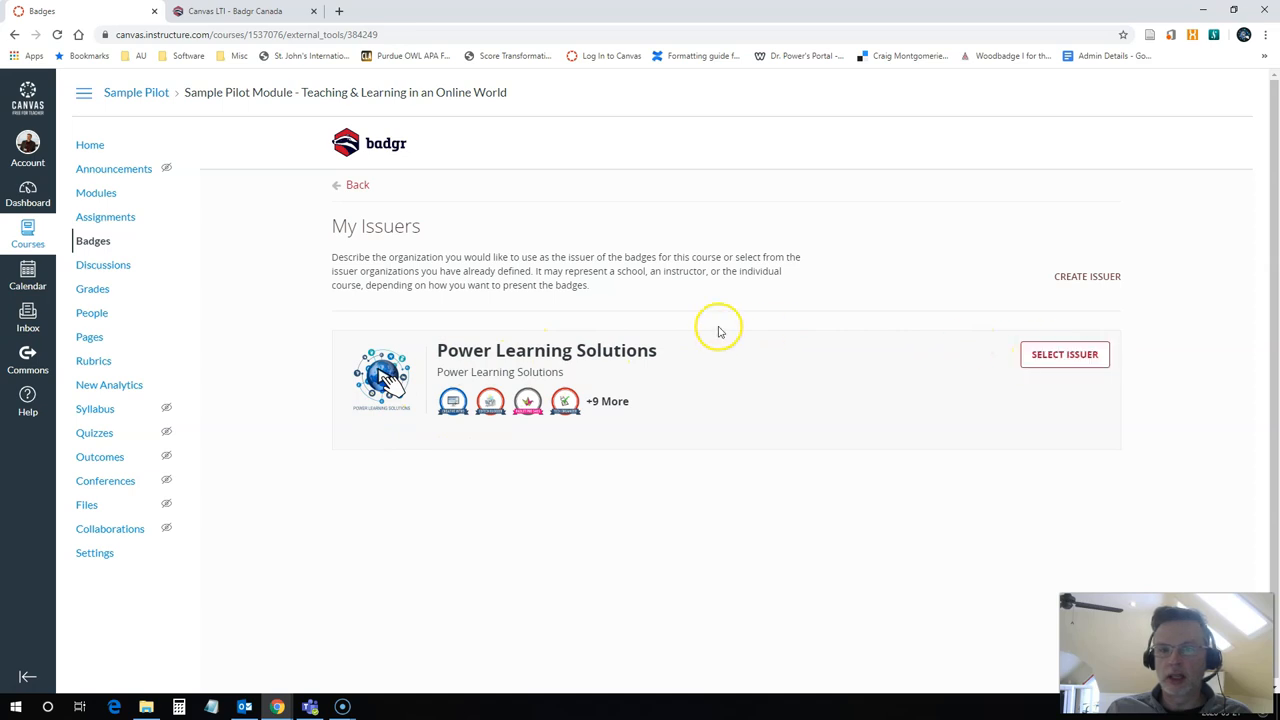
pyautogui.moveTo(590, 337)
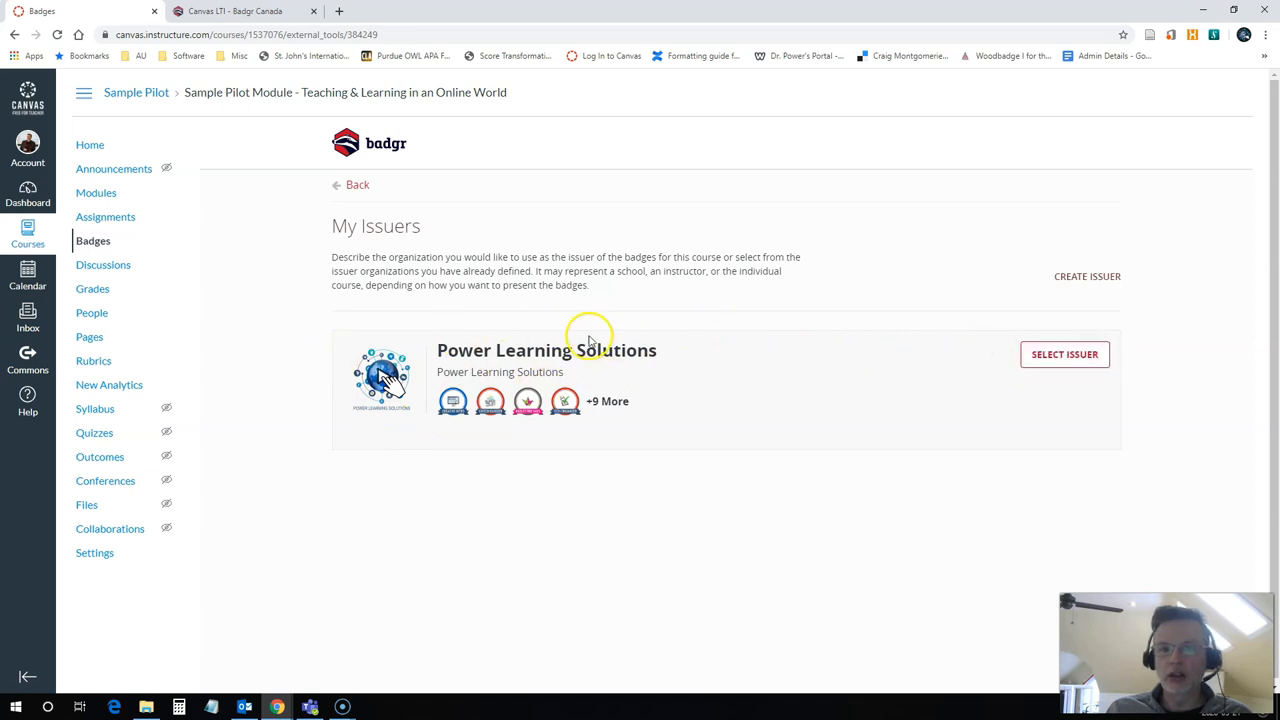
pyautogui.click(1064, 354)
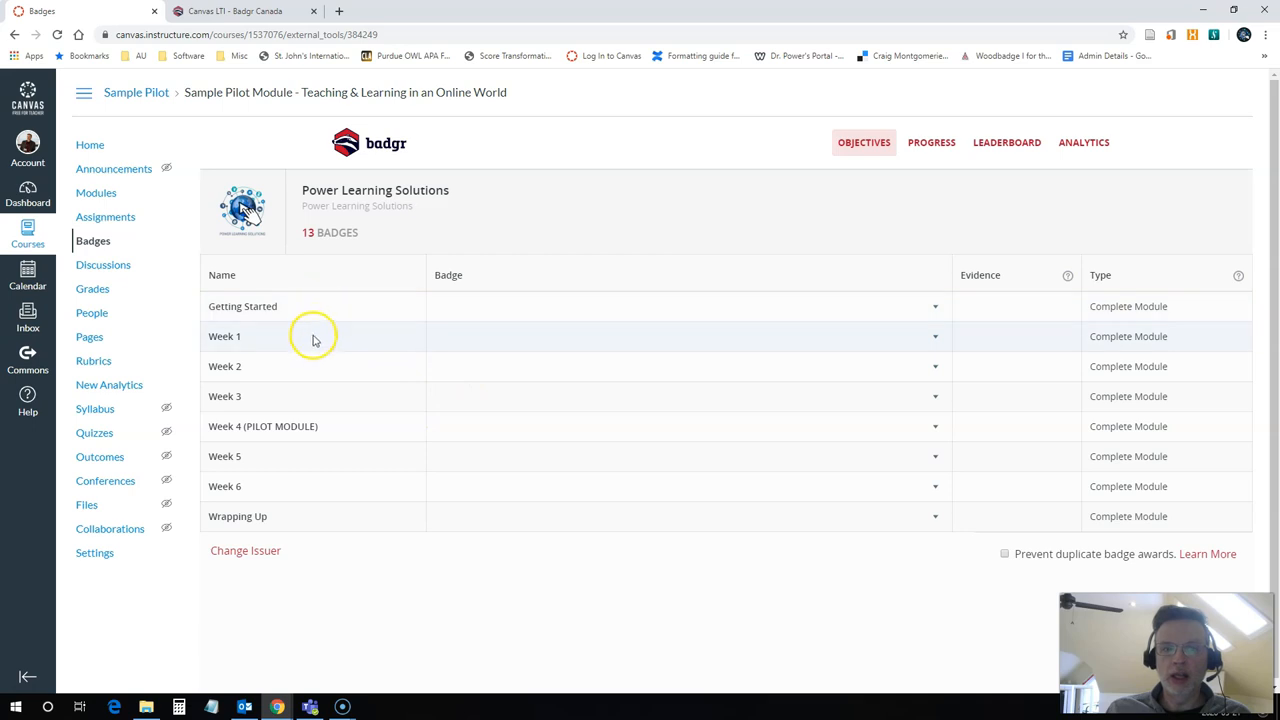
pyautogui.moveTo(437, 525)
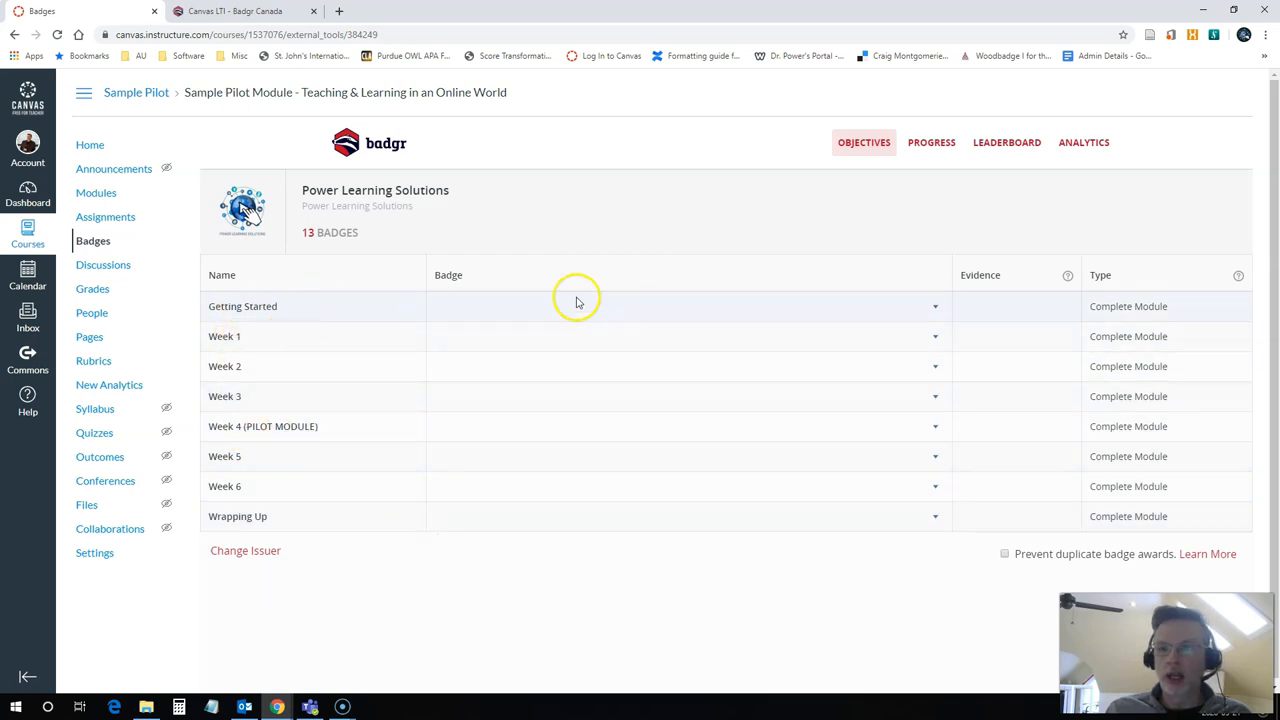
pyautogui.moveTo(409, 306)
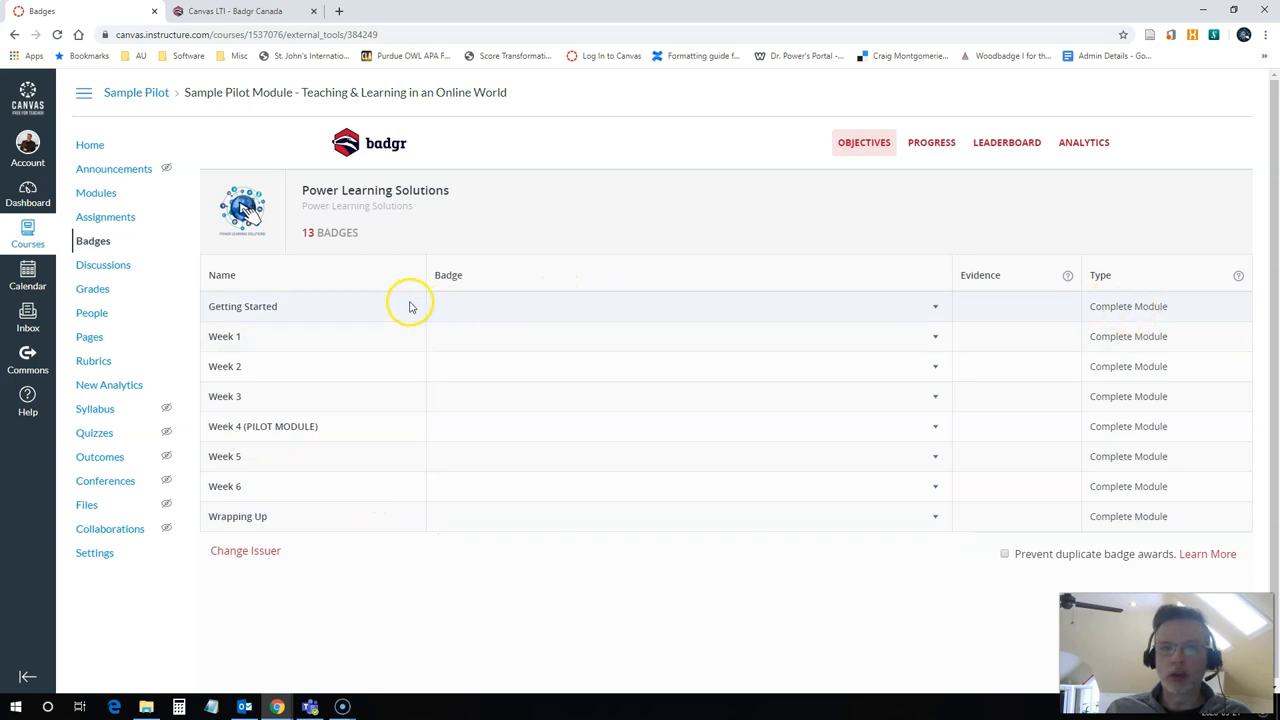
pyautogui.moveTo(303, 437)
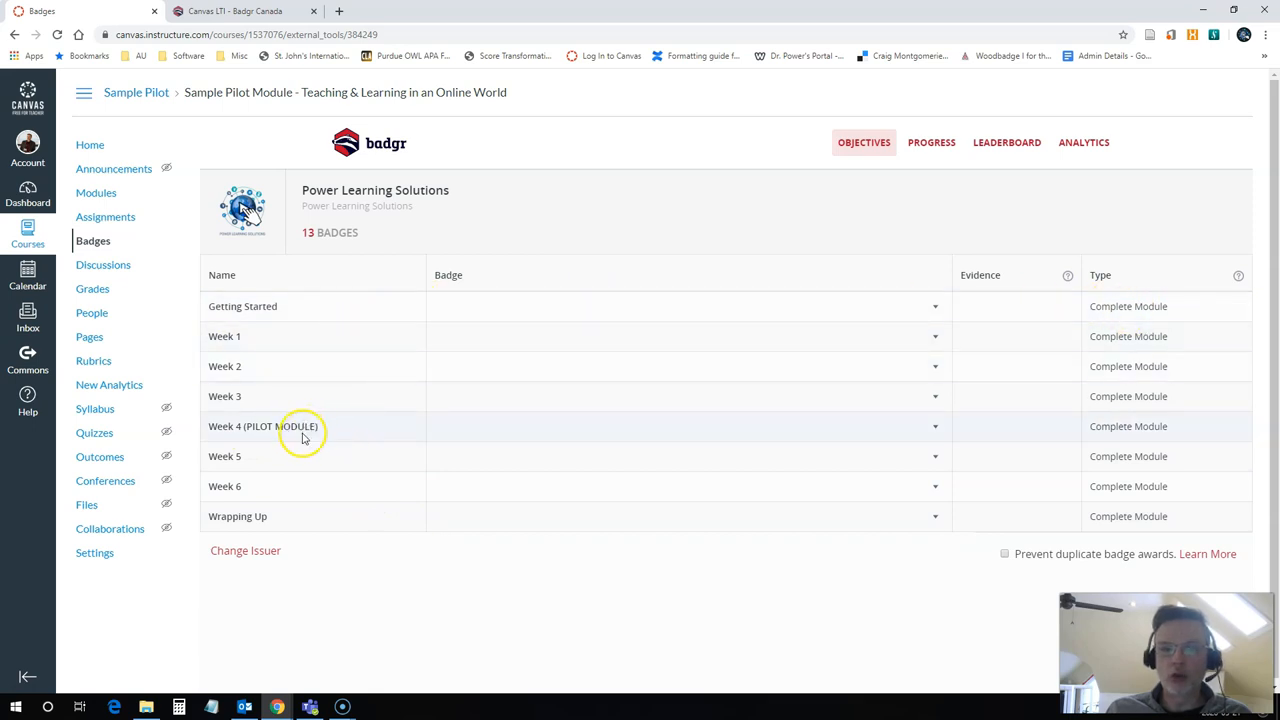
pyautogui.moveTo(402, 435)
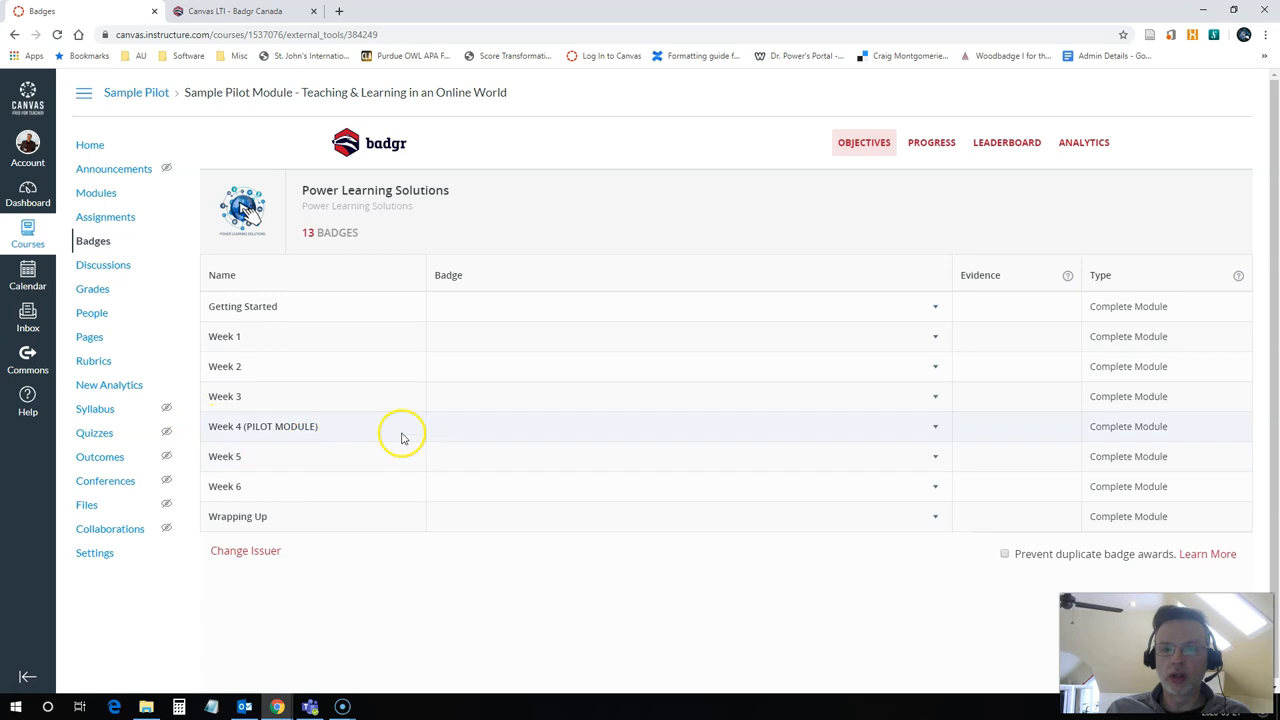
pyautogui.moveTo(938, 443)
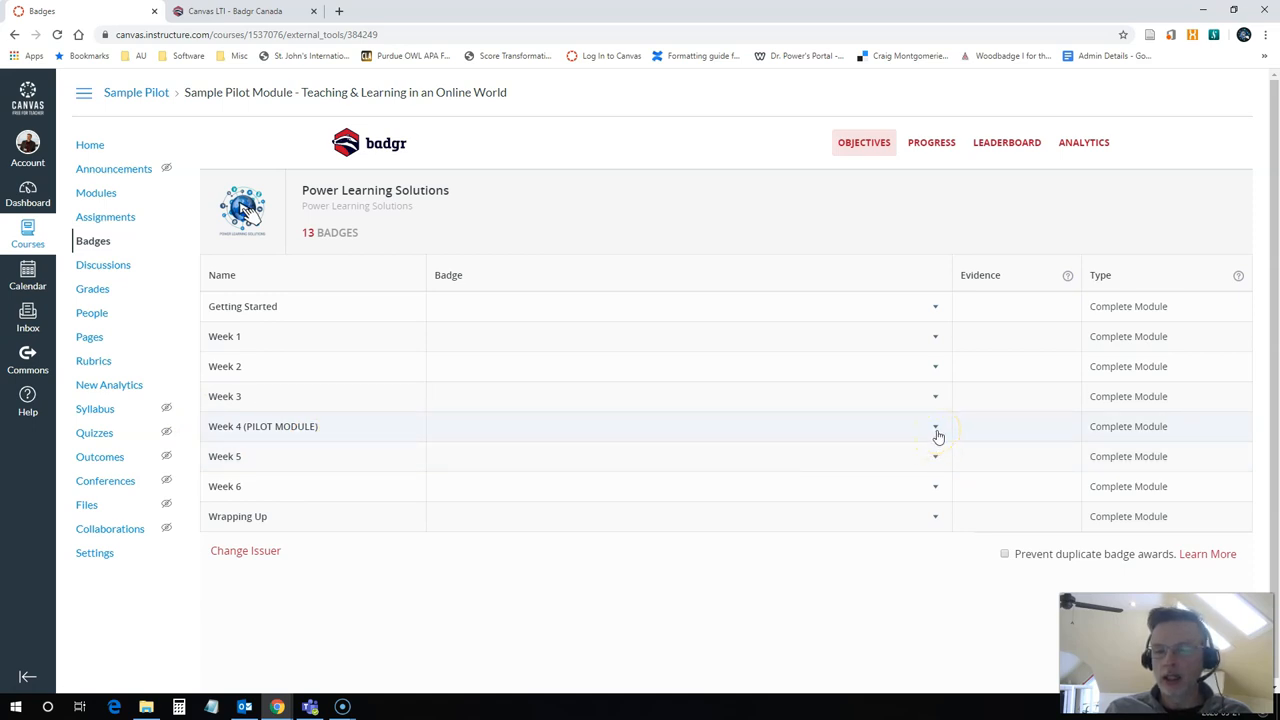
pyautogui.click(935, 427)
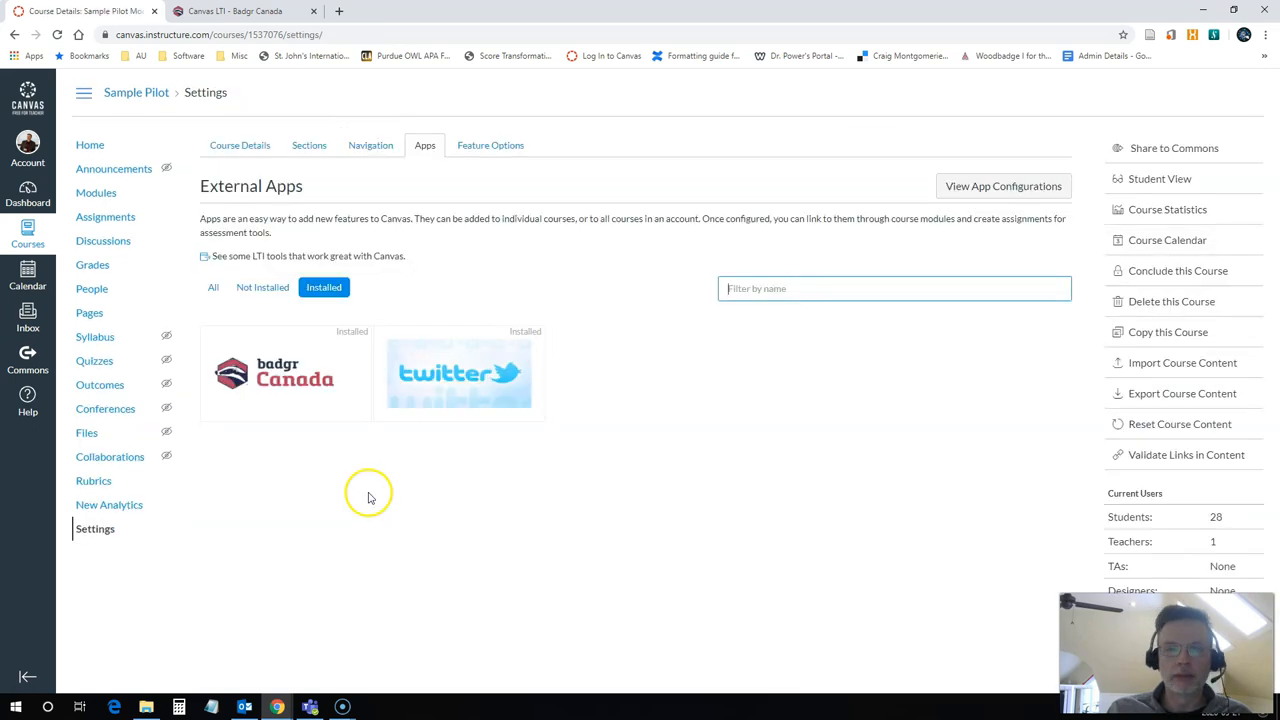
# - Back in Badgr Canada, open Power Learning Solutions from the Issuers page
pyautogui.click(273, 373)
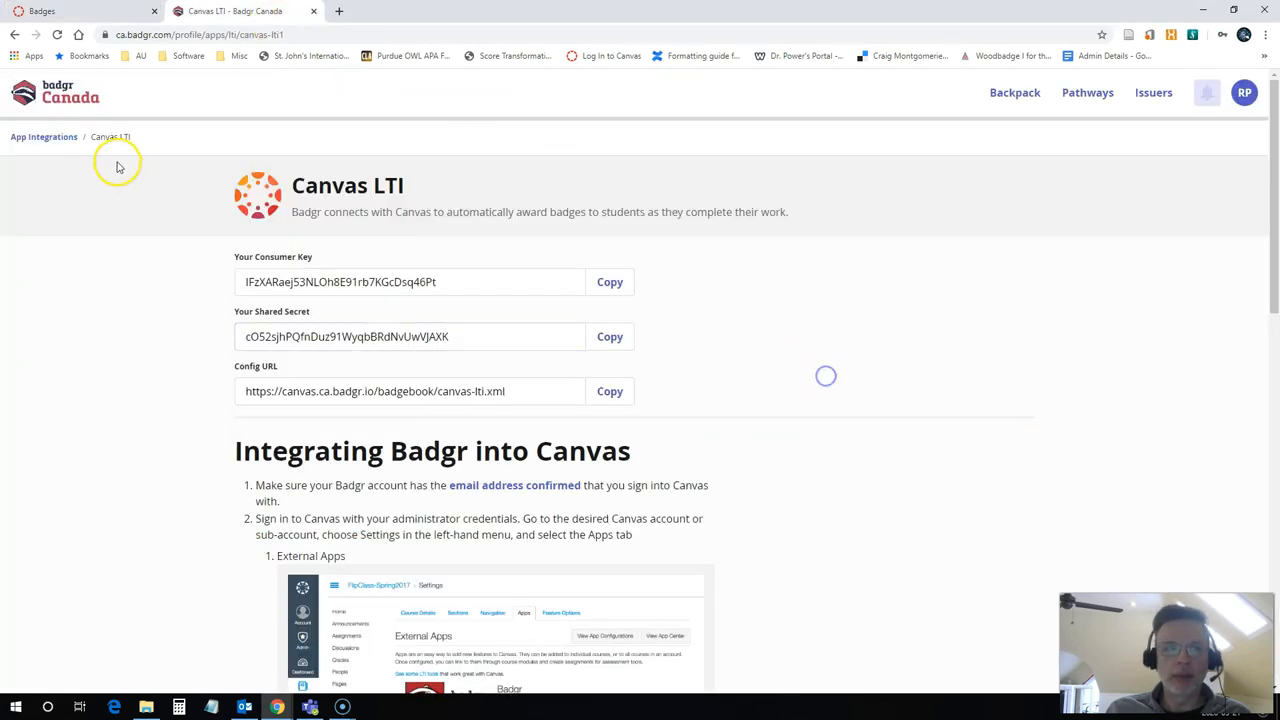
pyautogui.moveTo(1087, 92)
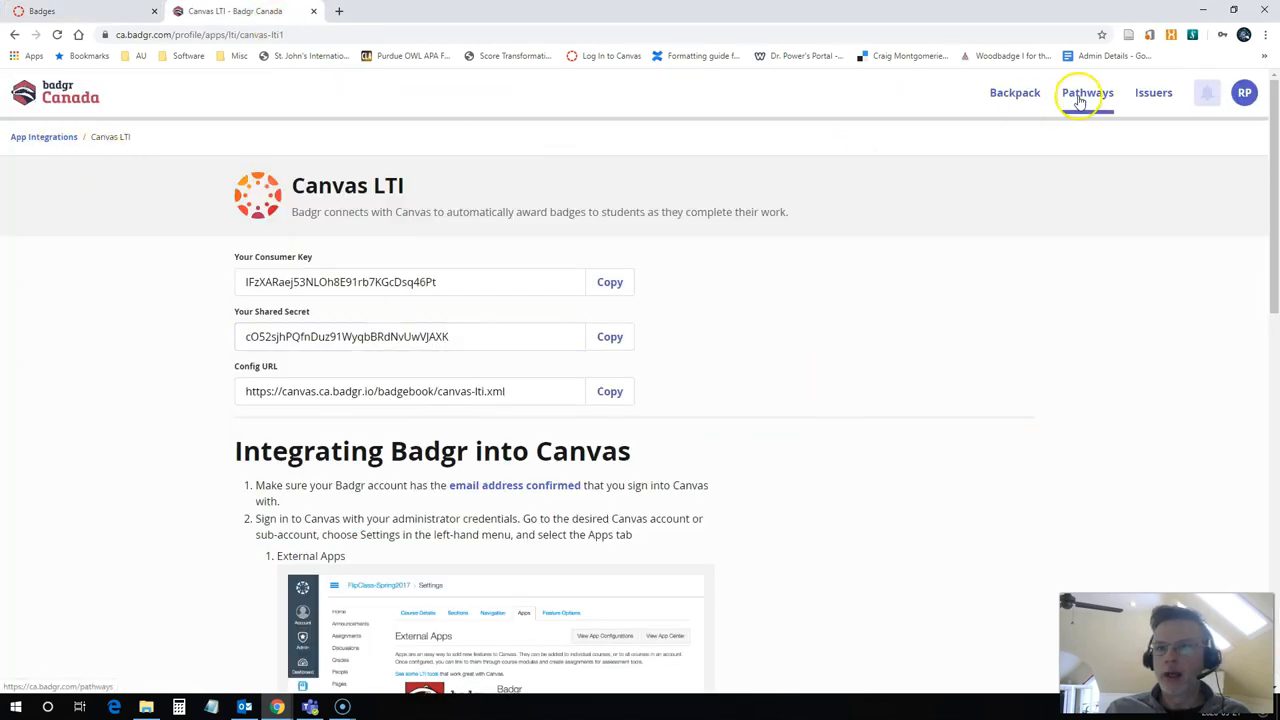
pyautogui.click(1154, 92)
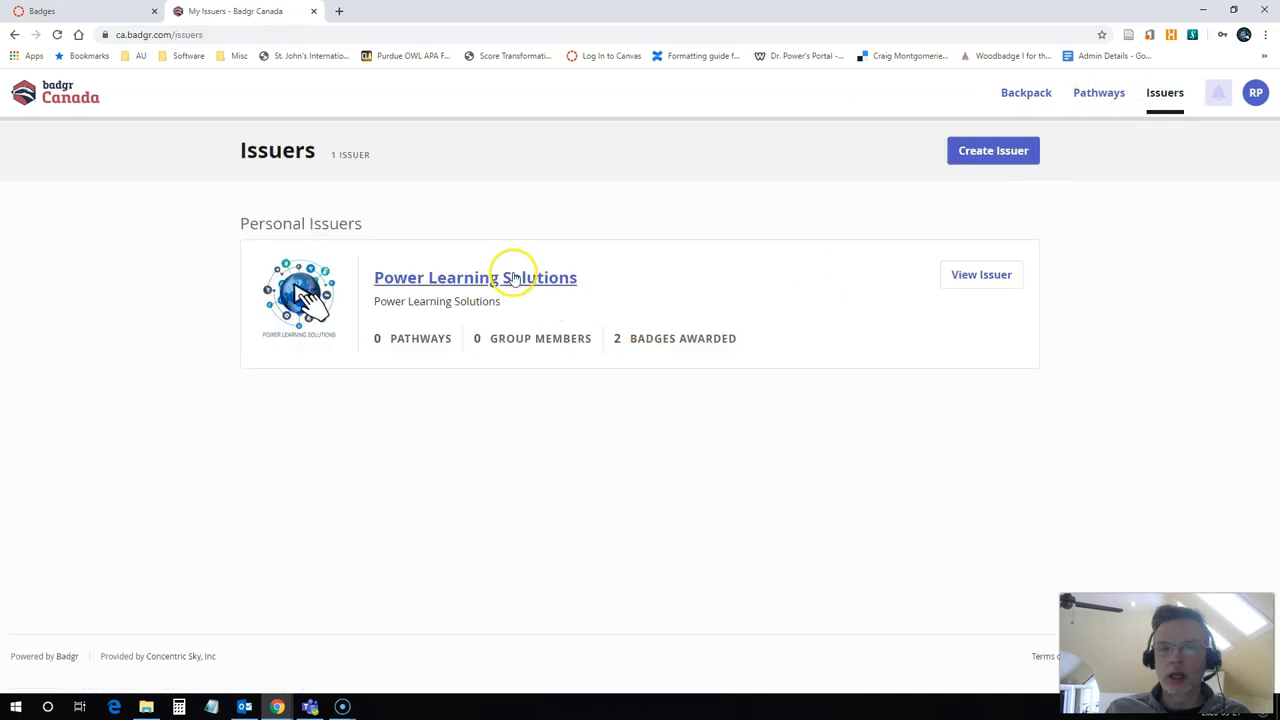
pyautogui.click(475, 277)
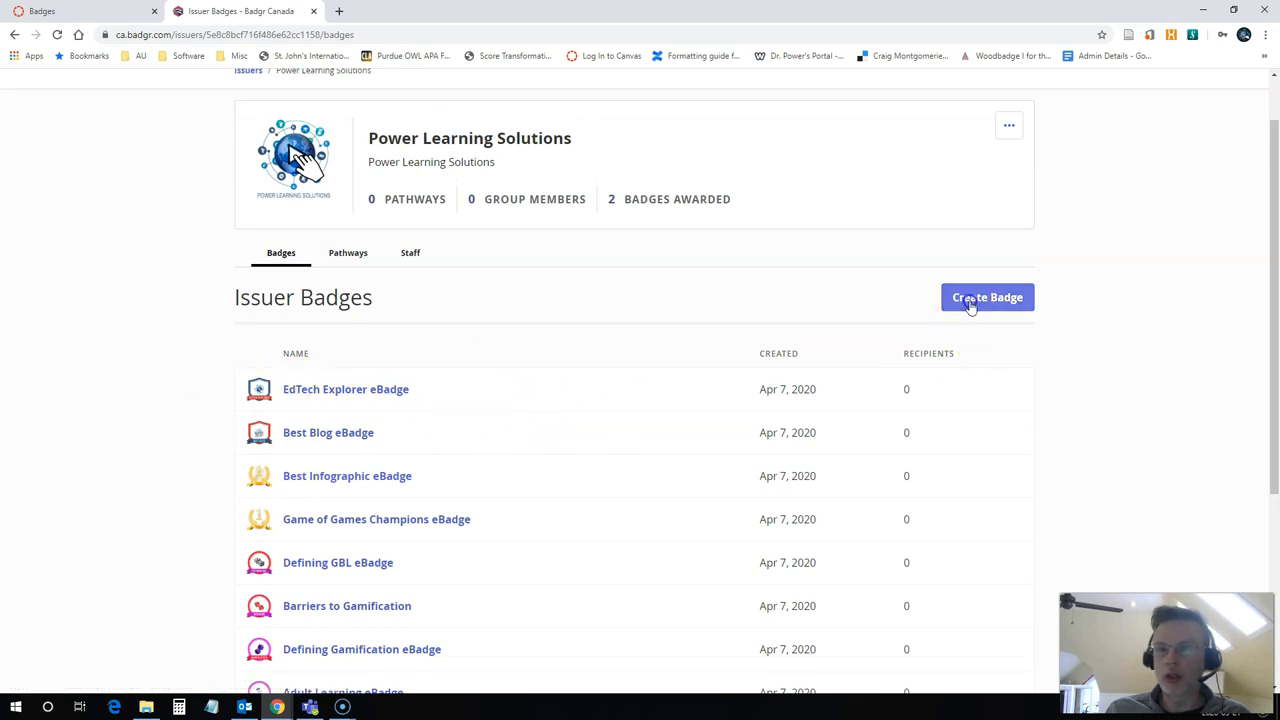
# - Name the new badge 'Digital Accessibility Basics eBadge'
pyautogui.click(987, 297)
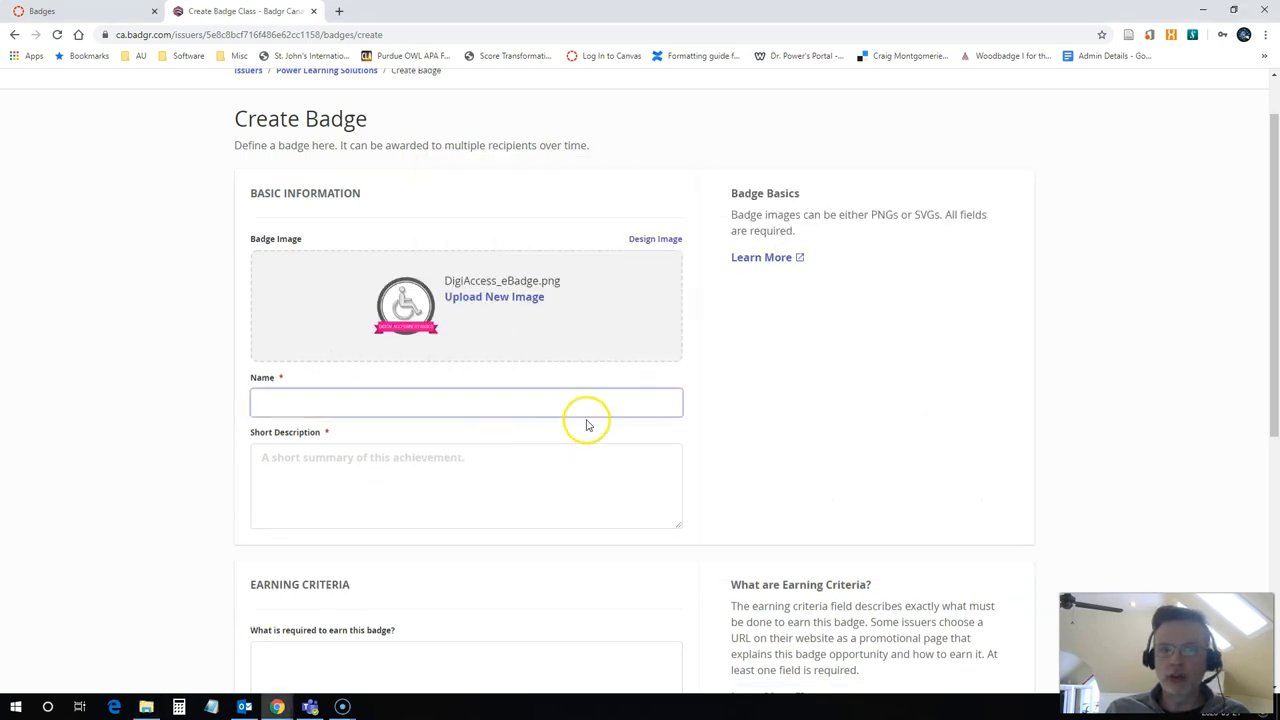
pyautogui.write('D')
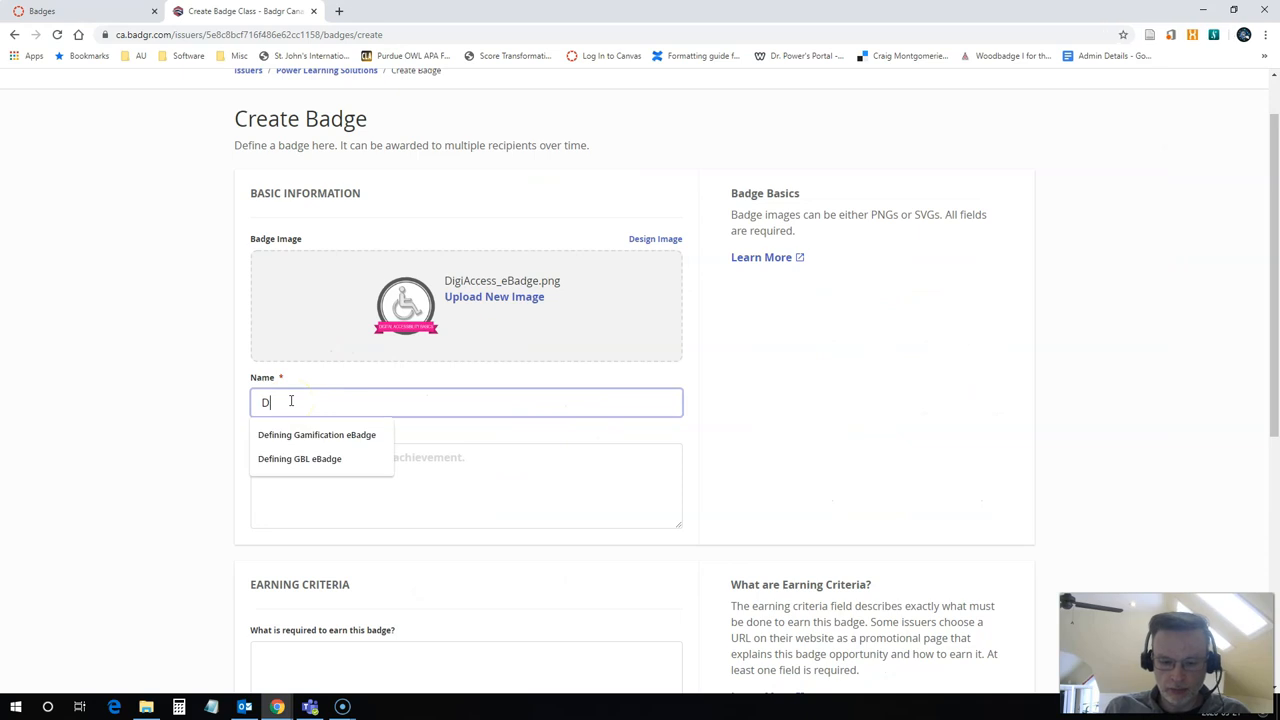
pyautogui.write('igital Accessibi')
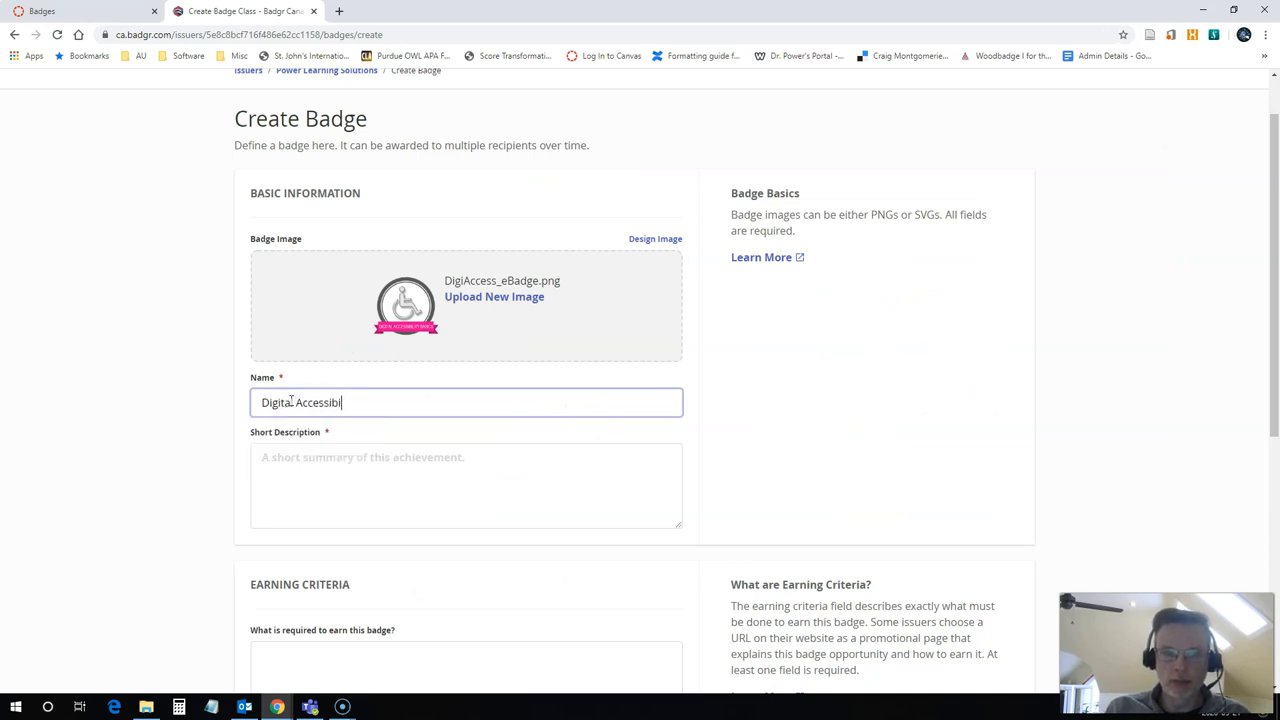
pyautogui.write('lity Basic')
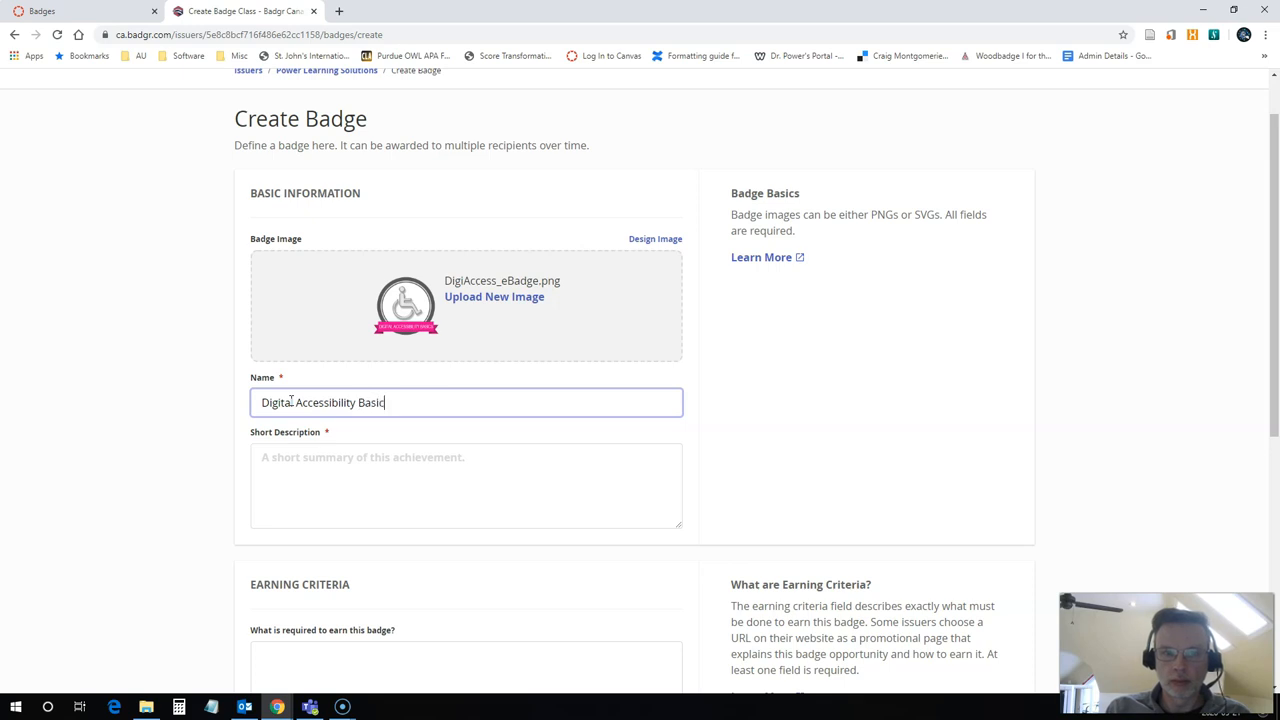
pyautogui.write('s eBadge')
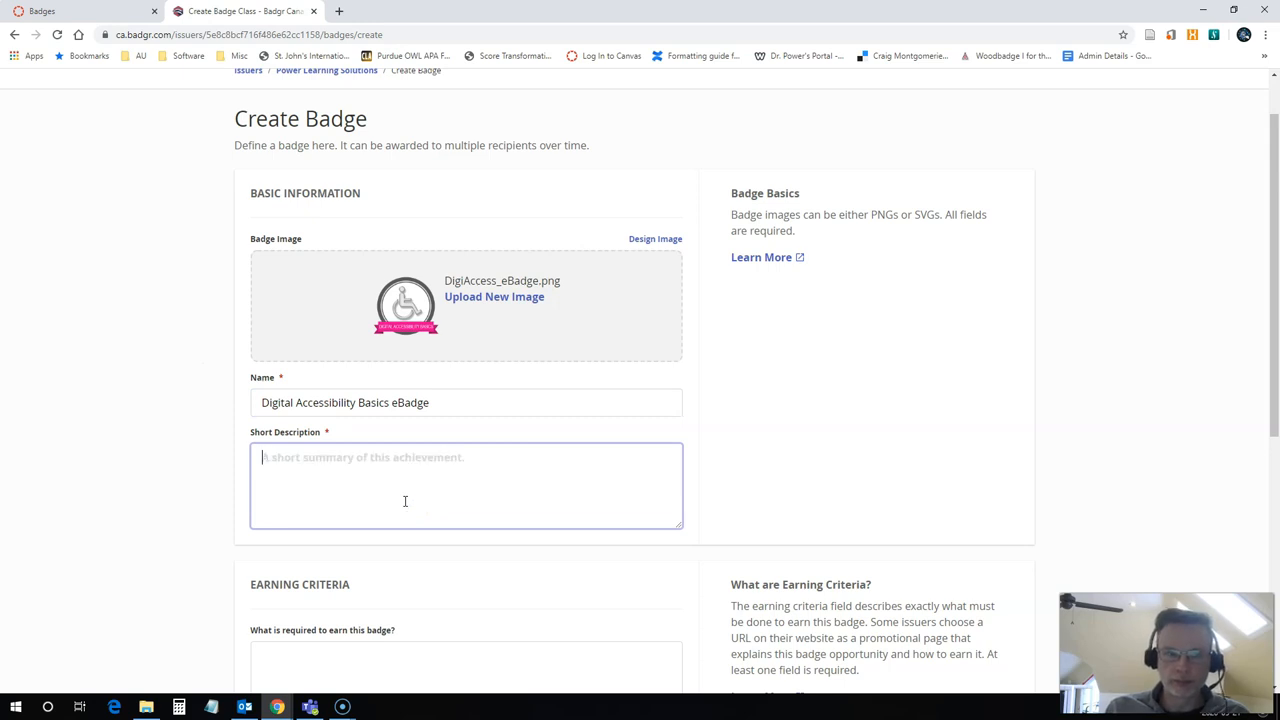
# - Enter the short description 'Successful completion of Accessibility Basics components of our course.'
pyautogui.write('Successful')
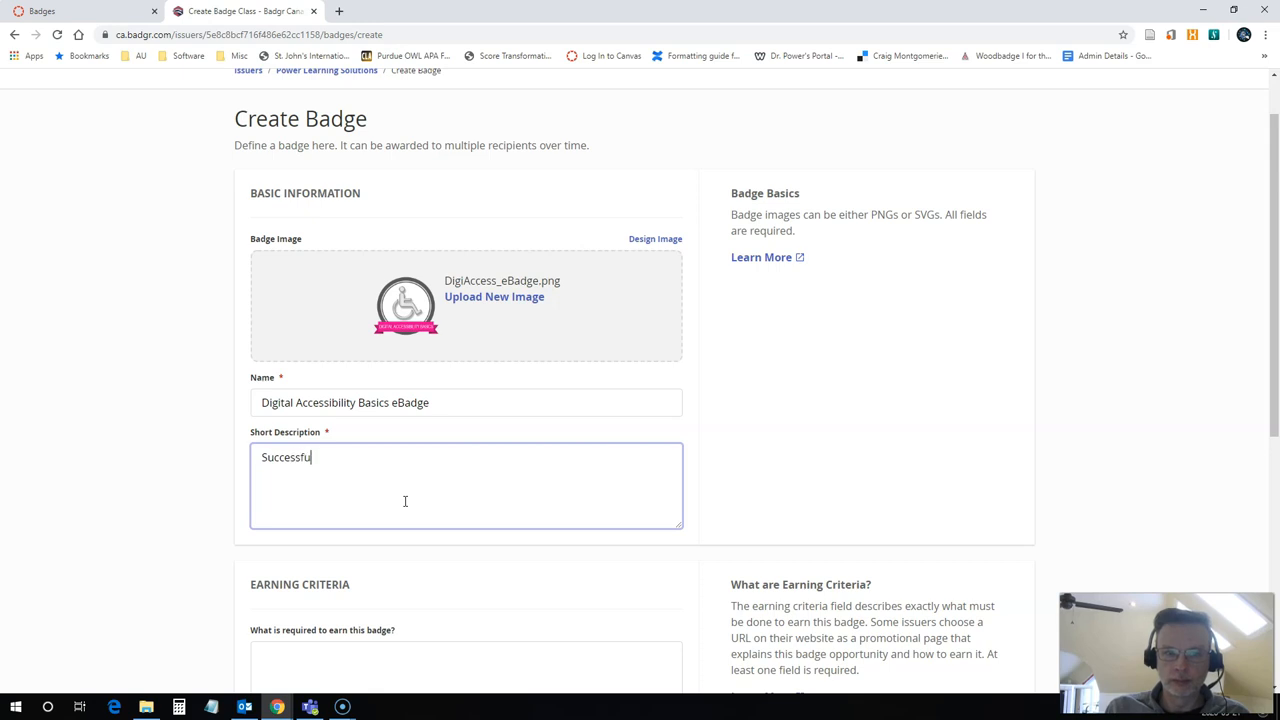
pyautogui.write('completion of the Digital A')
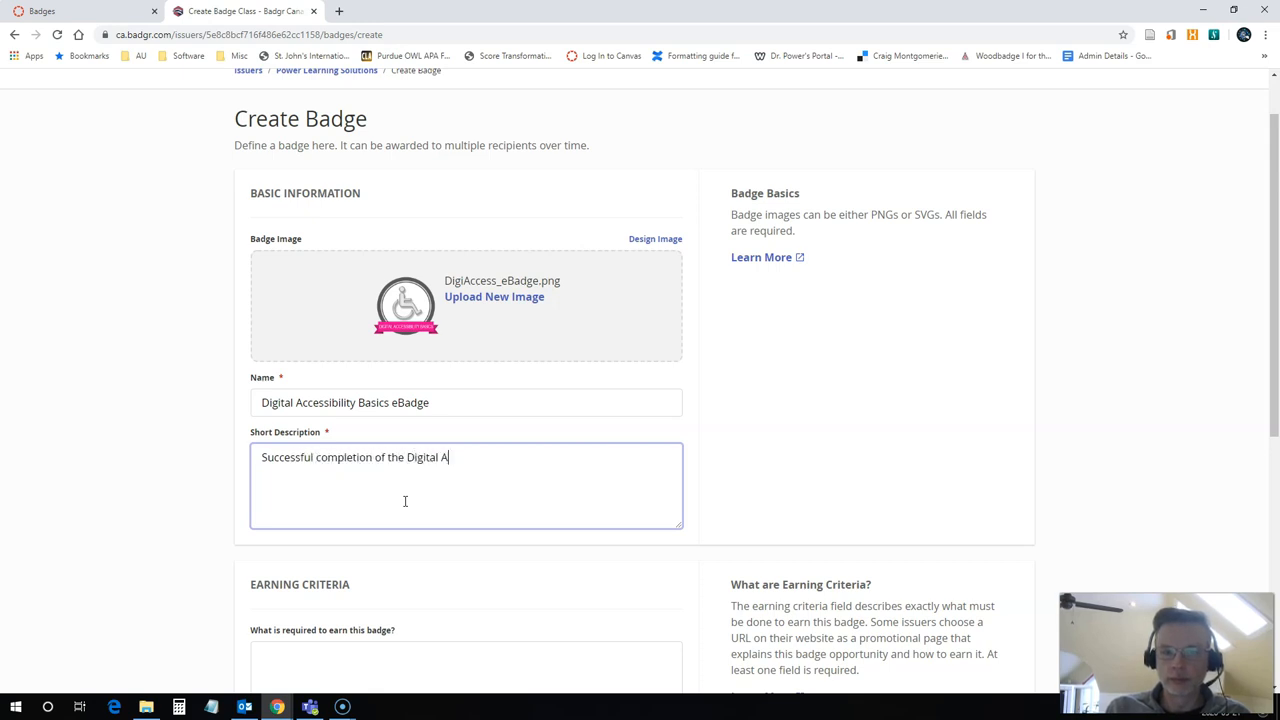
pyautogui.write('ccessibilit')
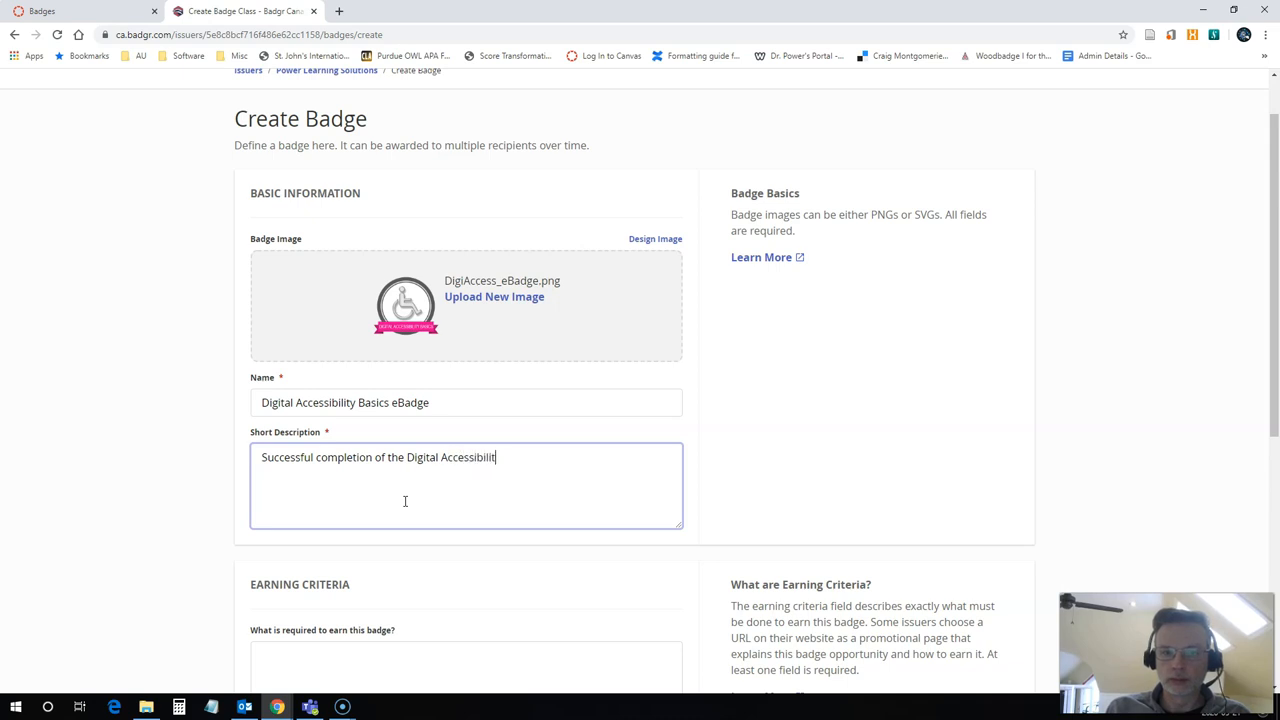
pyautogui.write('y Basics')
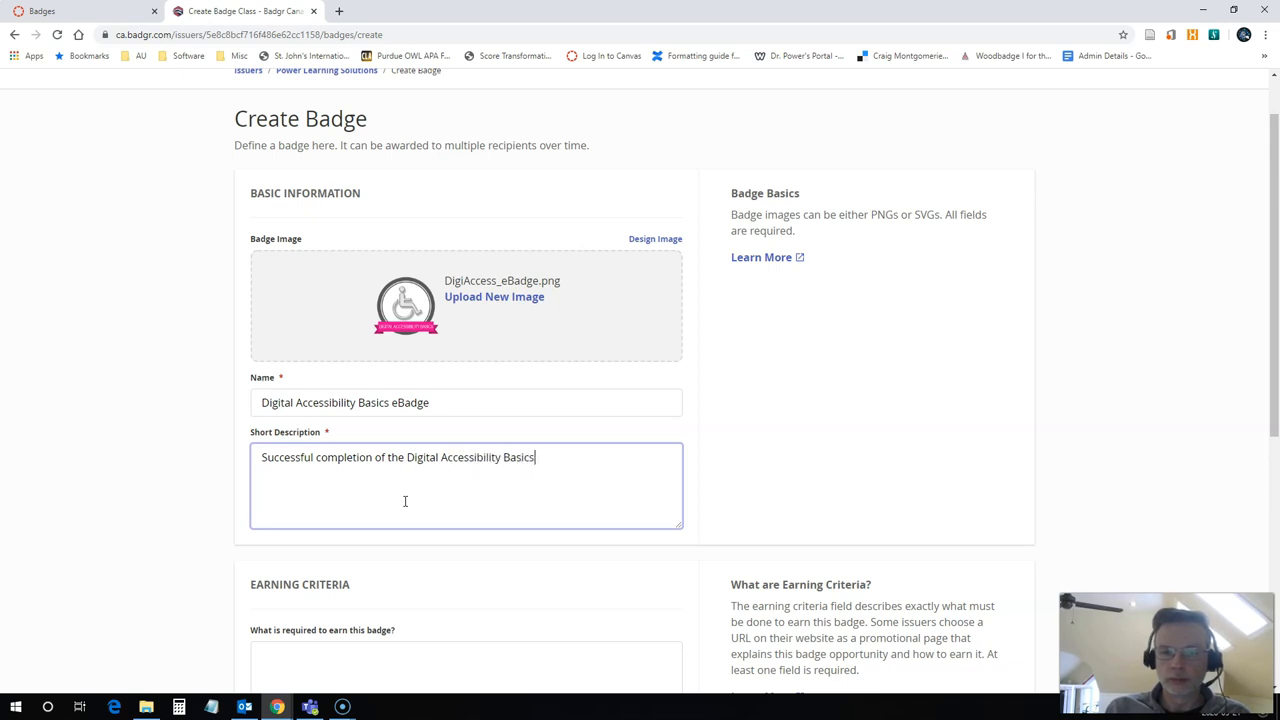
pyautogui.write('componen')
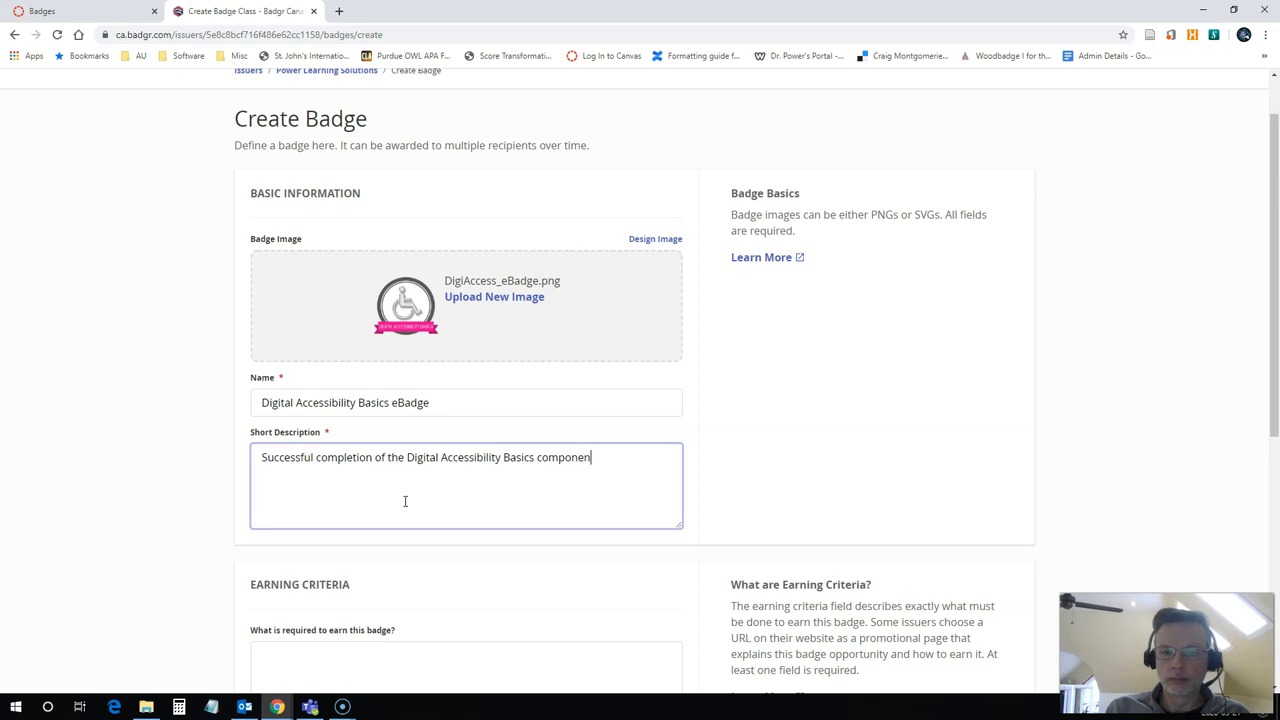
pyautogui.write('ts of our')
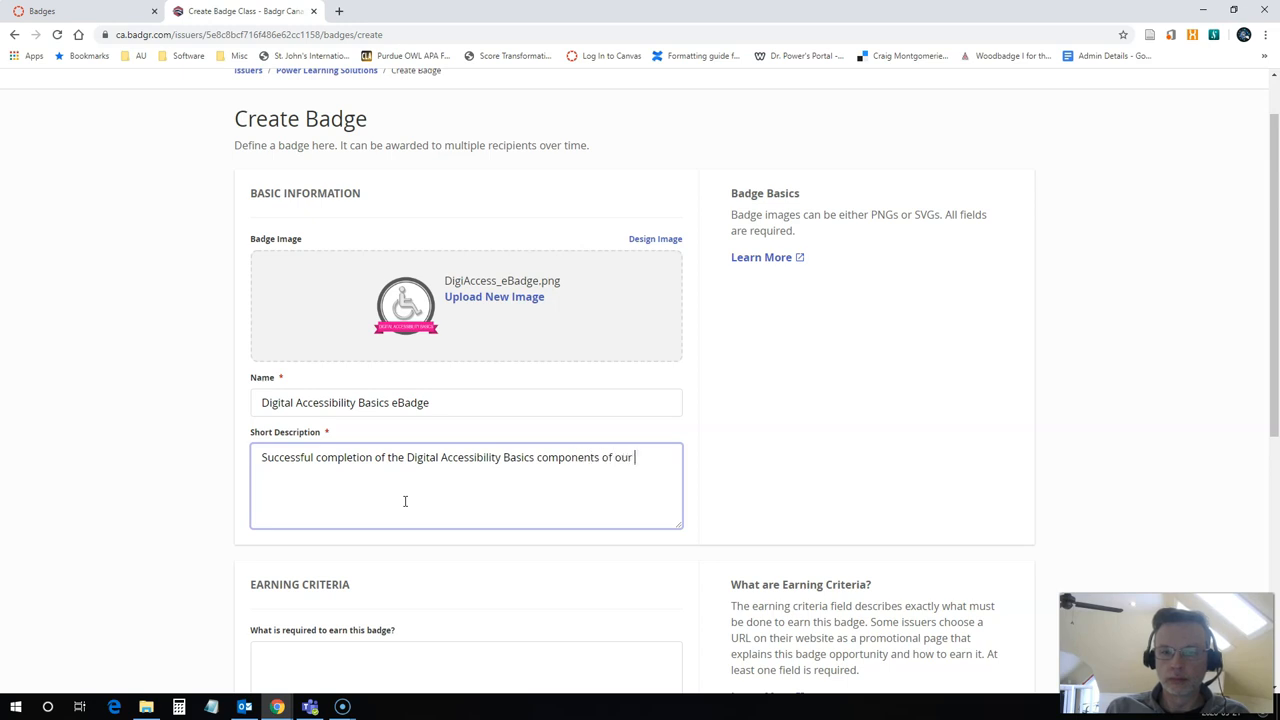
pyautogui.write('course.')
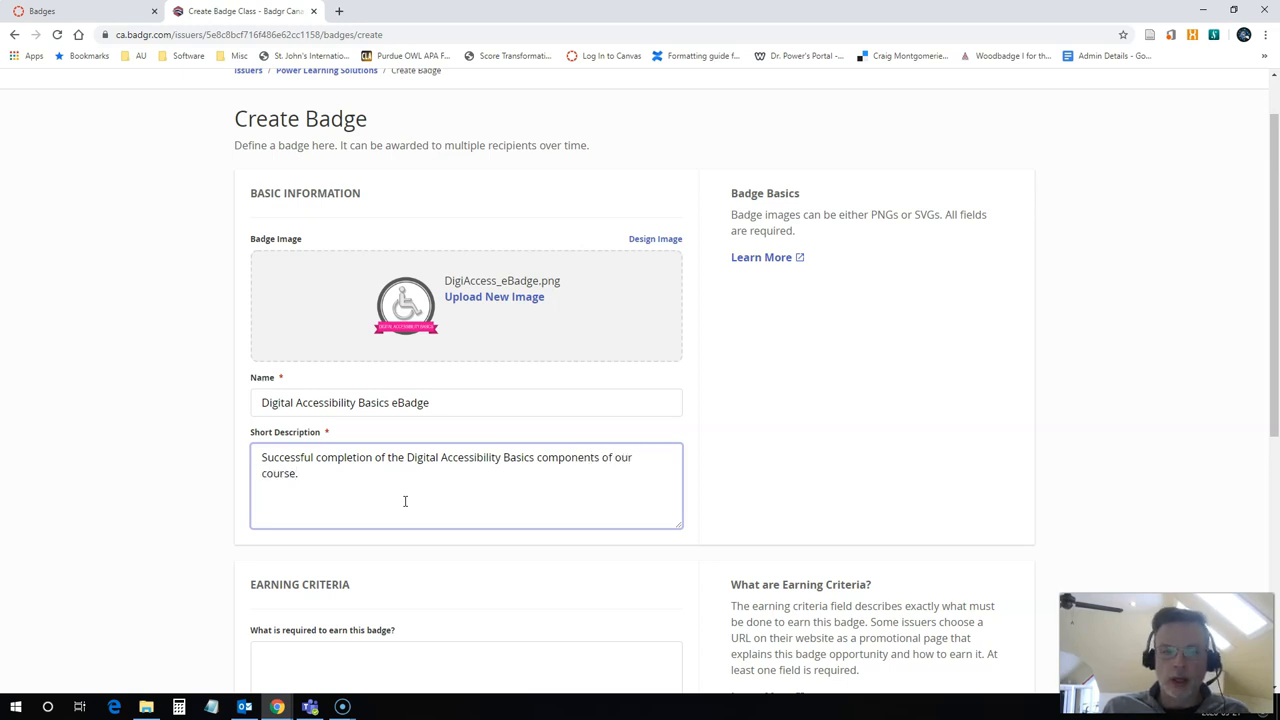
# - Set earning criteria to 'Completion of the Digital Accessibility Basics Quiz in Module 4' and create the badge
pyautogui.scroll(-3)
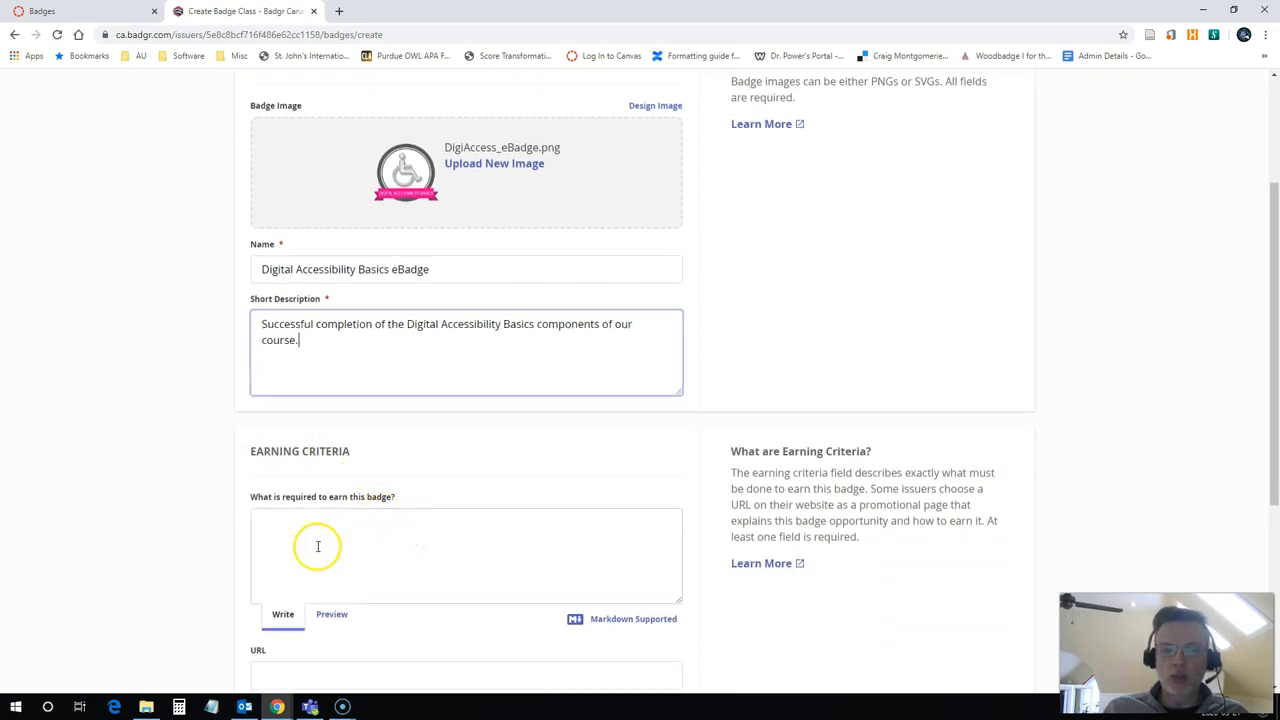
pyautogui.click(318, 547)
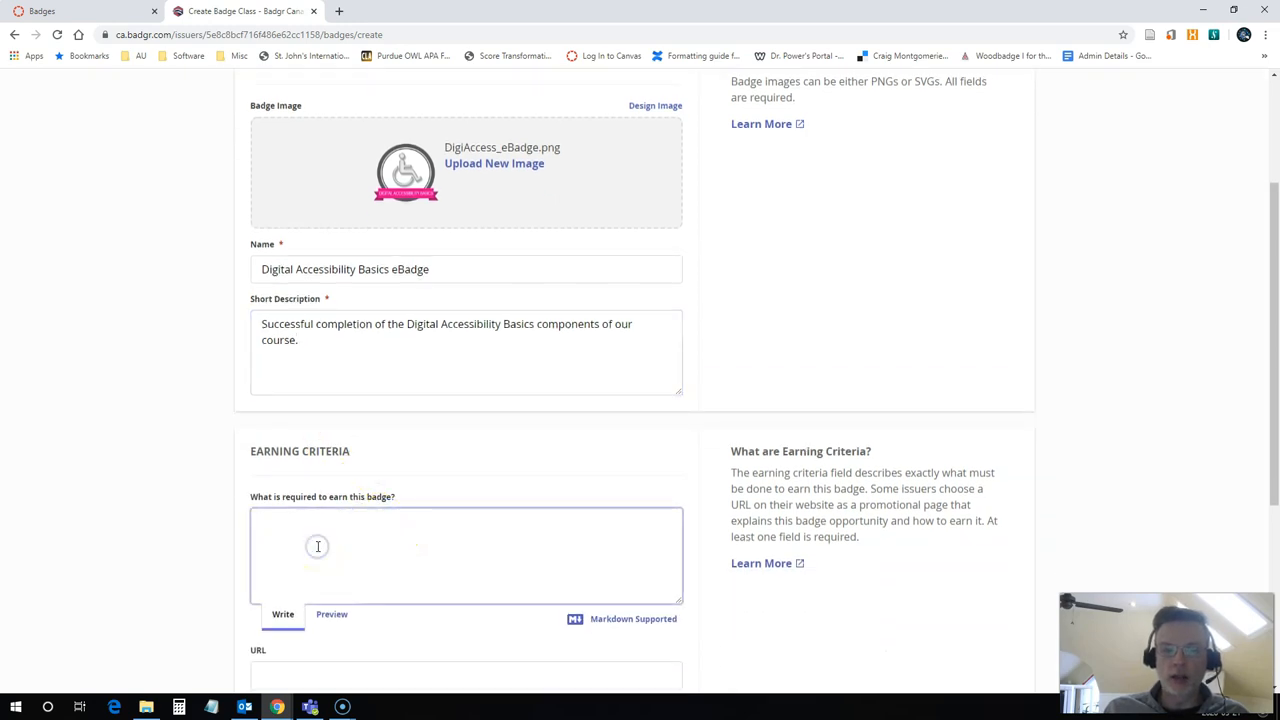
pyautogui.write('Comple')
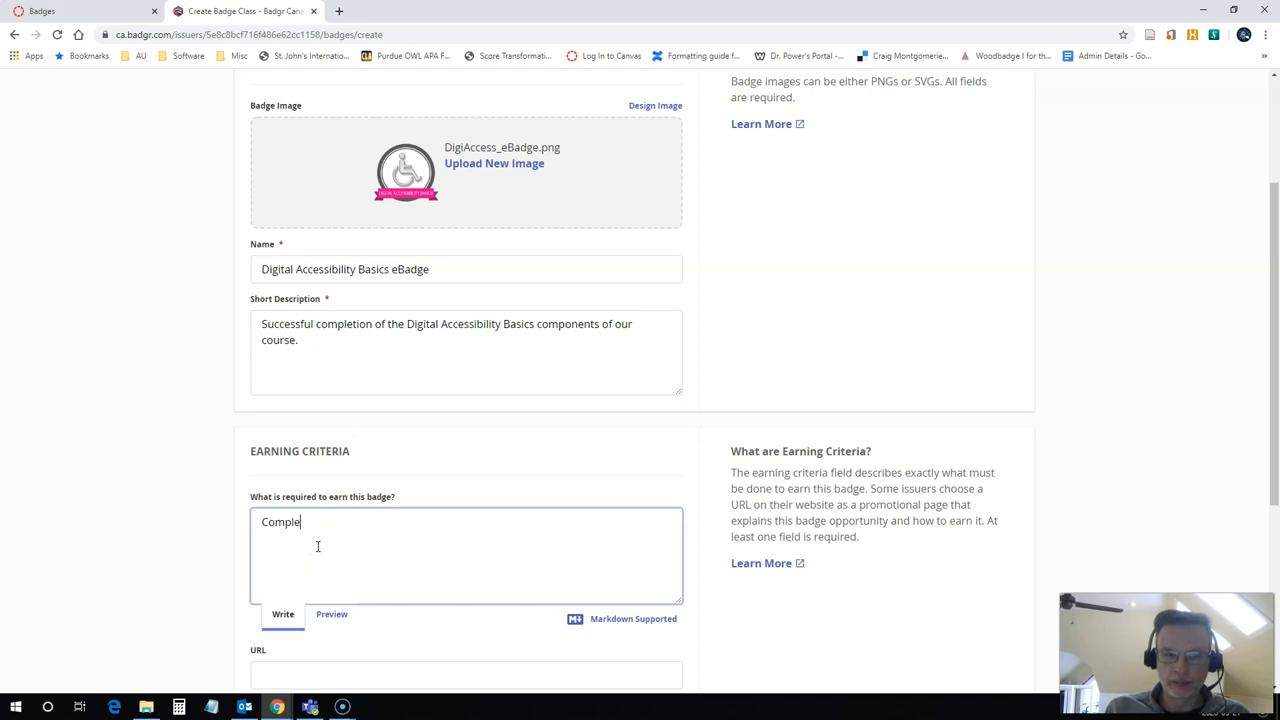
pyautogui.write('Completion of the')
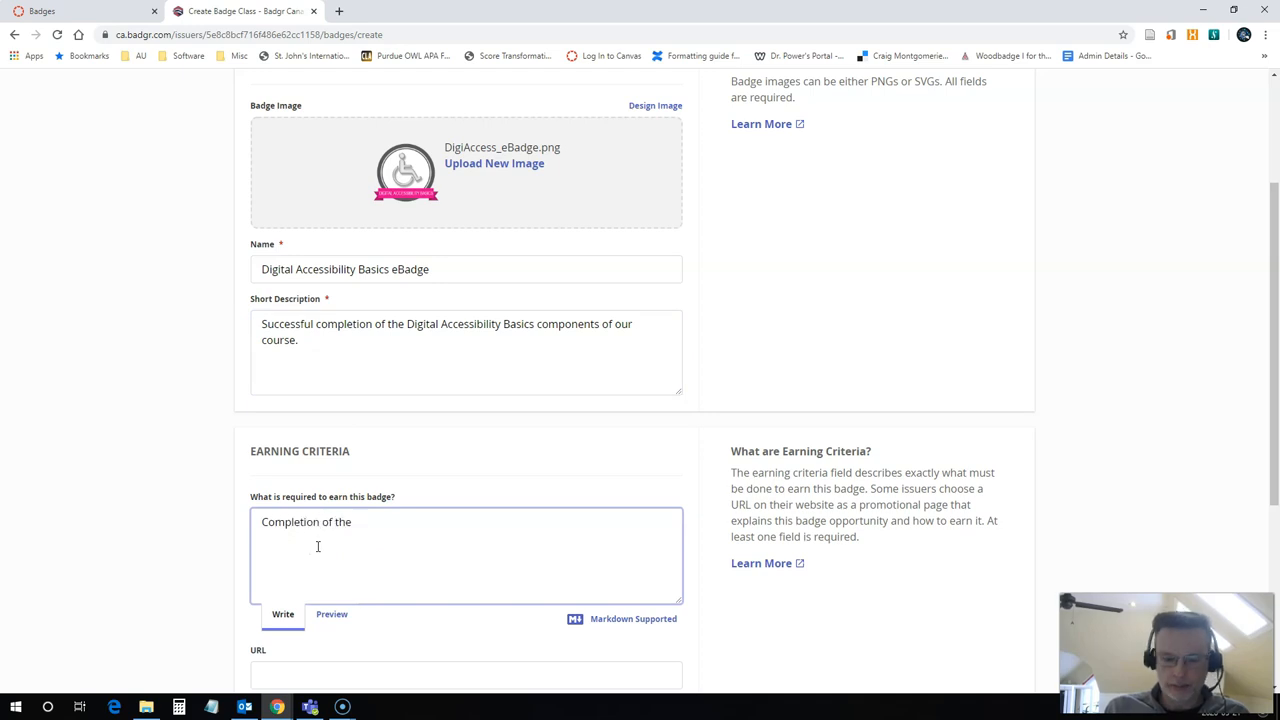
pyautogui.write('Digital Acce')
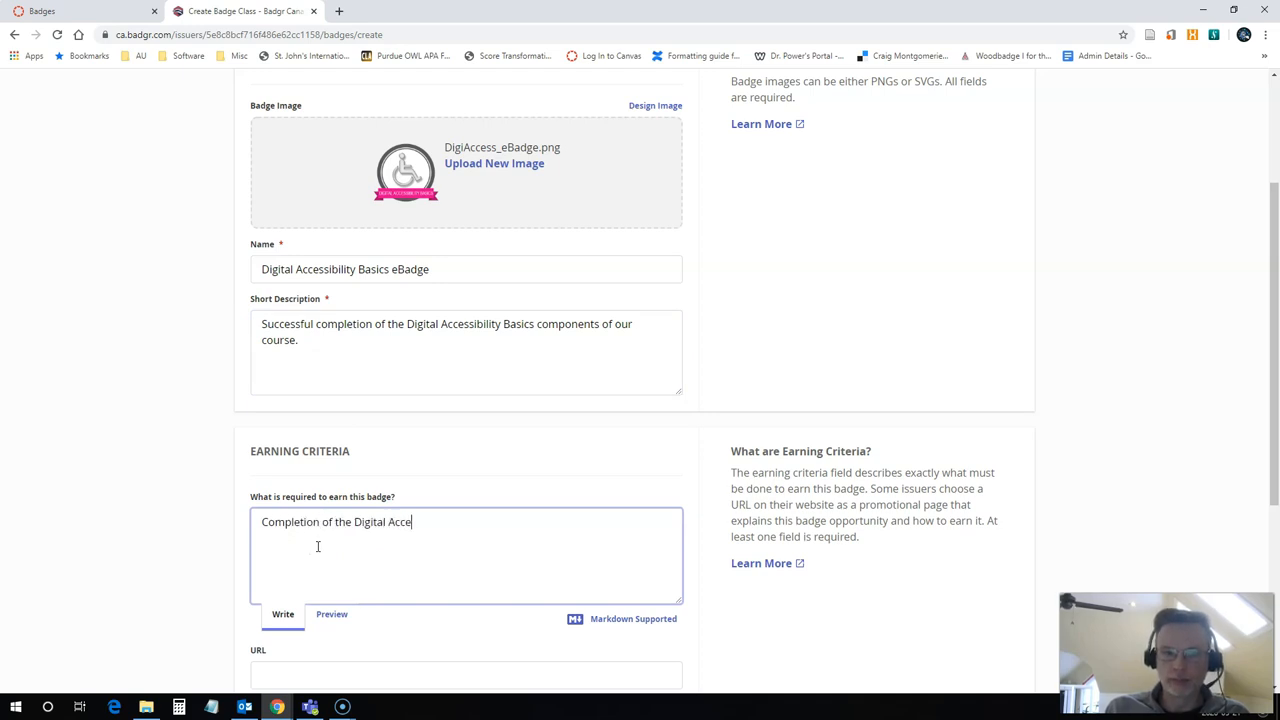
pyautogui.write('ssibility Bas')
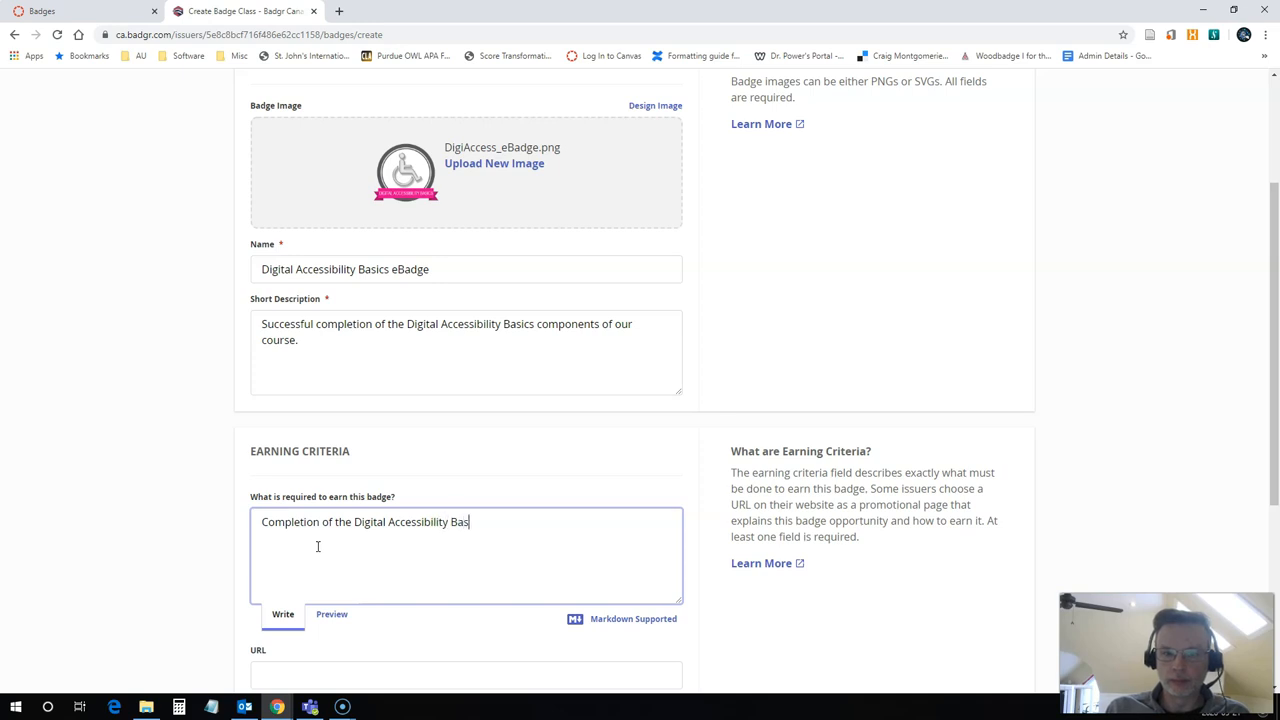
pyautogui.write('Qu')
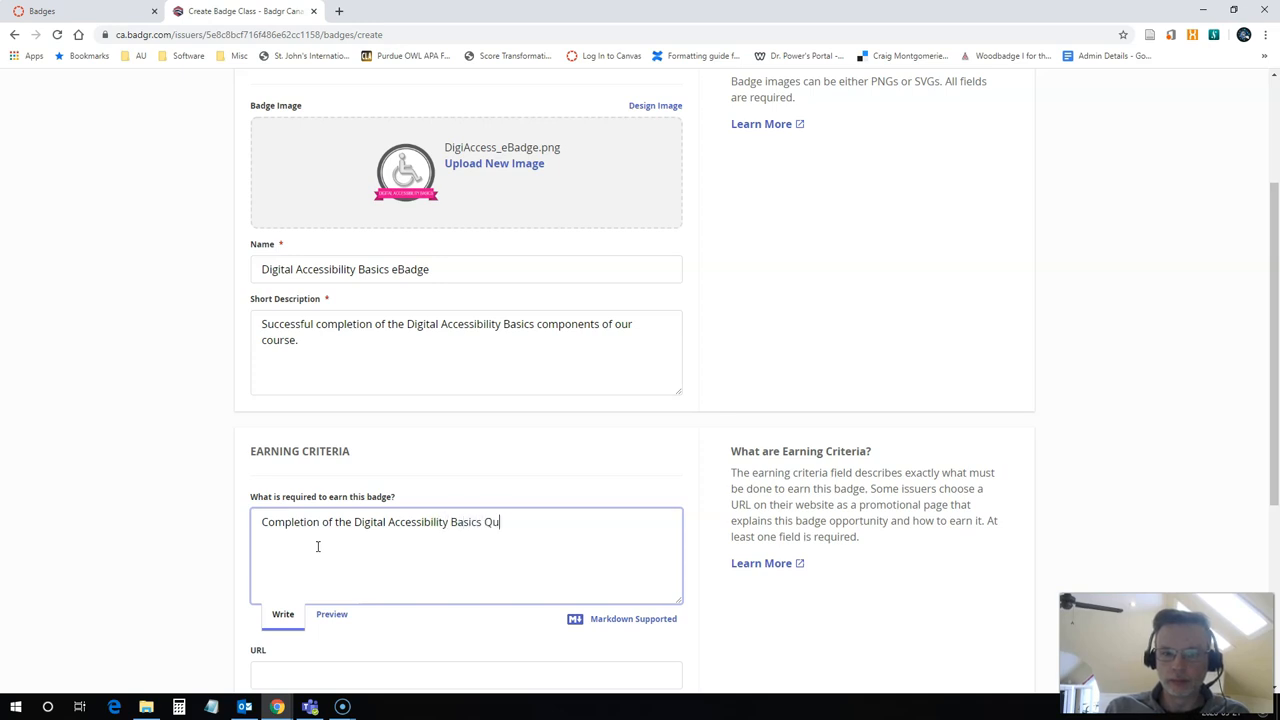
pyautogui.write('iz in Module')
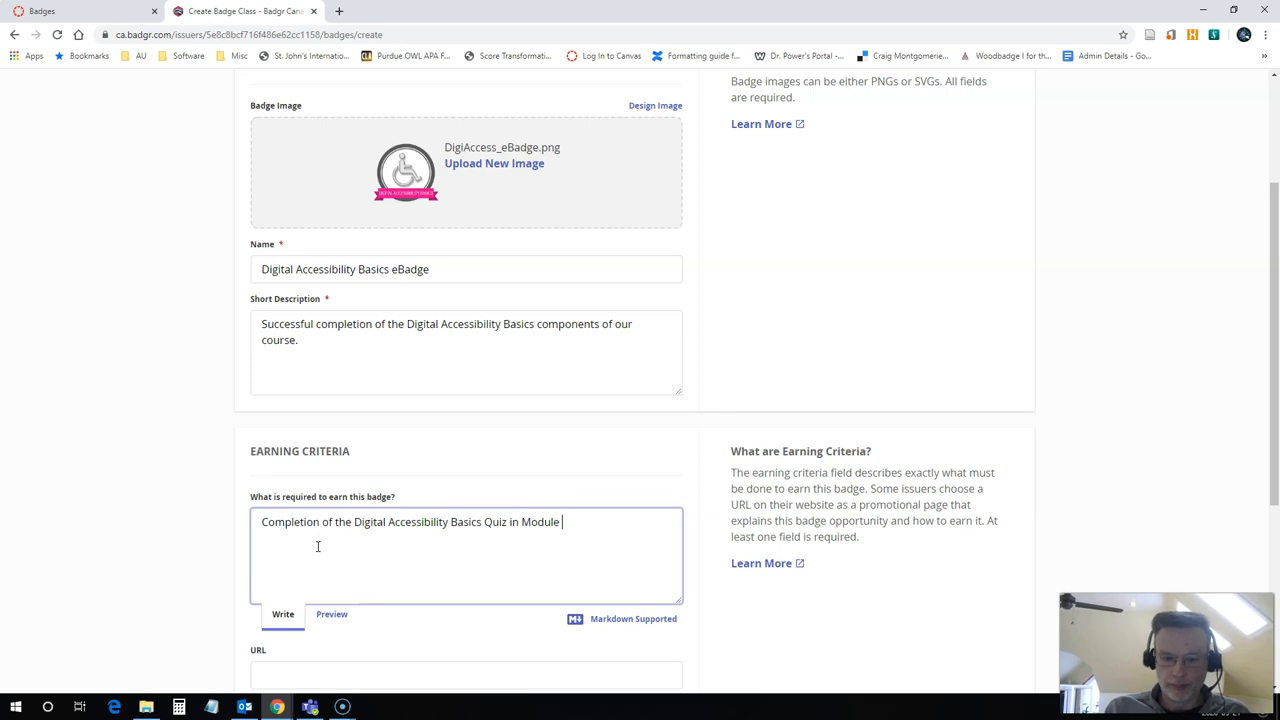
pyautogui.write('4.')
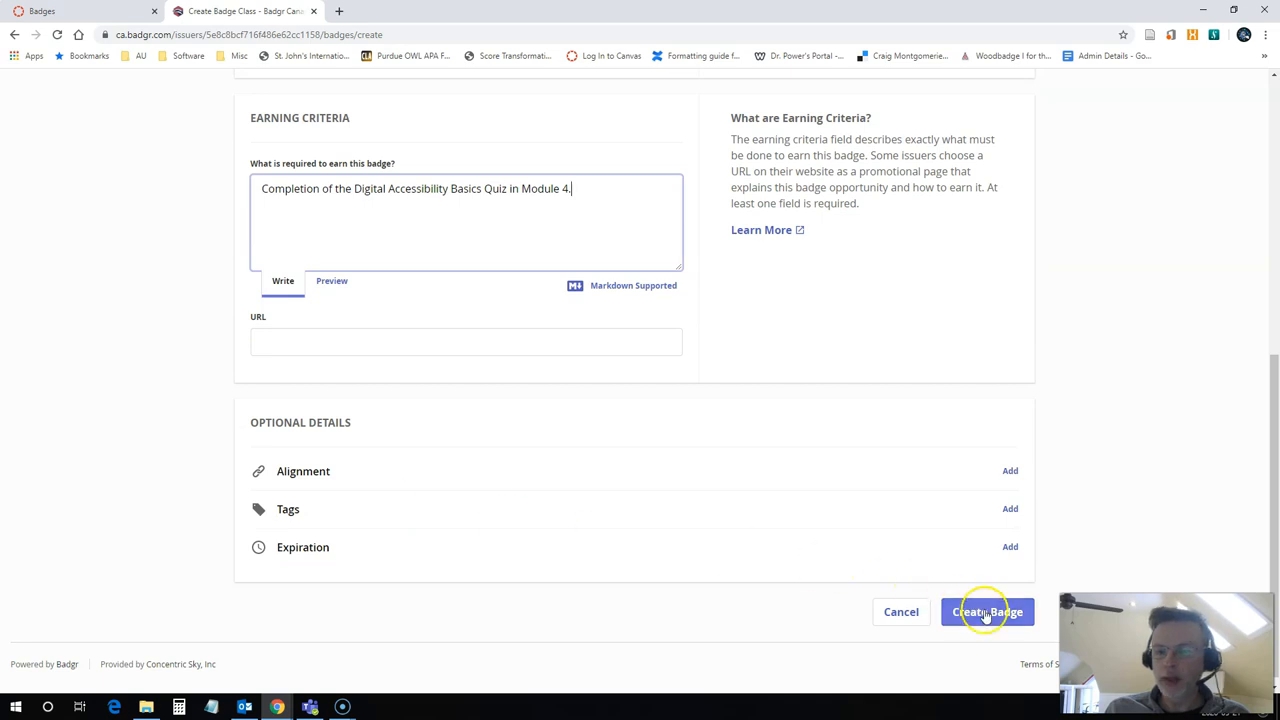
pyautogui.click(987, 611)
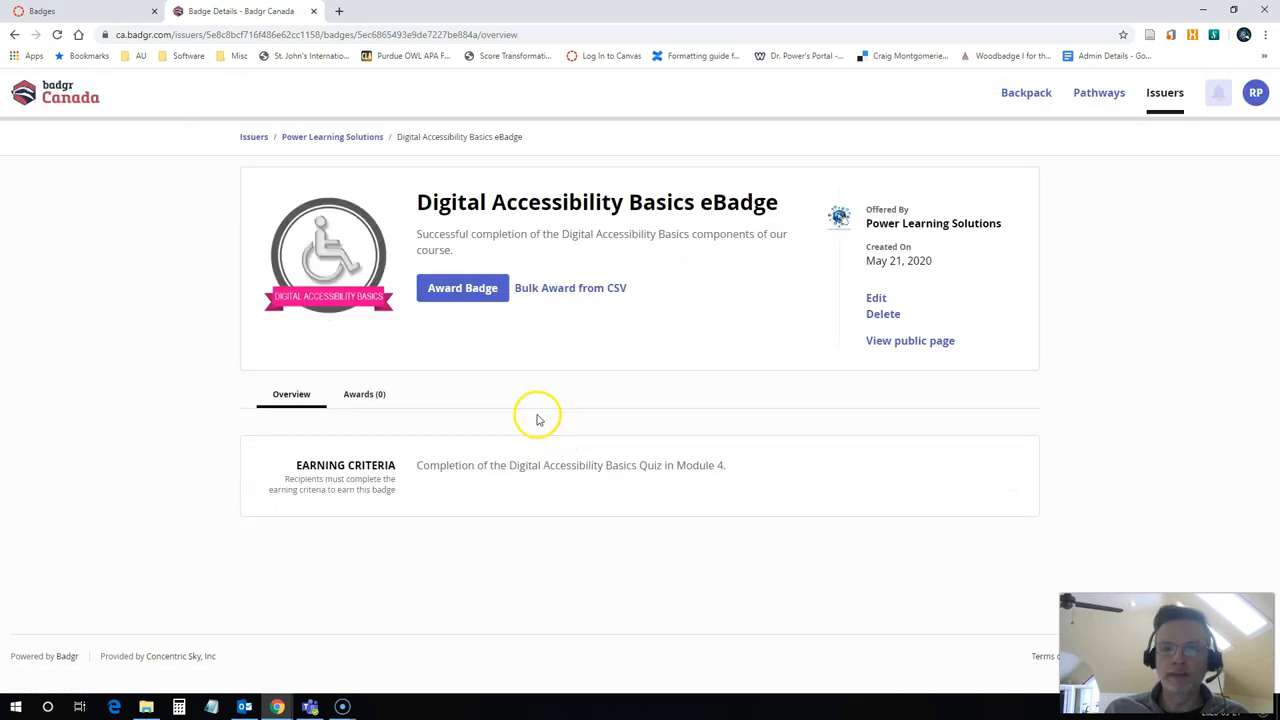
pyautogui.moveTo(685, 463)
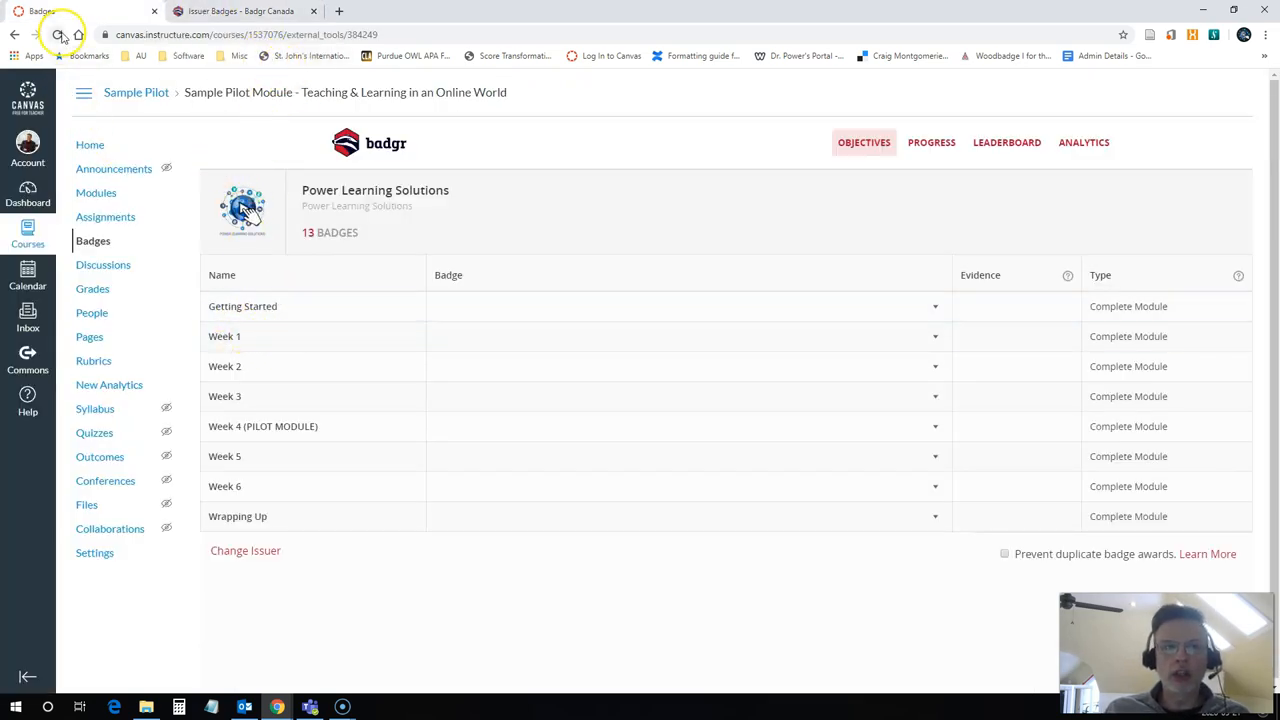
# - Refresh Canvas Badges and link Week 4 (PILOT MODULE) to Digital Accessibility Basics eBadge
pyautogui.click(62, 34)
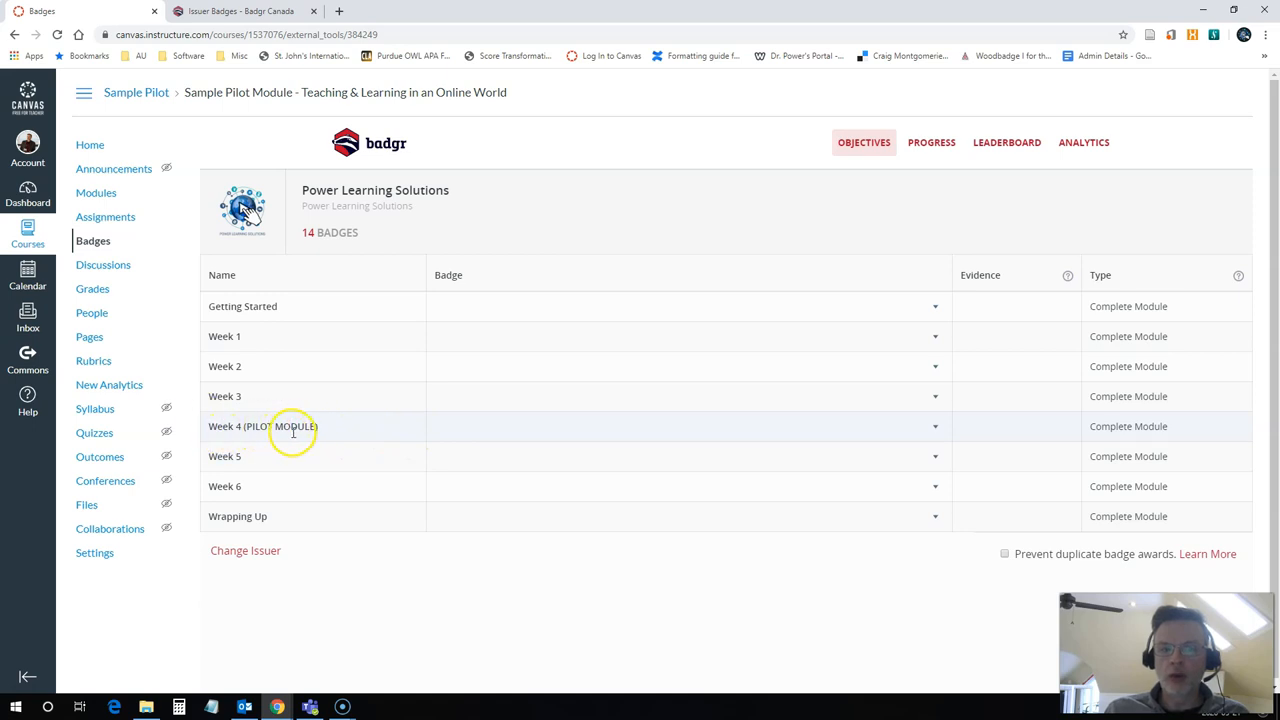
pyautogui.click(934, 426)
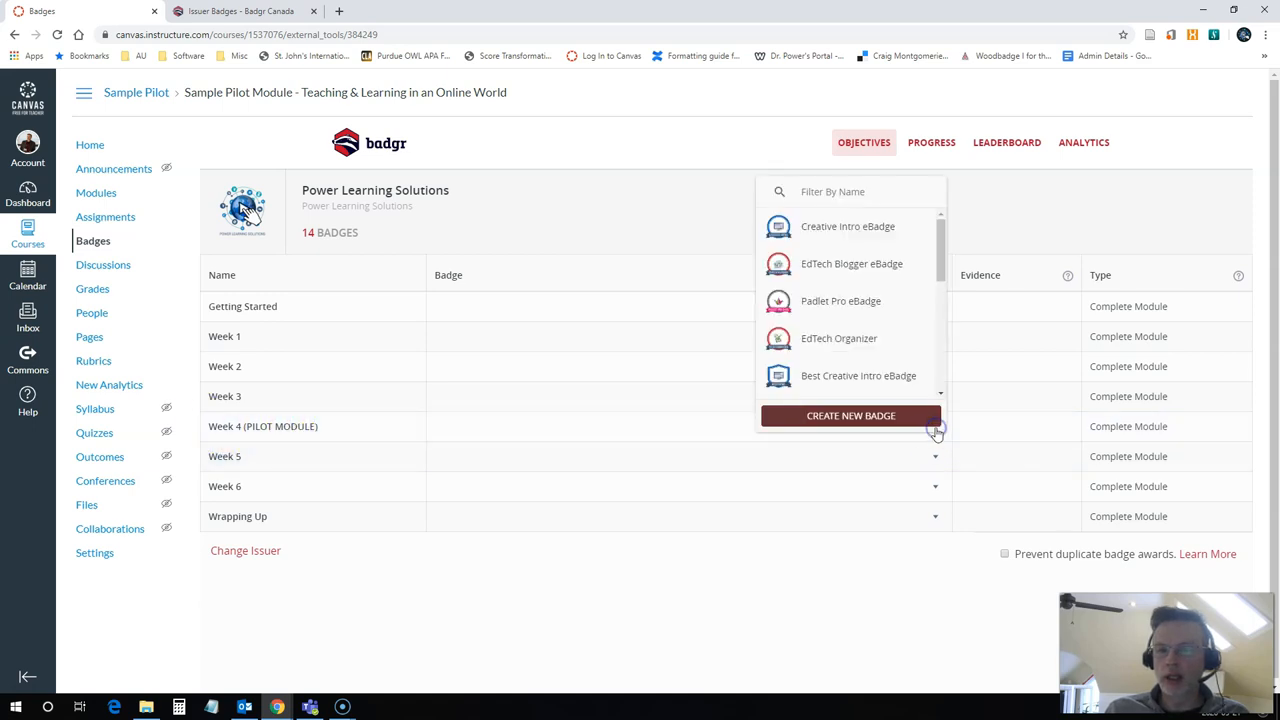
pyautogui.moveTo(897, 226)
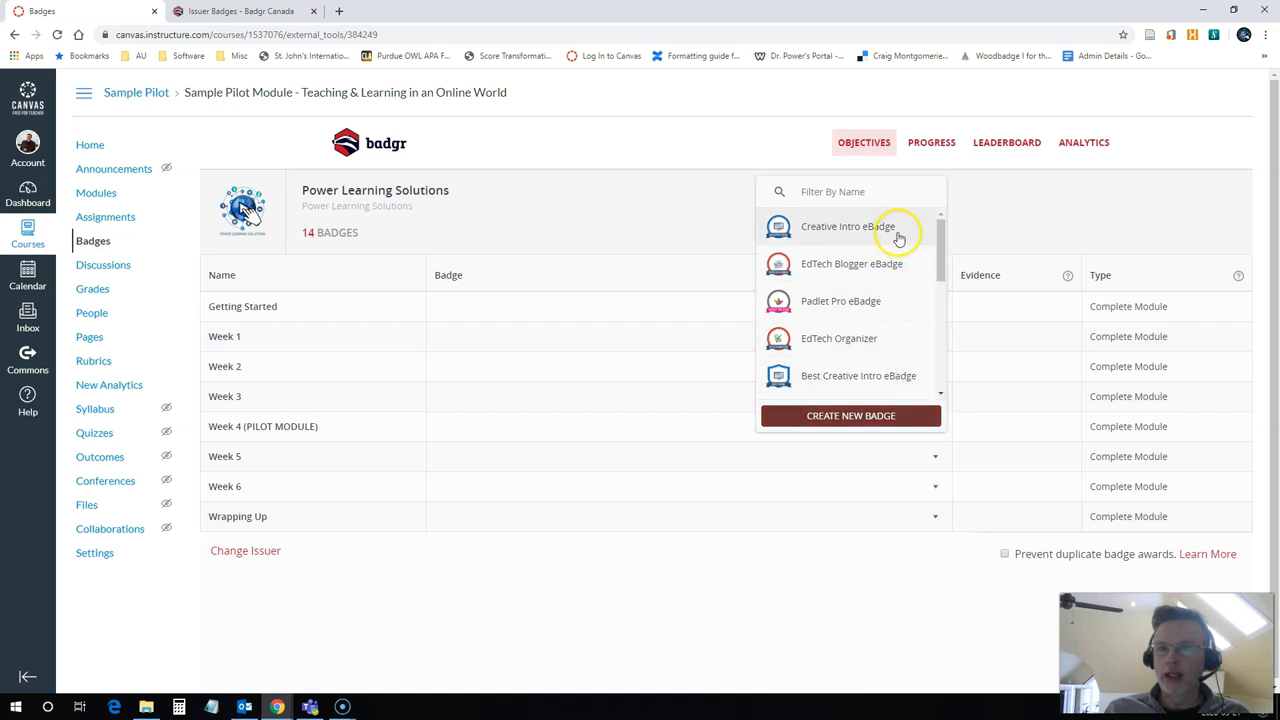
pyautogui.scroll(-3)
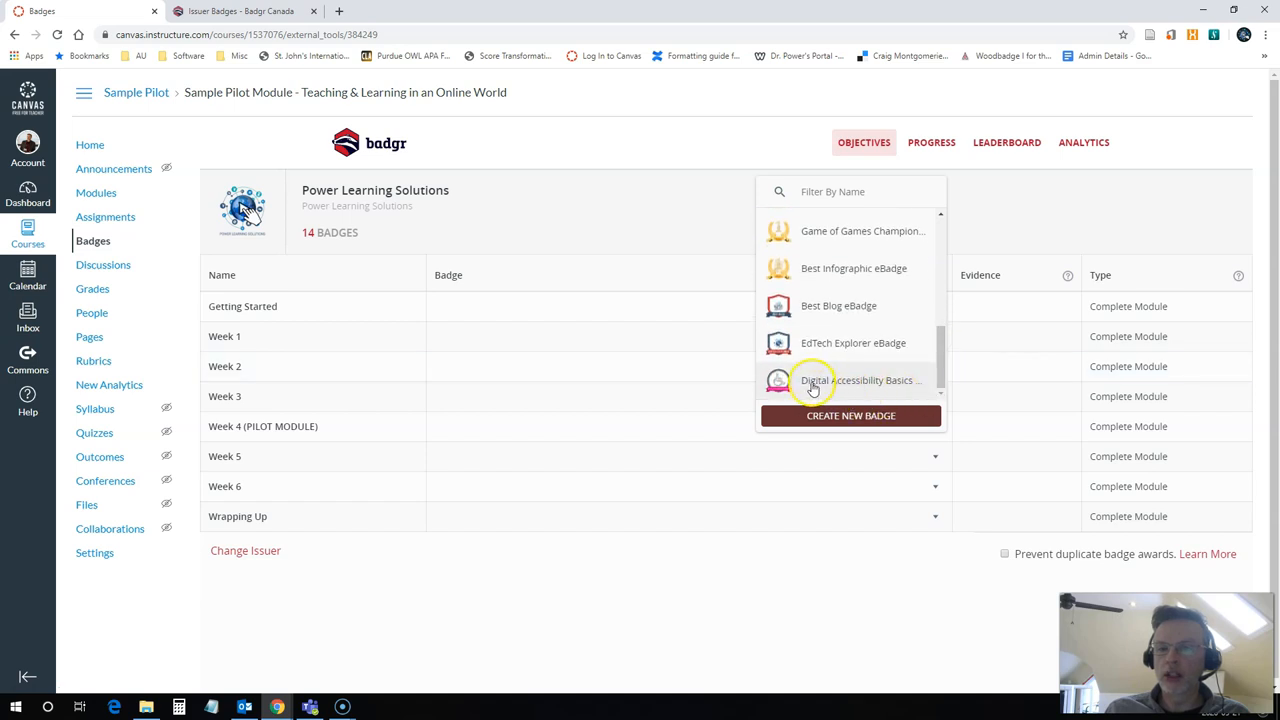
pyautogui.click(814, 396)
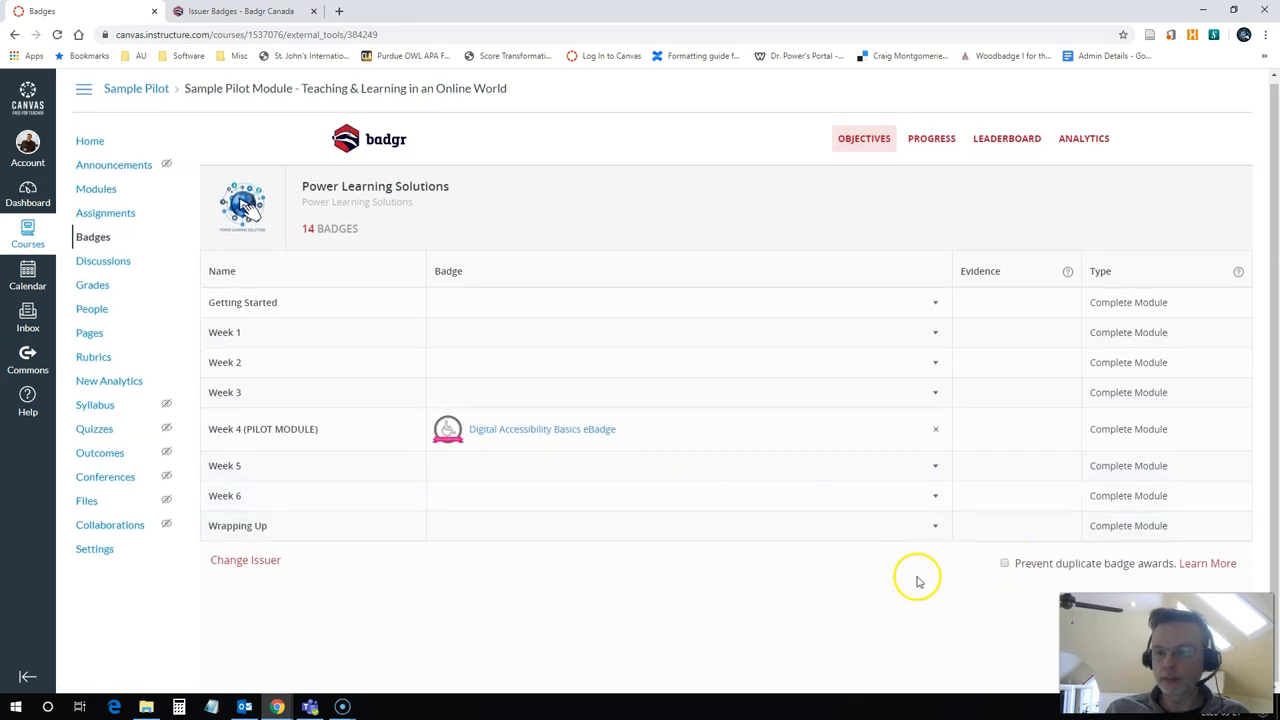
pyautogui.moveTo(489, 453)
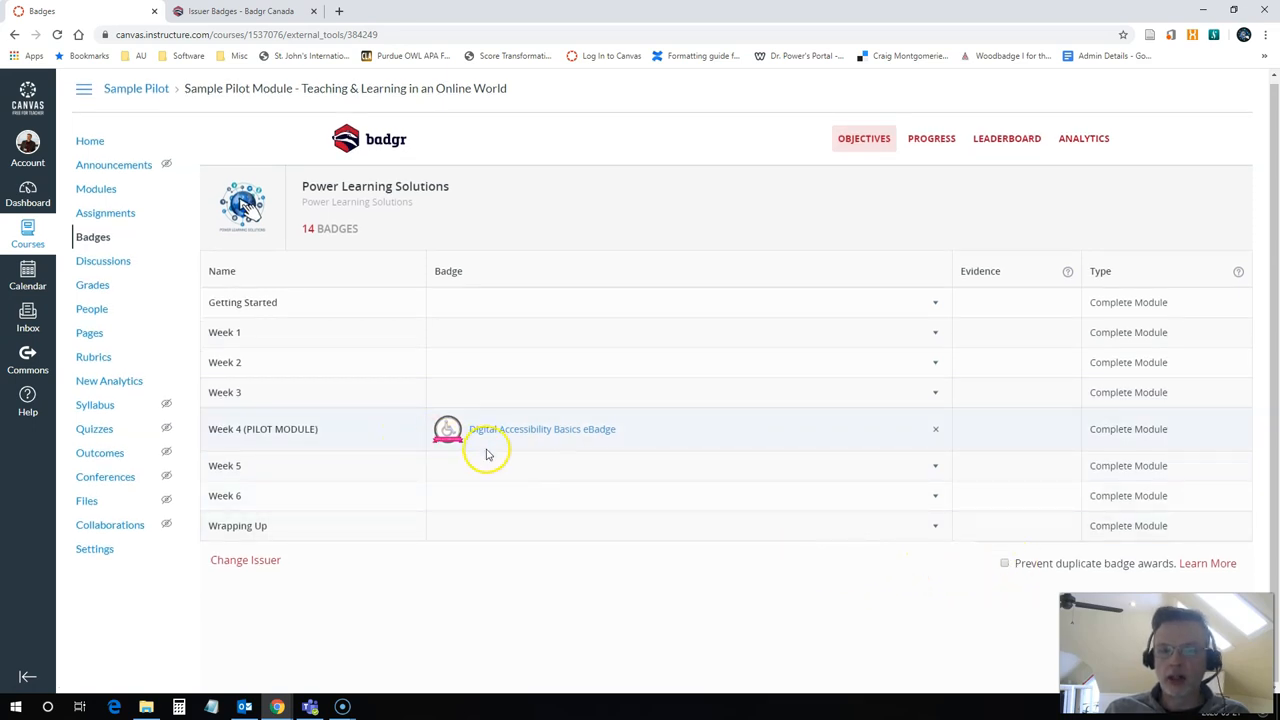
pyautogui.moveTo(458, 428)
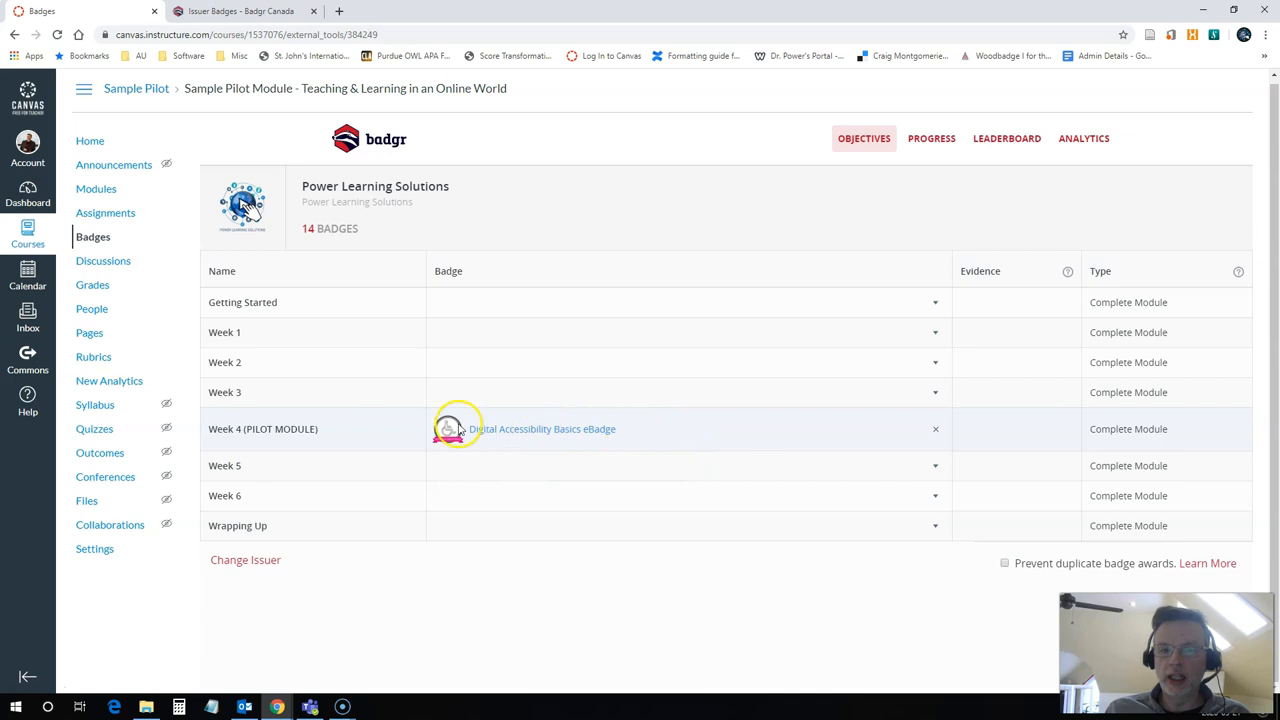